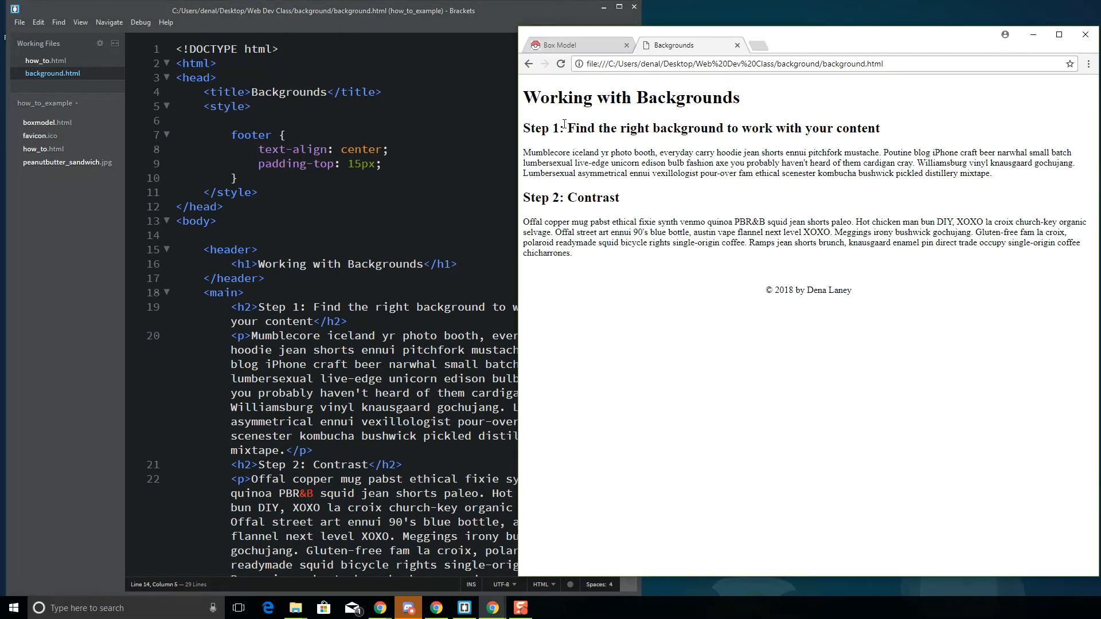
mouse_move(791, 309)
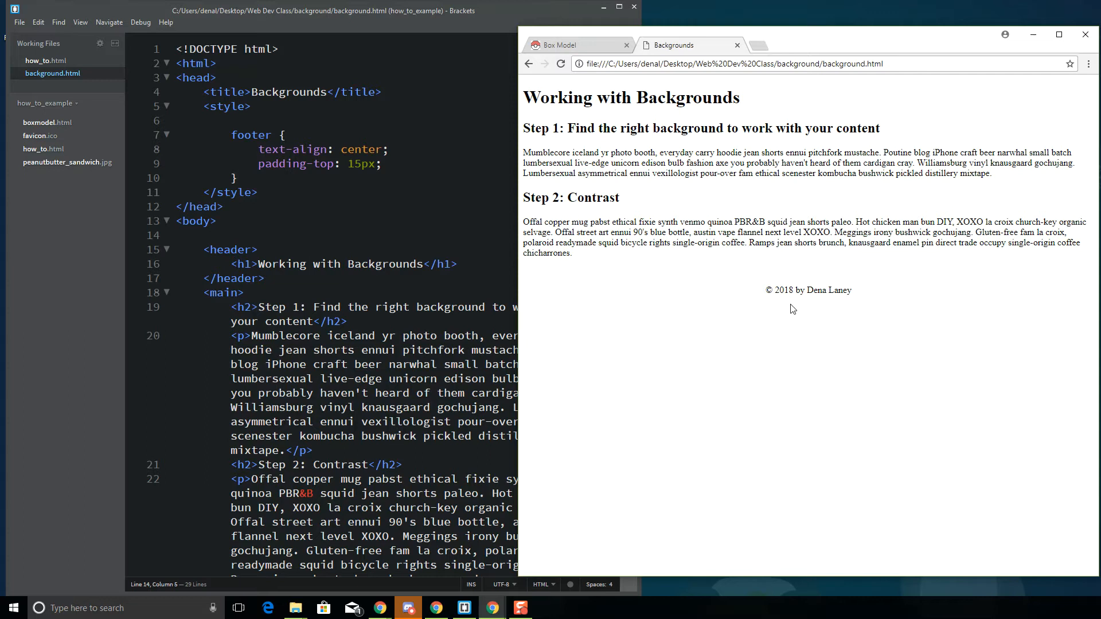
mouse_move(530, 92)
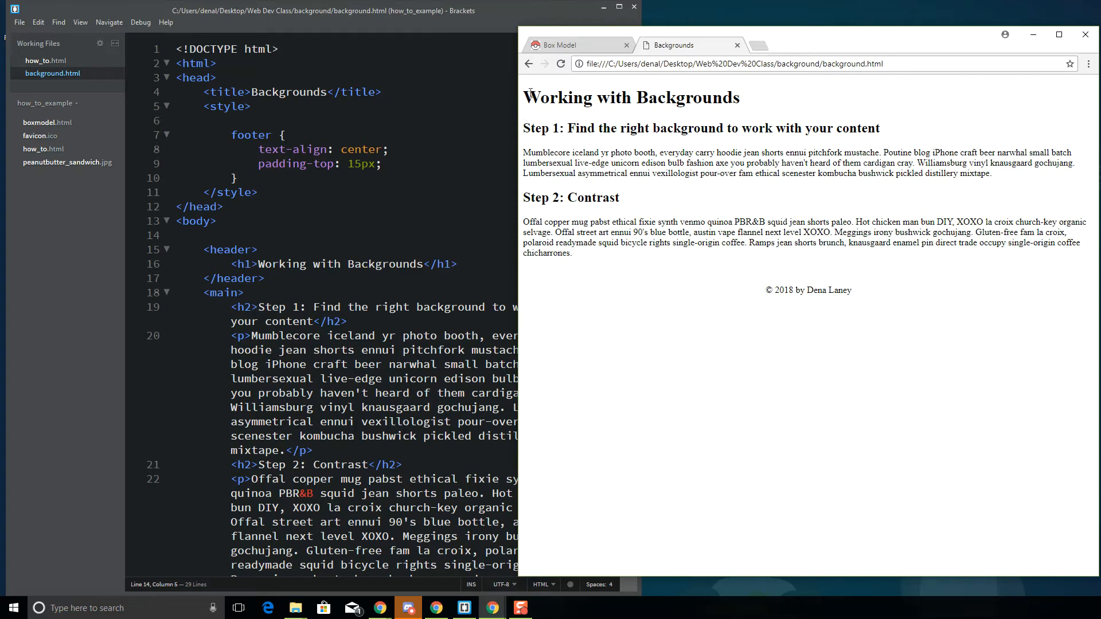
mouse_move(568, 272)
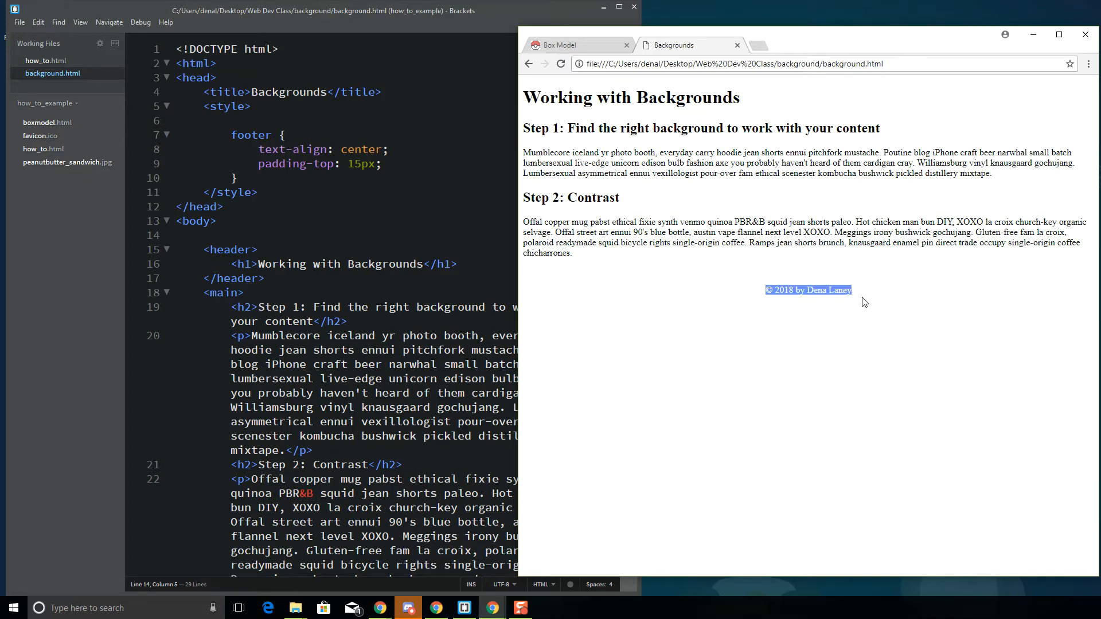
Scroll through the current page and select the copyright line in its footer
left_click(762, 337)
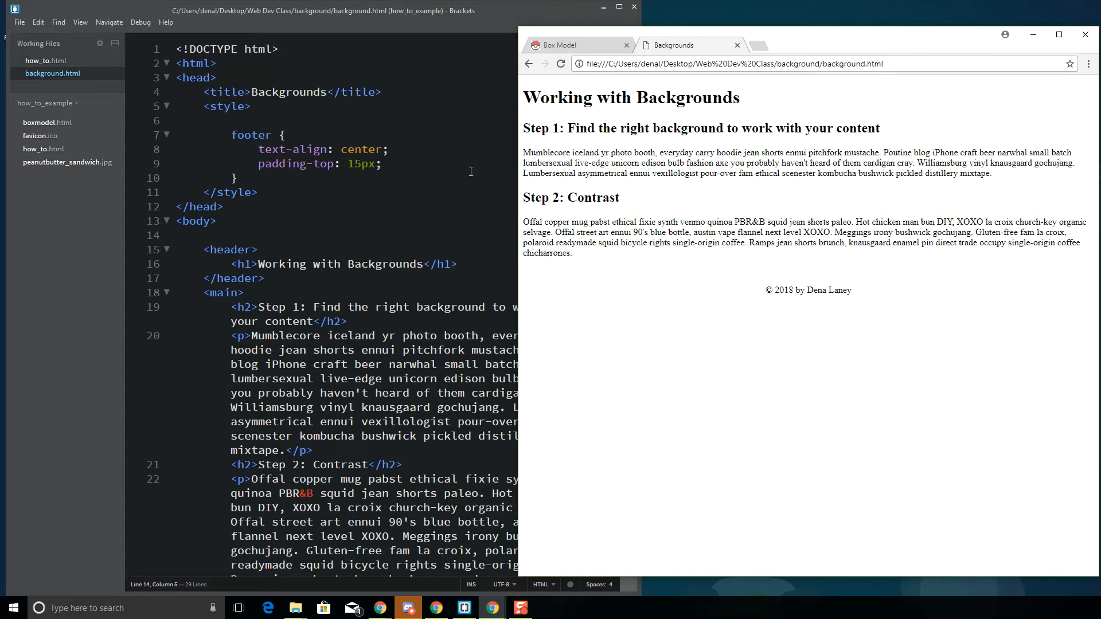
mouse_move(196, 246)
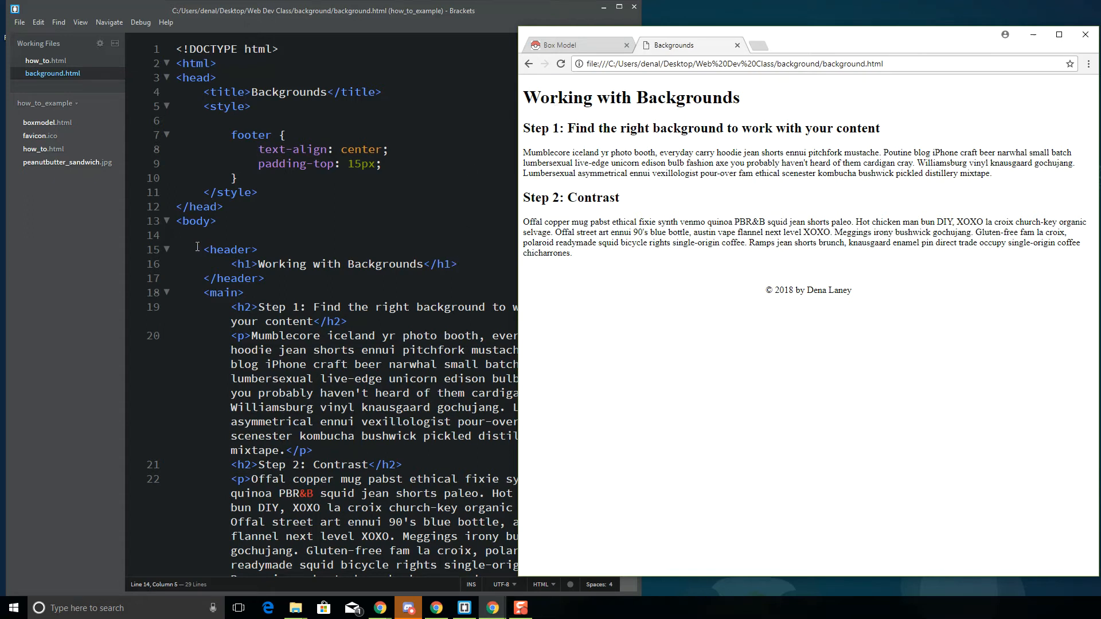
scroll("down", 3)
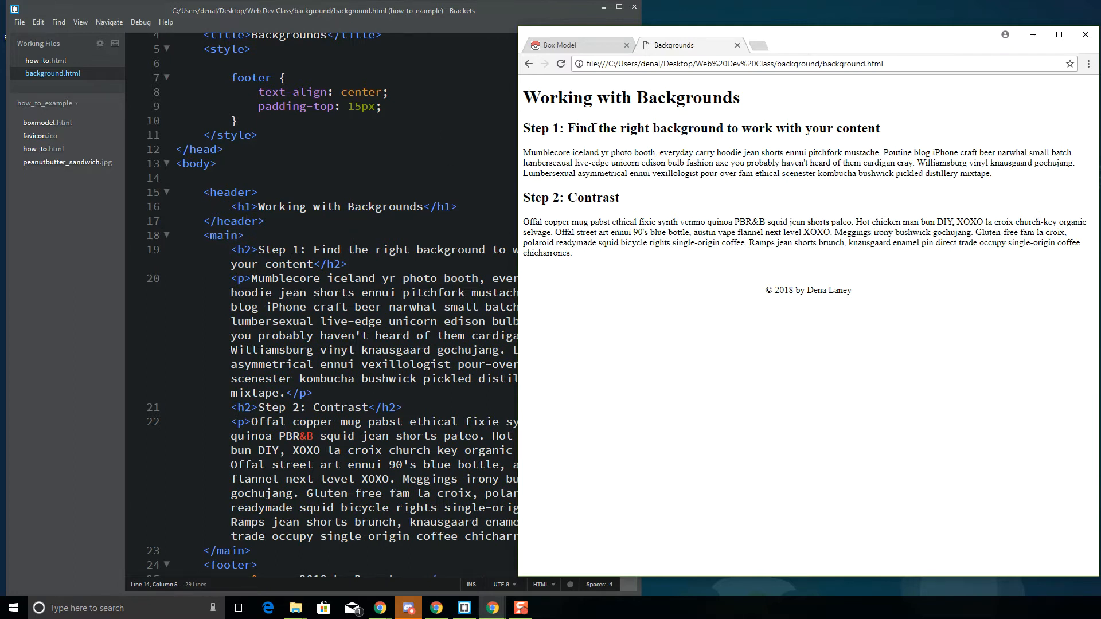
scroll("down", 3)
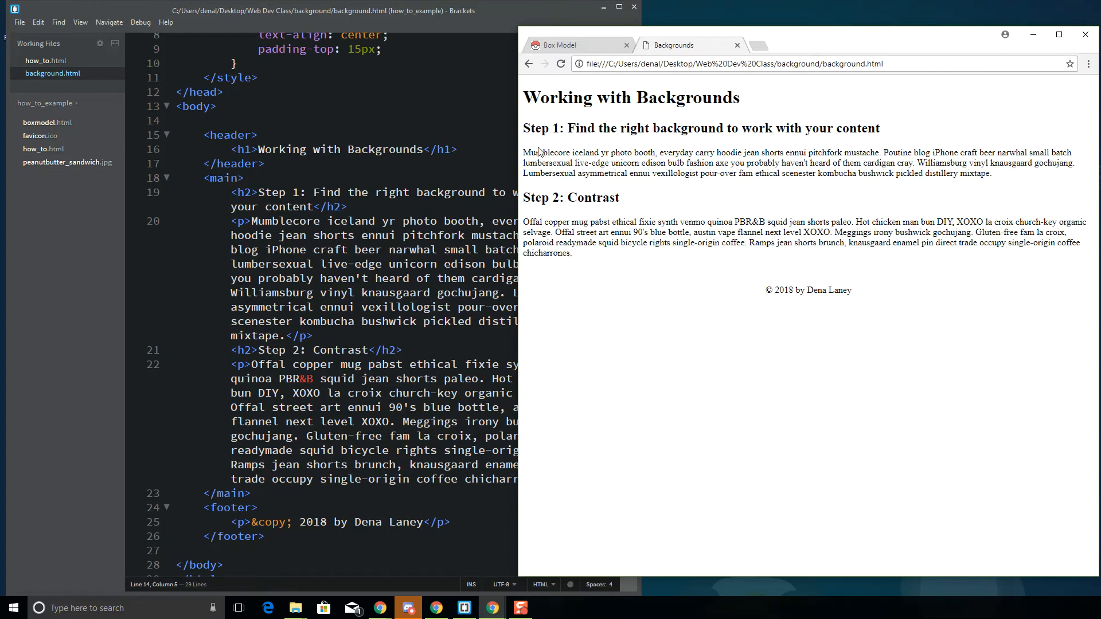
scroll("down", 3)
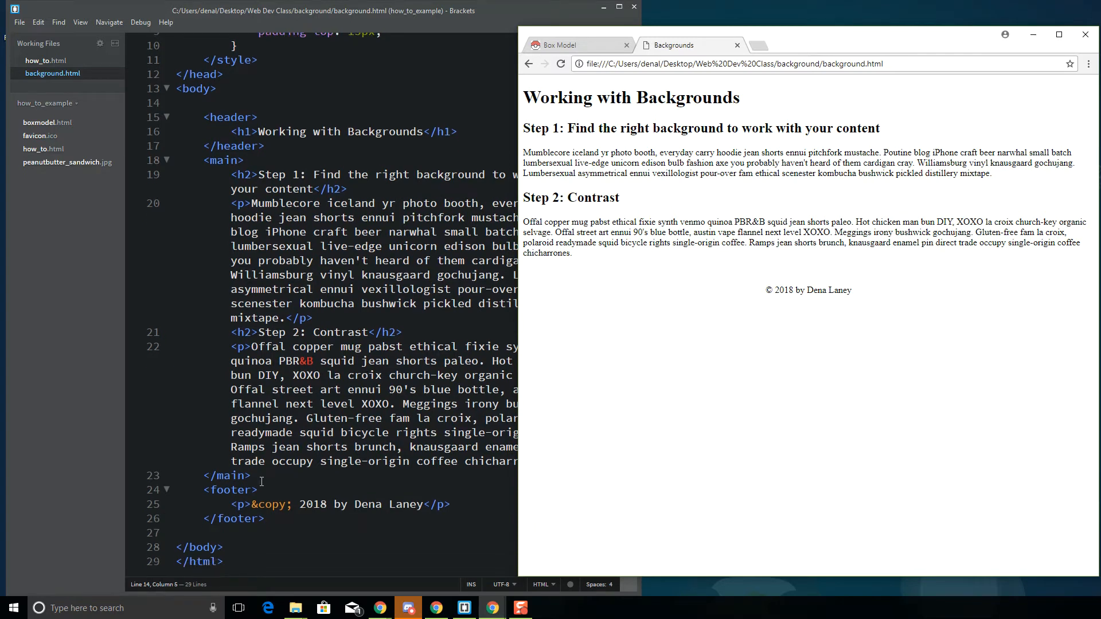
double_click(807, 290)
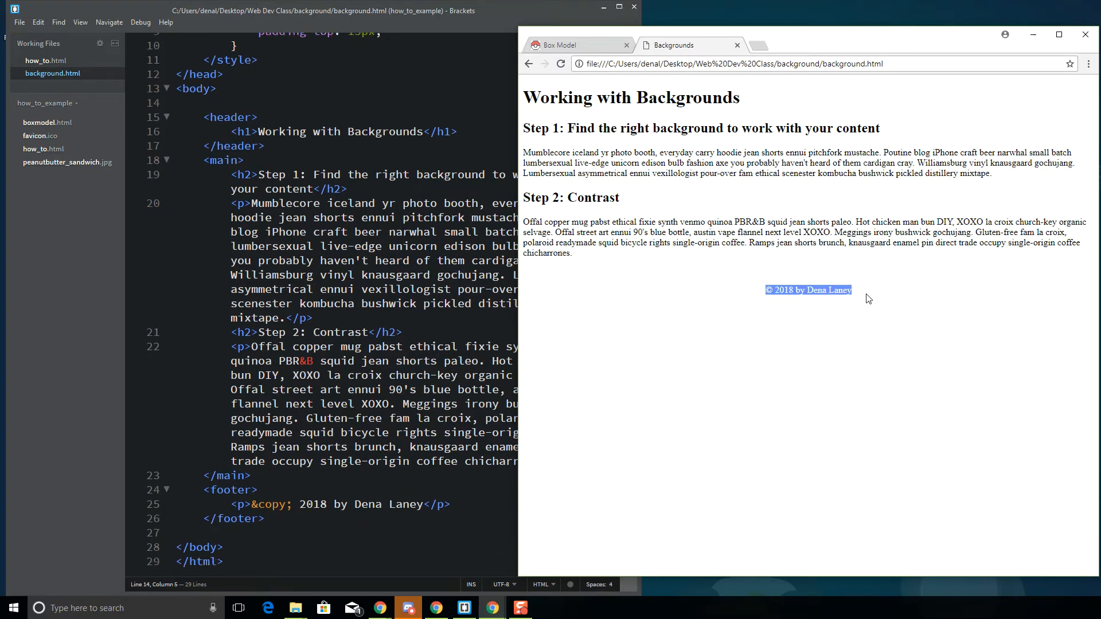
scroll("up", 3)
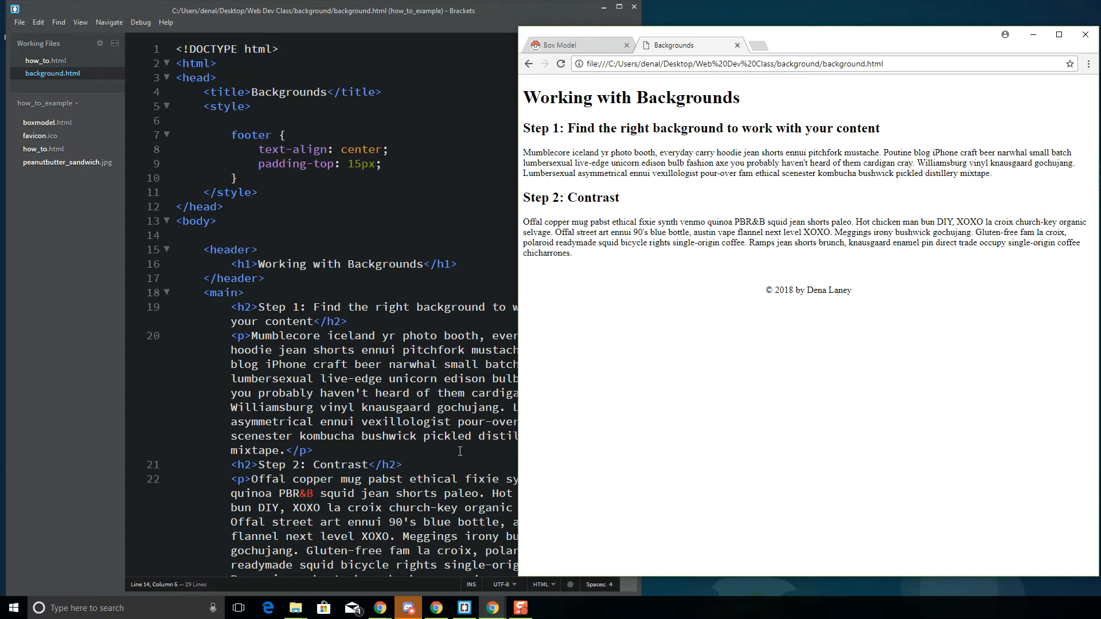
mouse_move(564, 244)
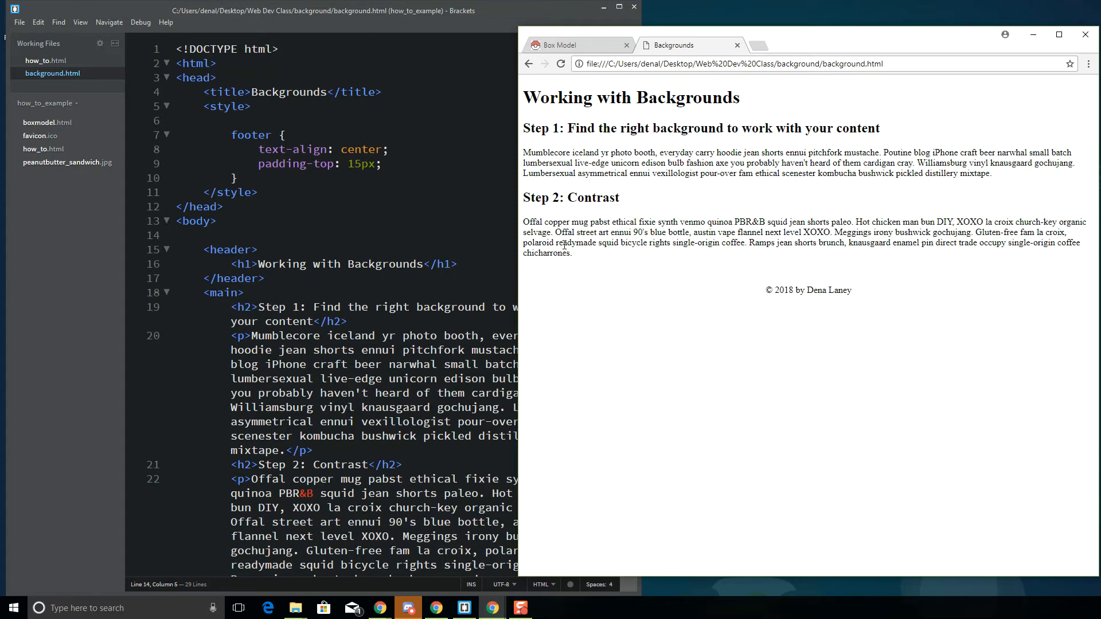
In a new tab, search Google for free website background images and select the query to revise it
left_click(757, 45)
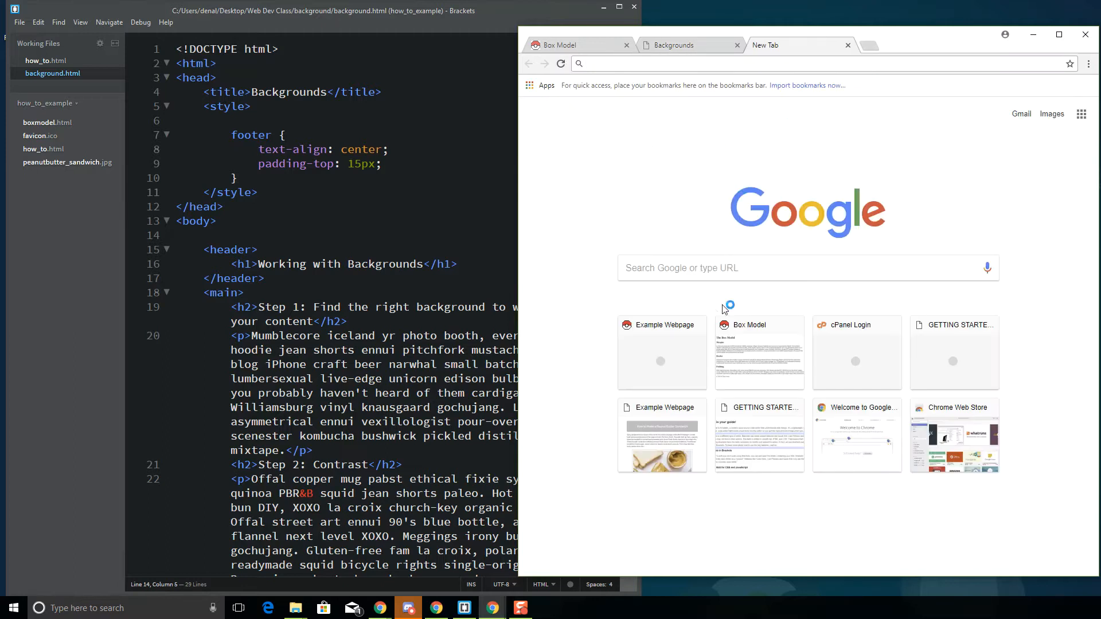
type("free ba")
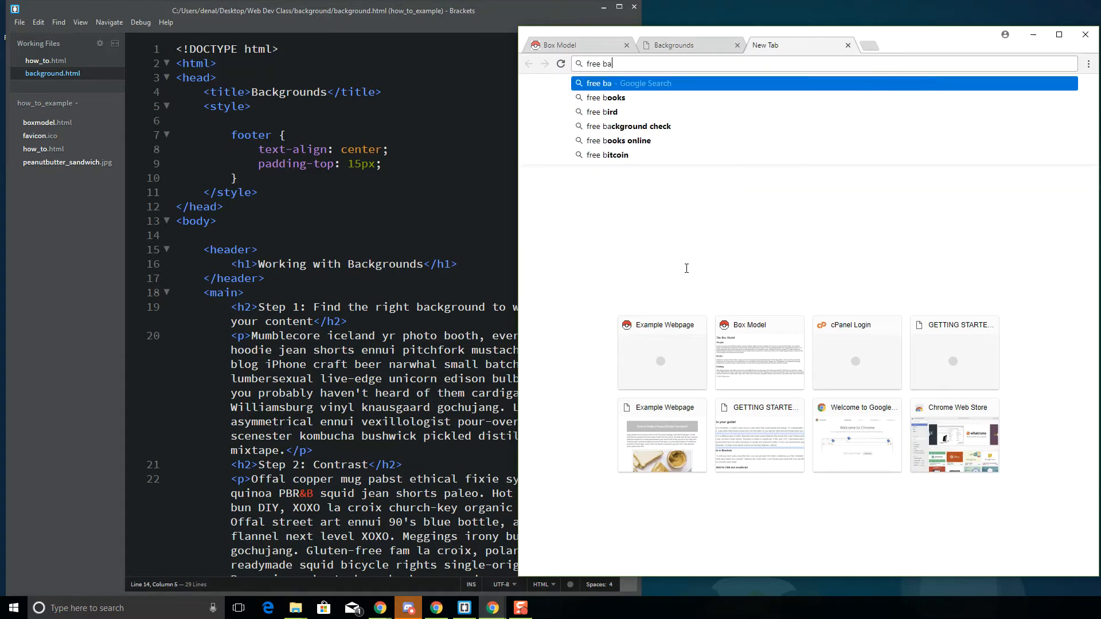
left_click(628, 125)
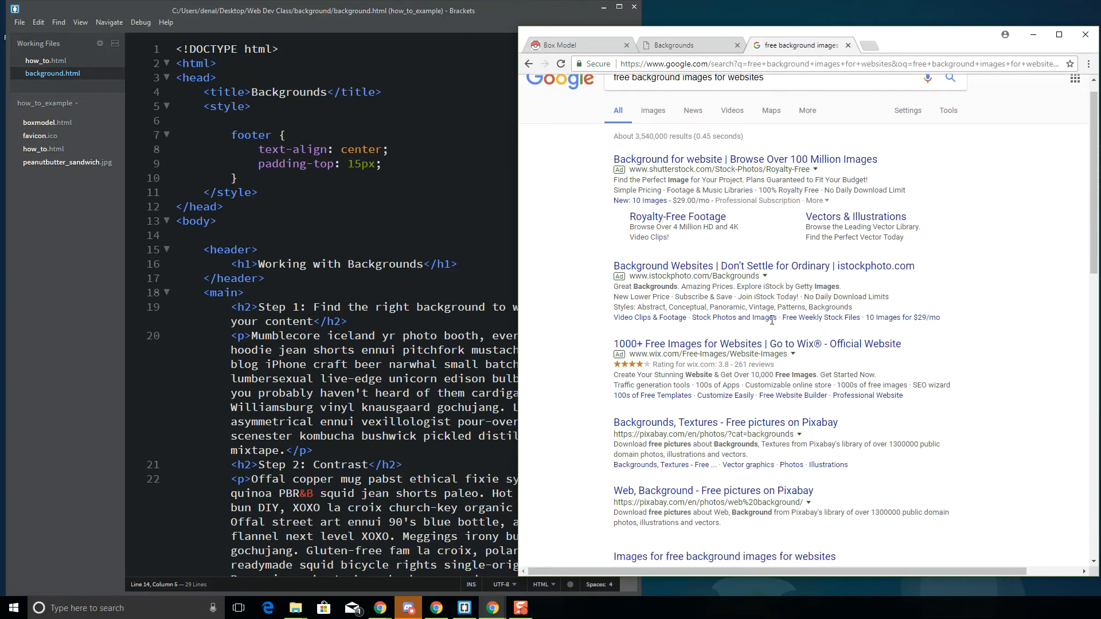
scroll("down", 3)
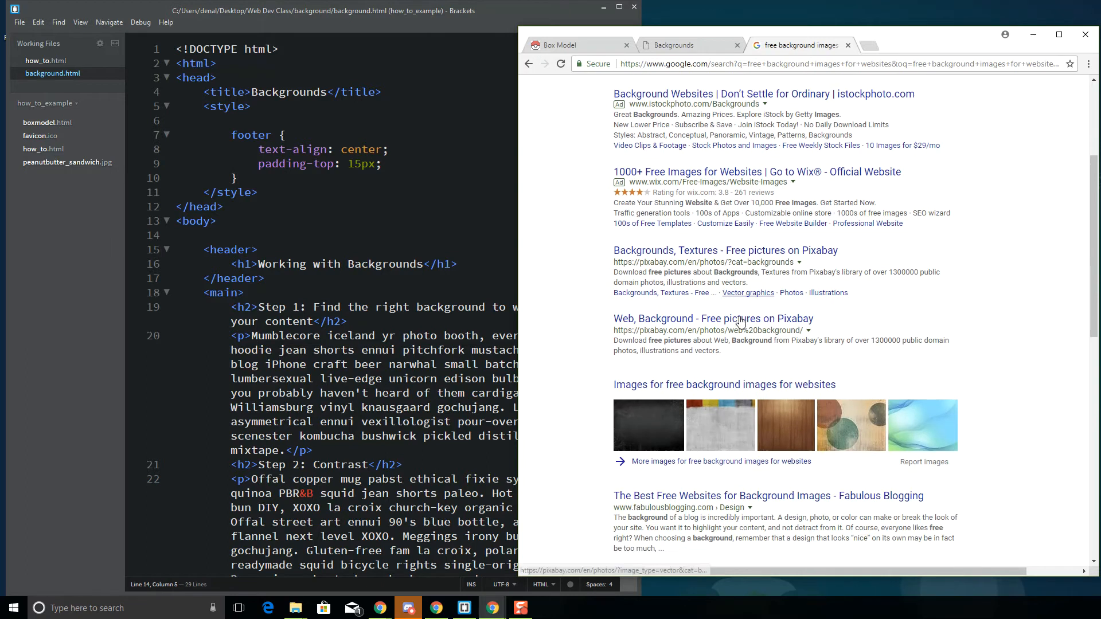
scroll("down", 3)
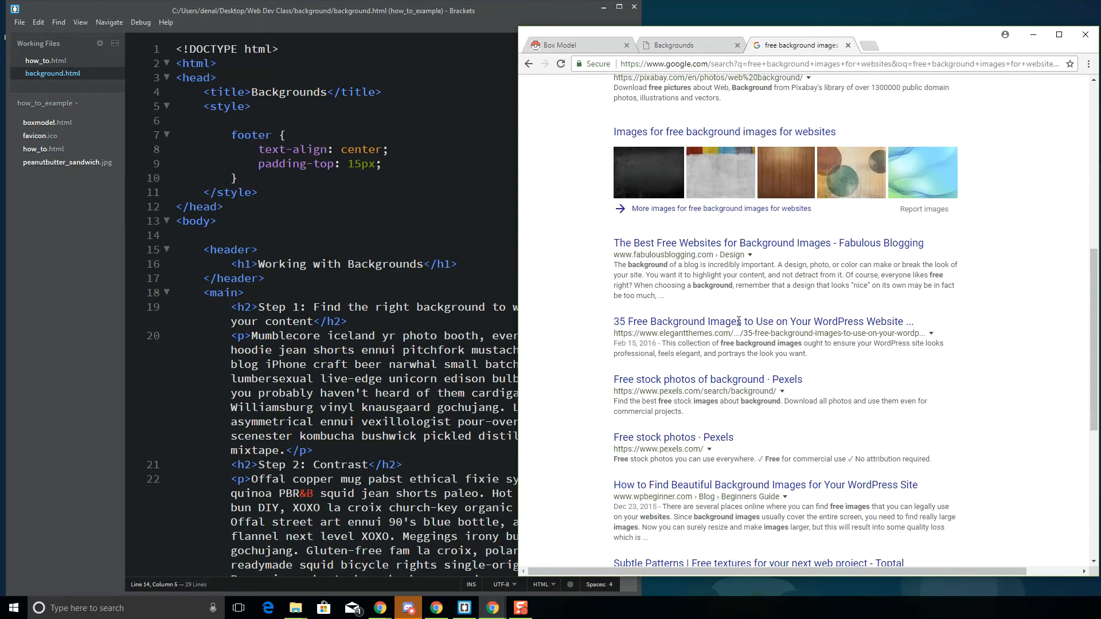
scroll("down", 3)
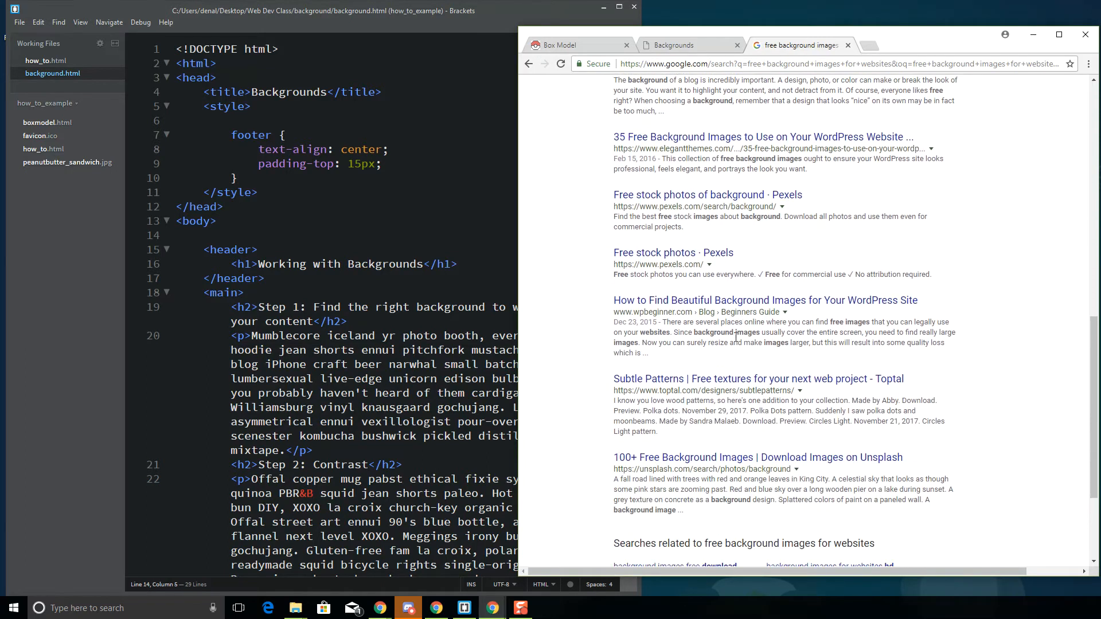
scroll("up", 3)
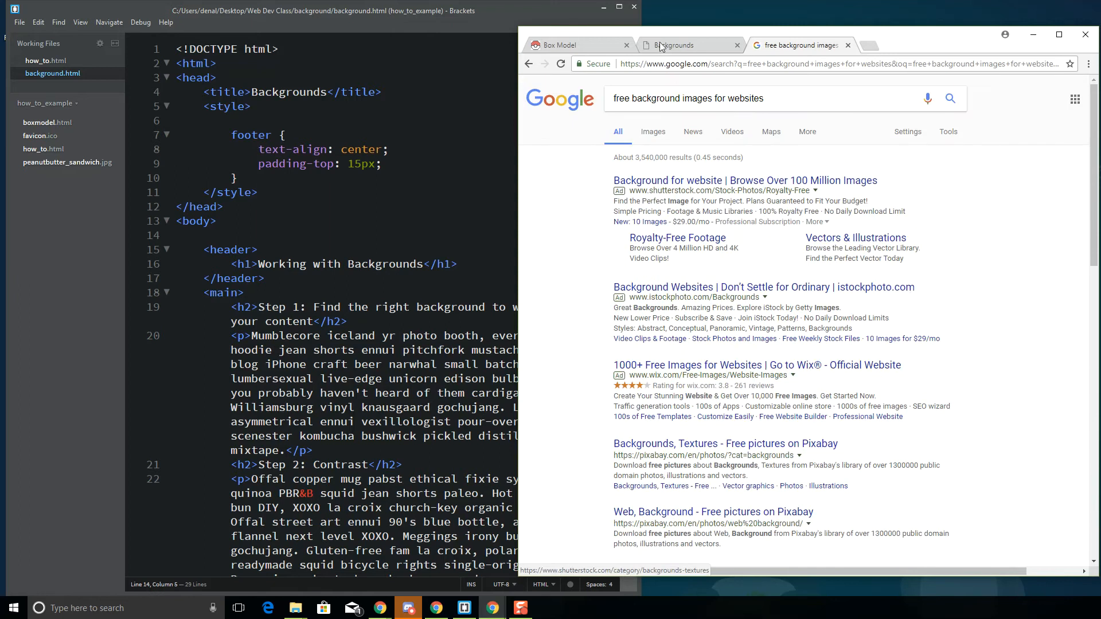
double_click(697, 99)
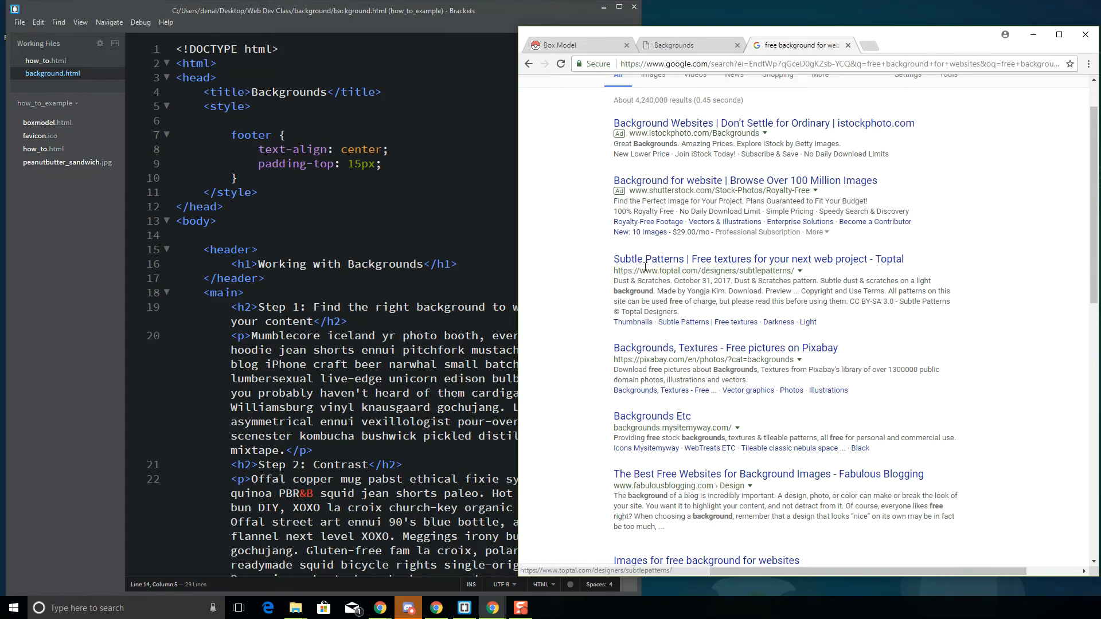
Open the Subtle Patterns site and browse down its free pattern list
left_click(757, 258)
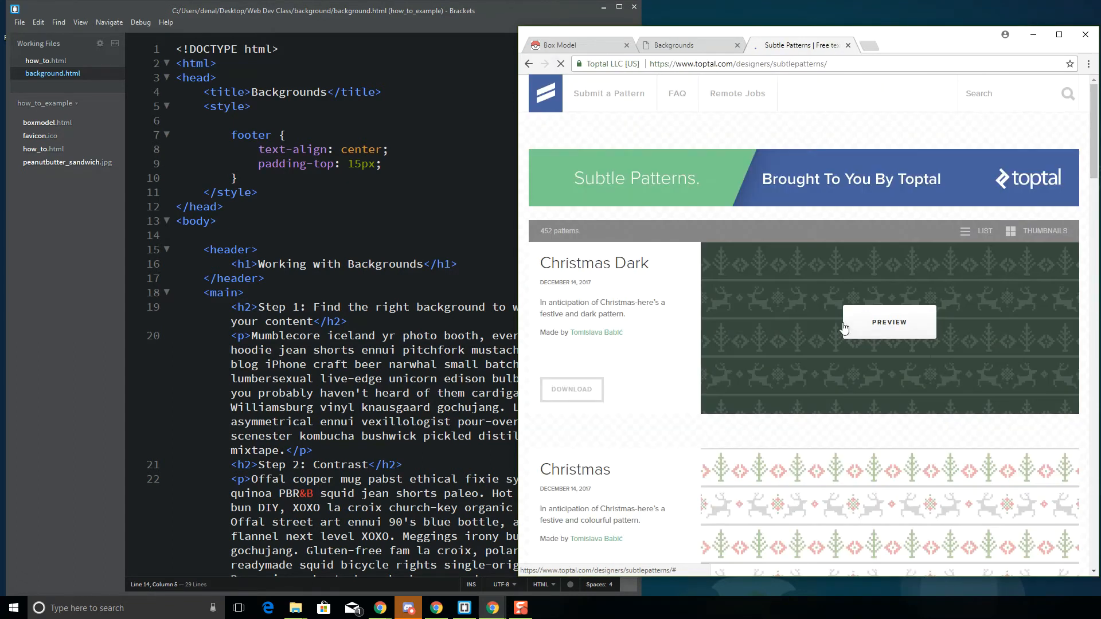
scroll("down", 3)
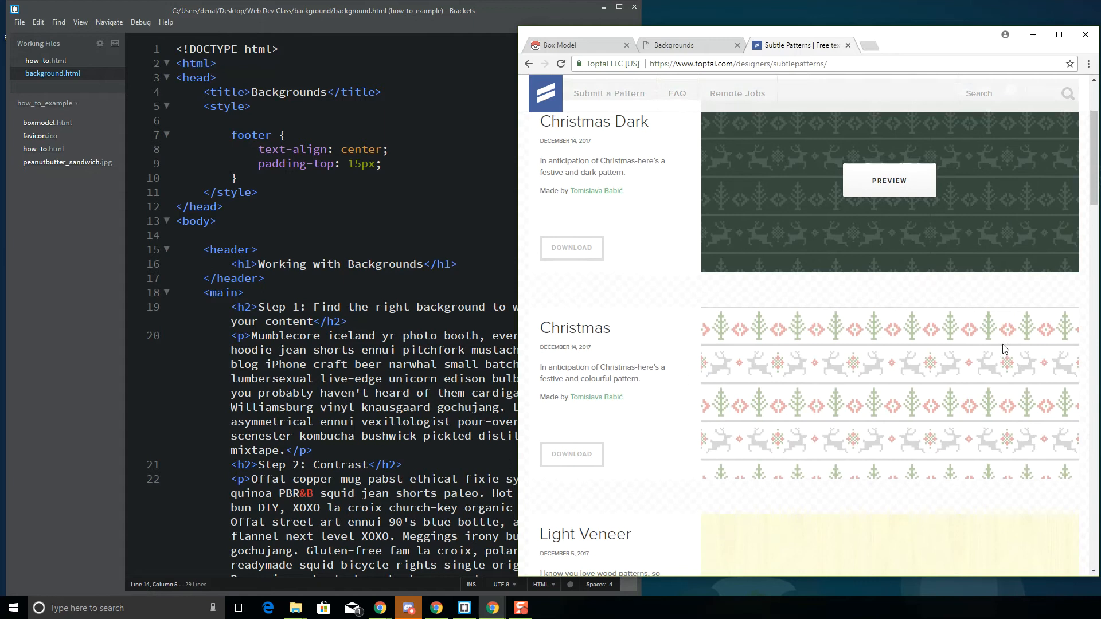
scroll("down", 3)
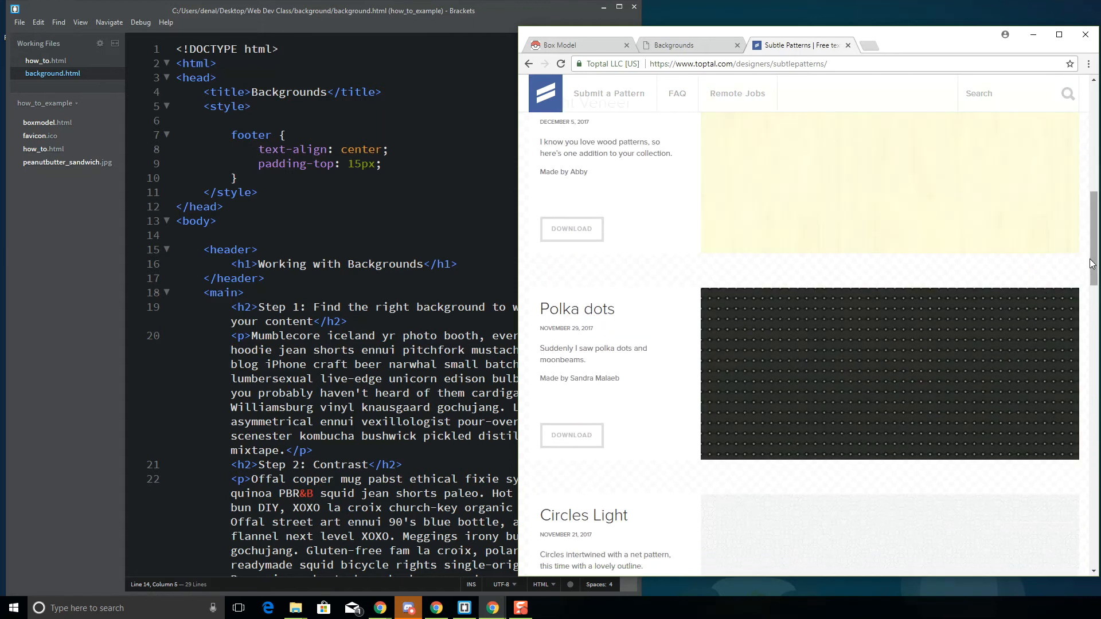
scroll("down", 3)
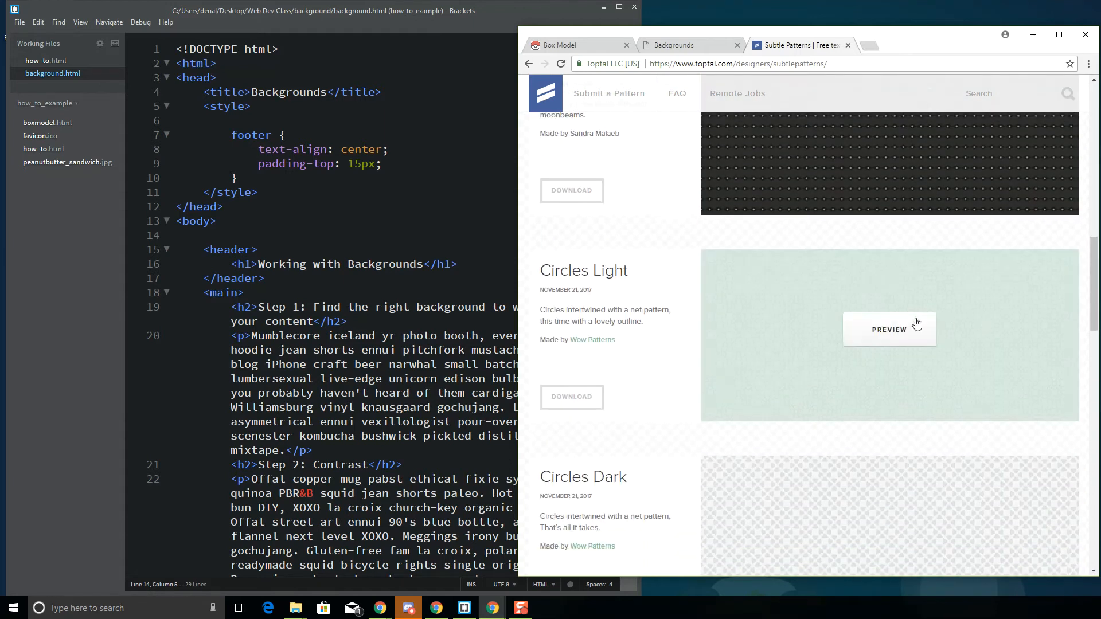
mouse_move(741, 369)
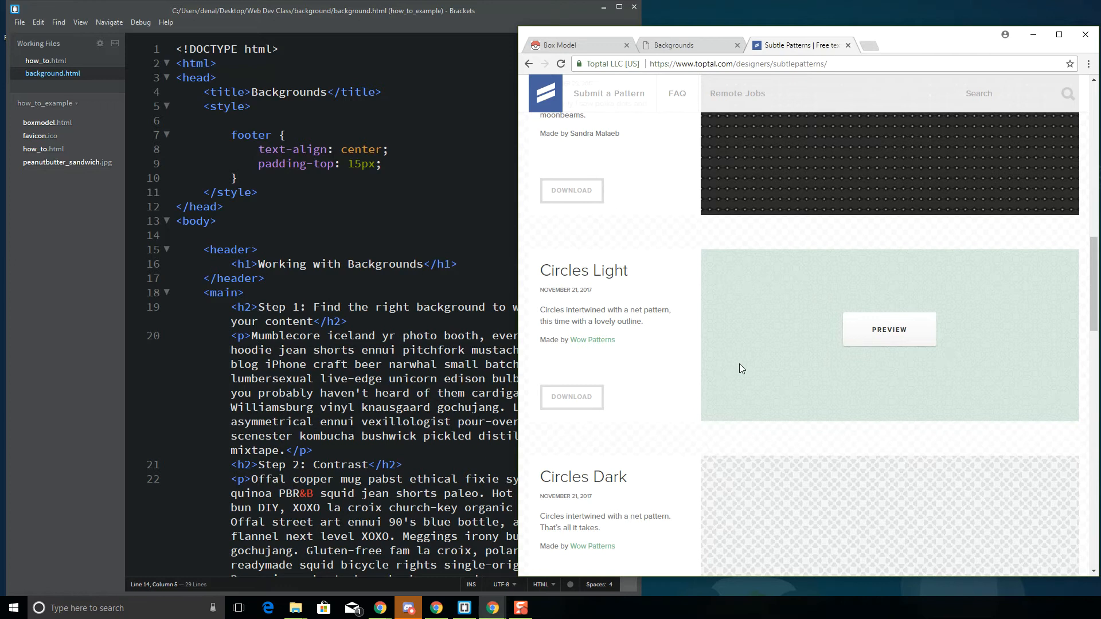
scroll("down", 3)
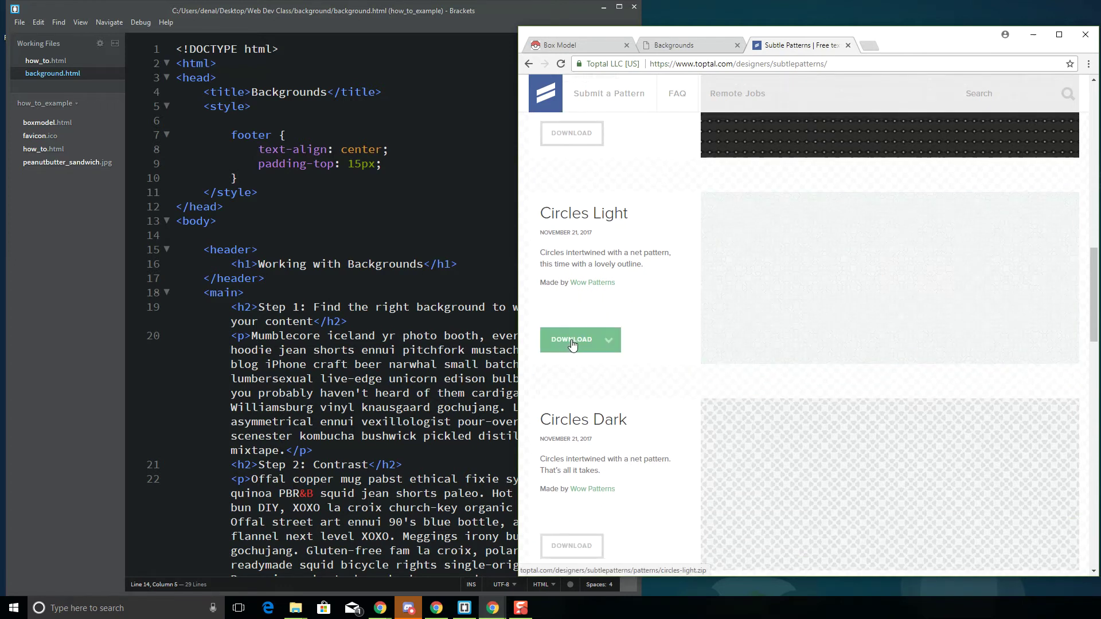
mouse_move(757, 343)
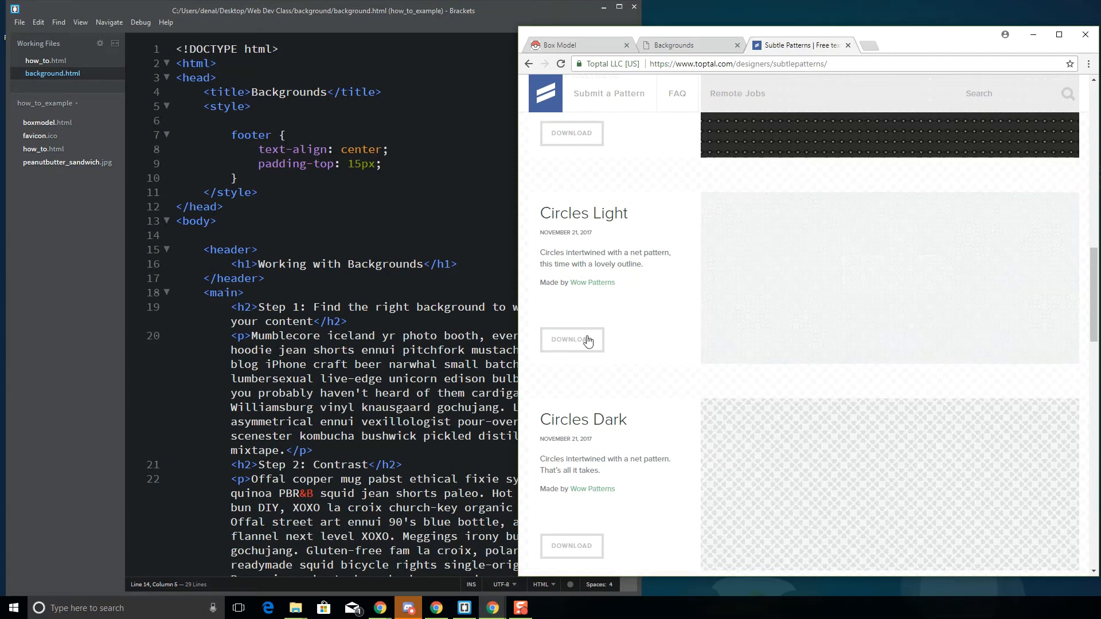
scroll("down", 3)
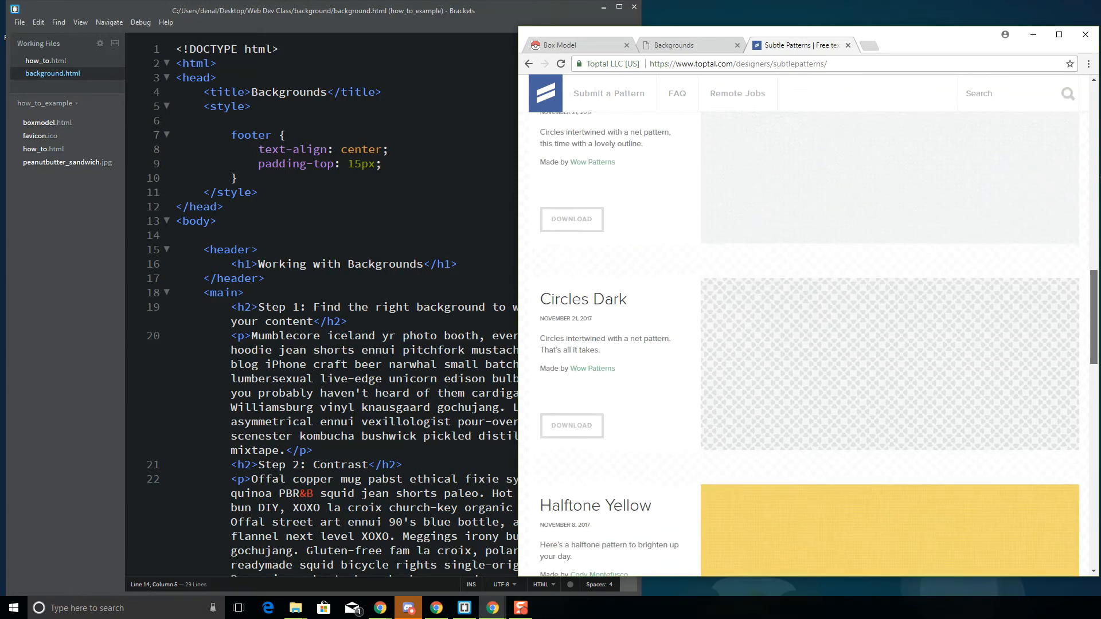
scroll("down", 3)
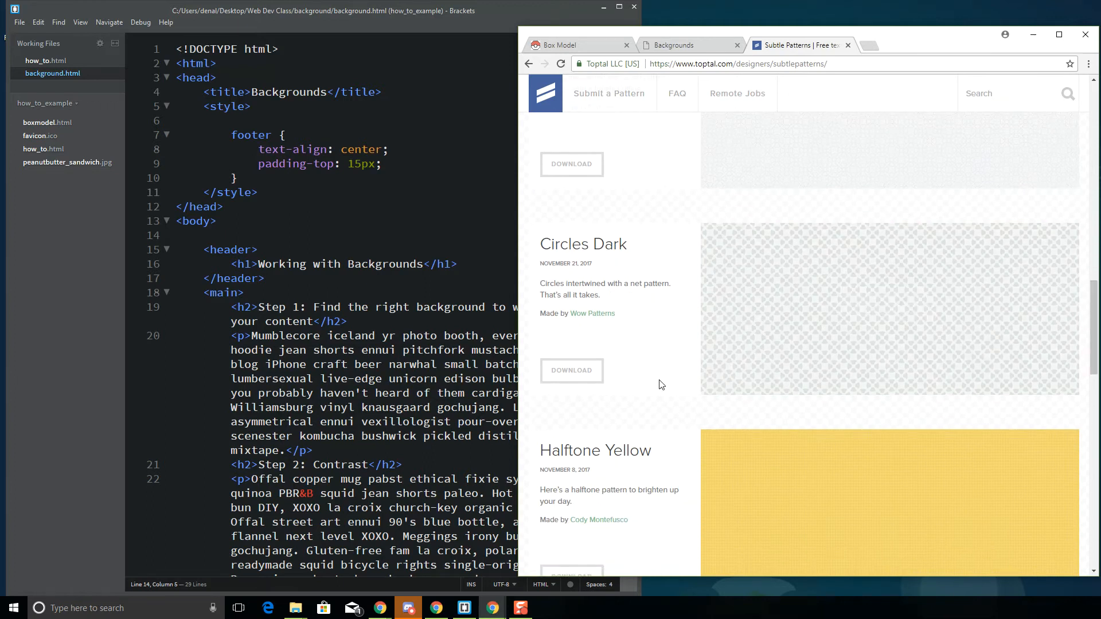
Continue to the bottom of the list and move to page 2 of the patterns
scroll("down", 3)
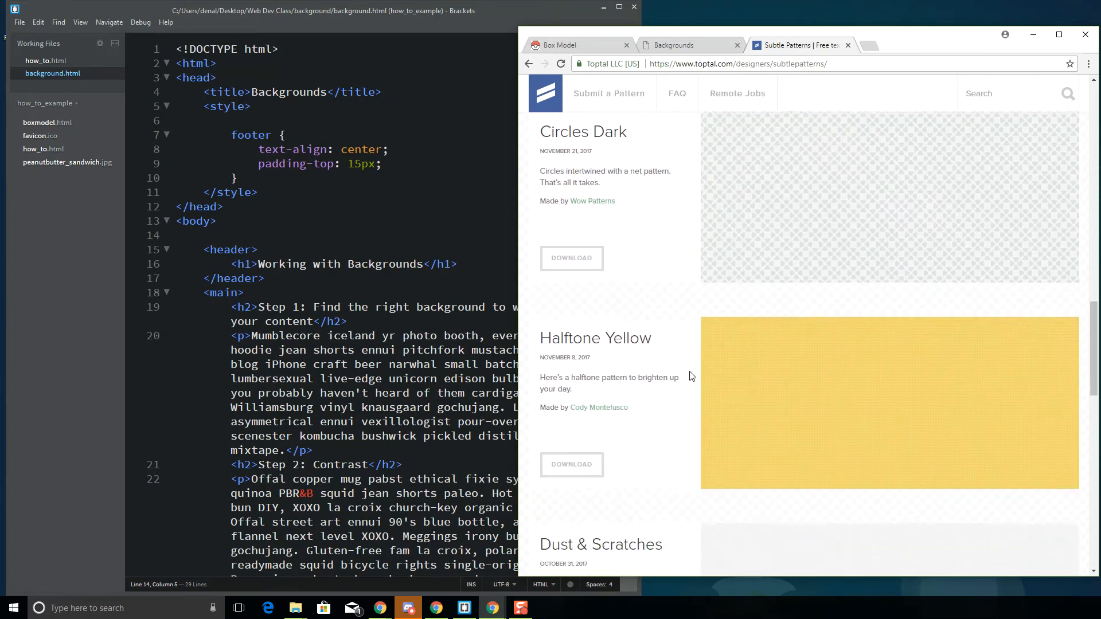
scroll("down", 3)
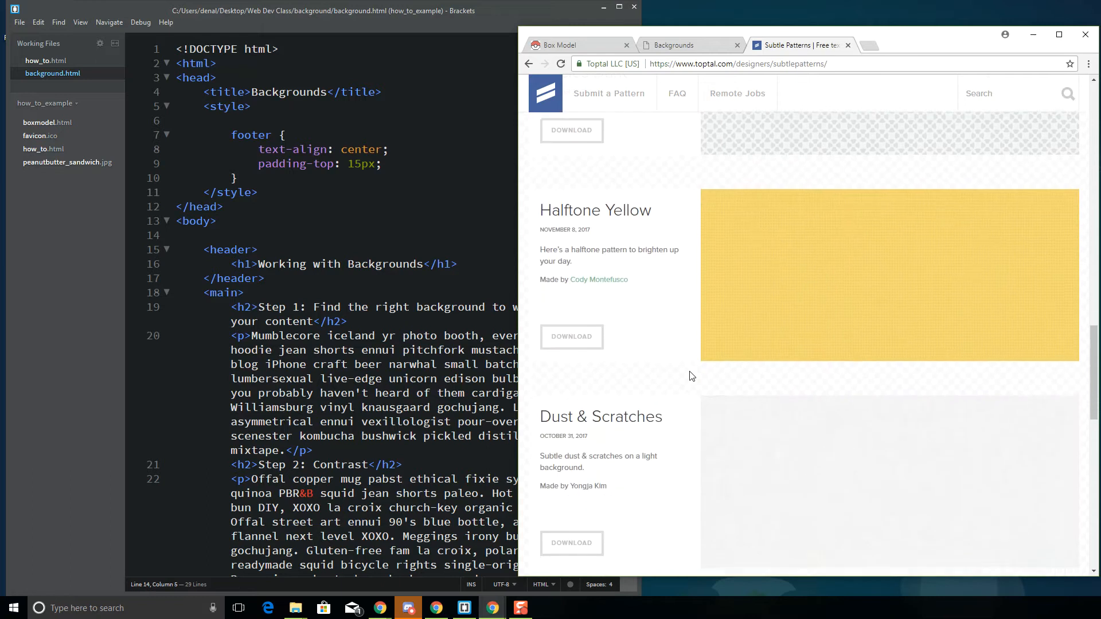
scroll("down", 3)
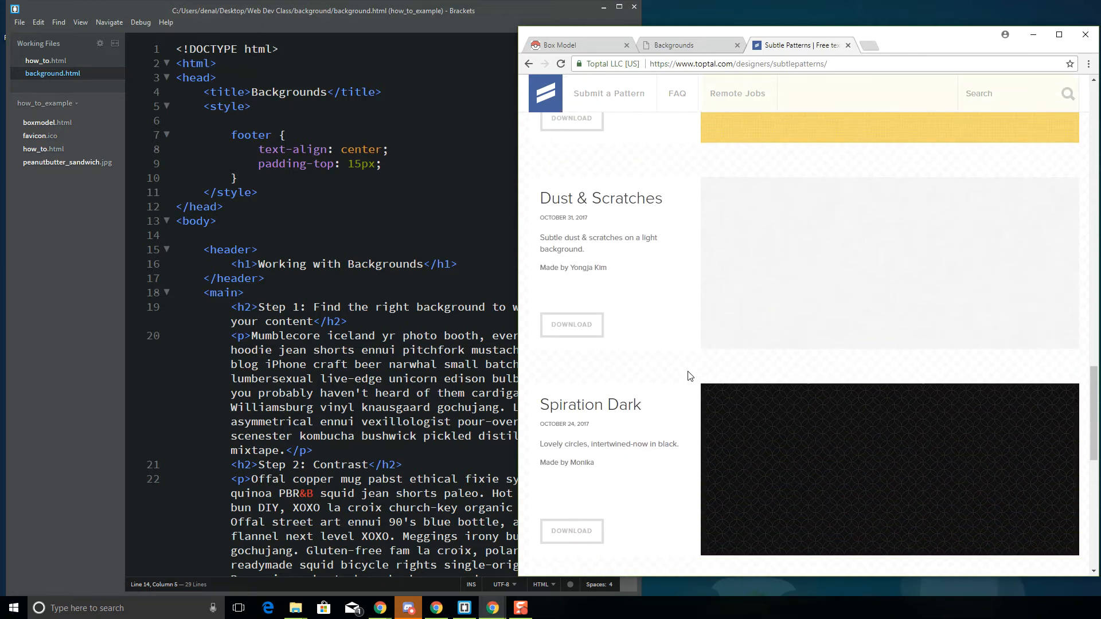
scroll("down", 3)
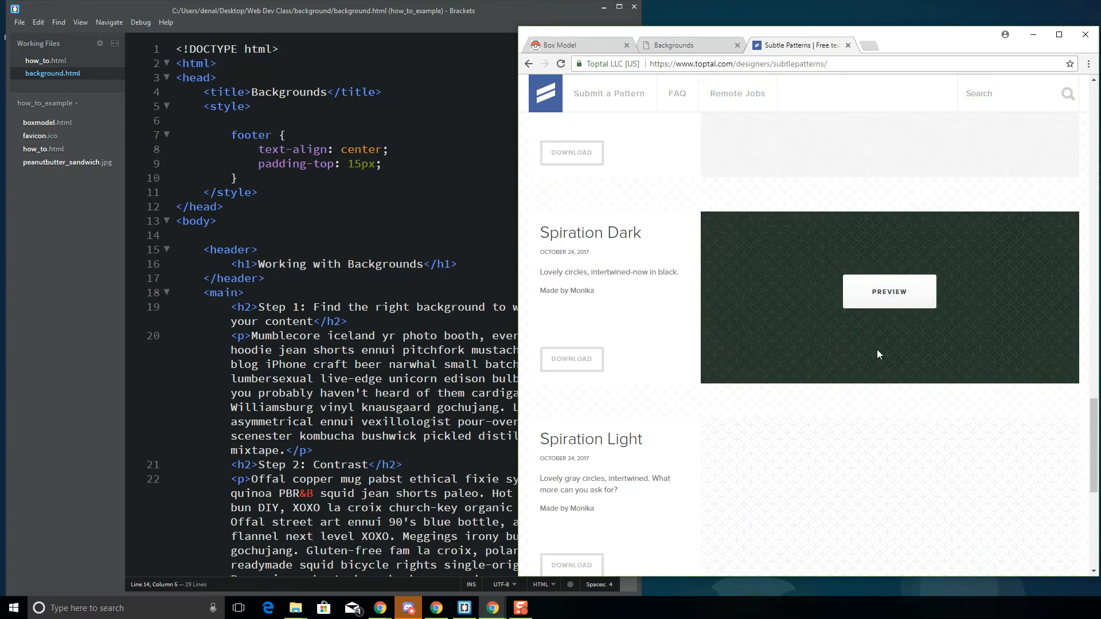
mouse_move(790, 356)
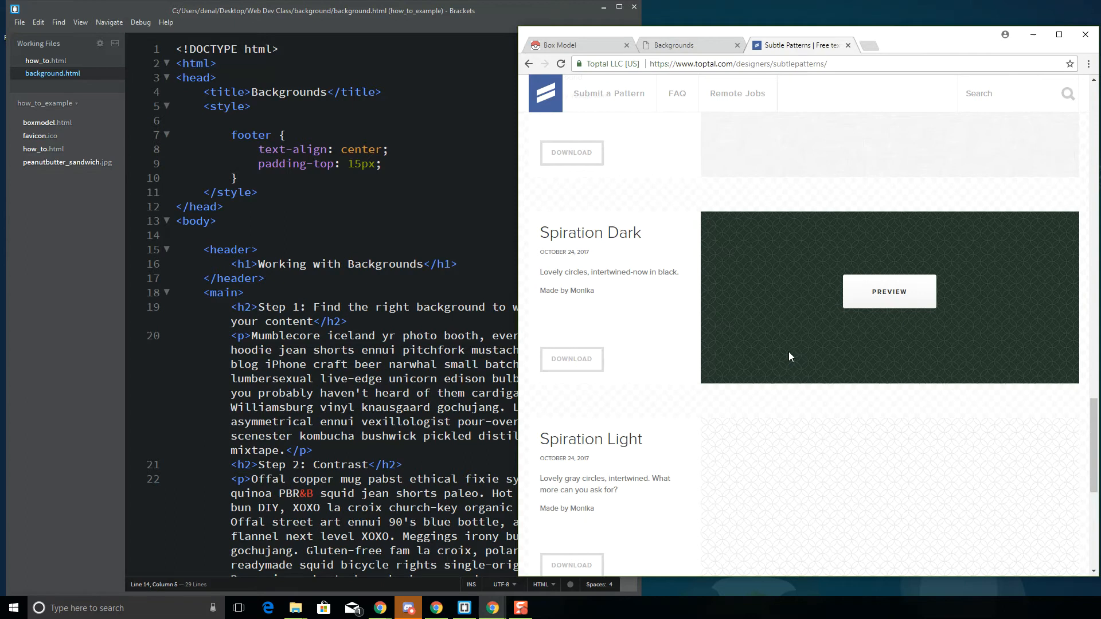
scroll("down", 3)
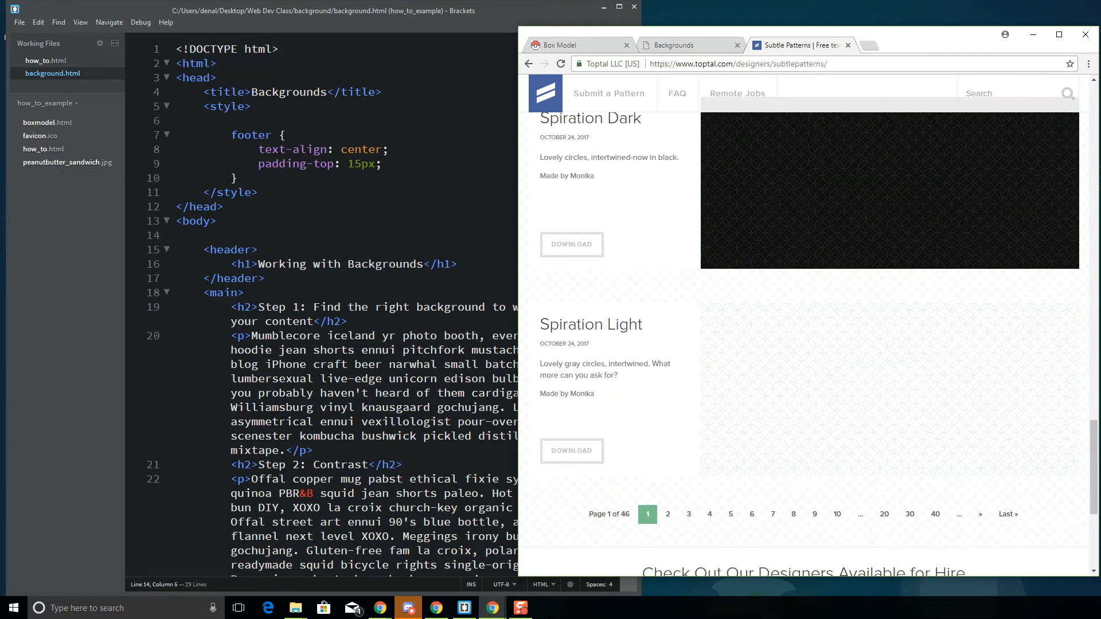
mouse_move(1092, 449)
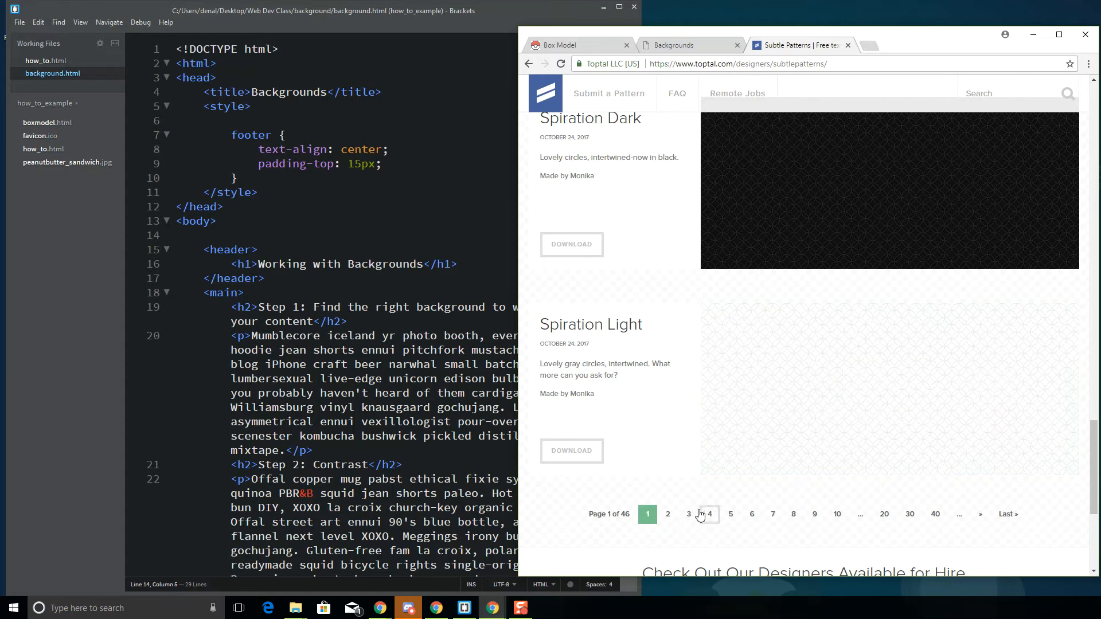
left_click(667, 513)
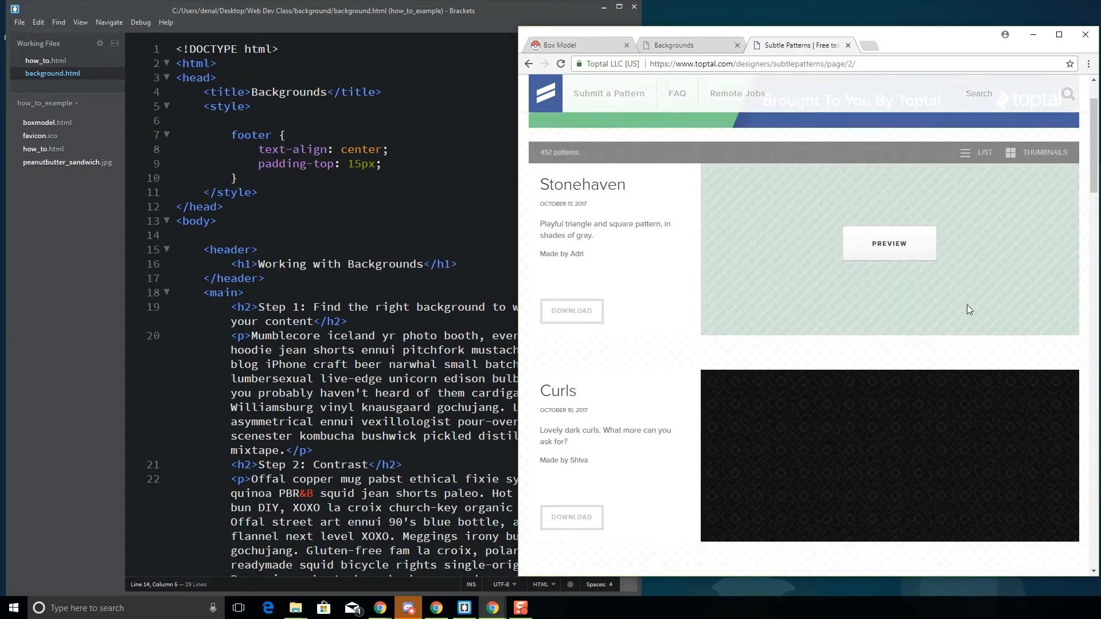
scroll("down", 3)
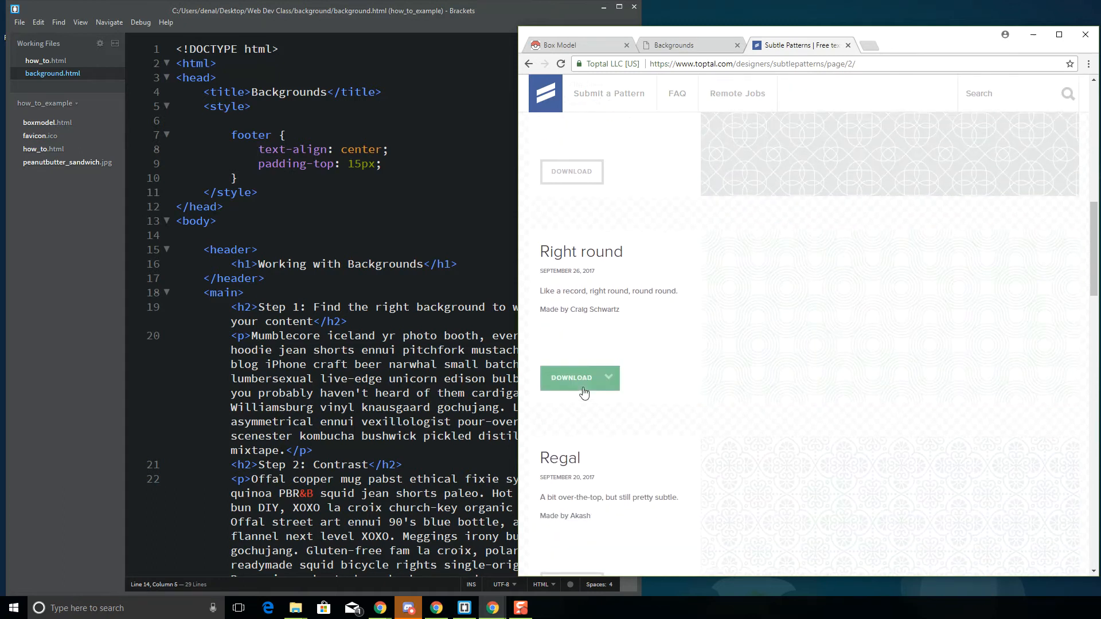
mouse_move(579, 378)
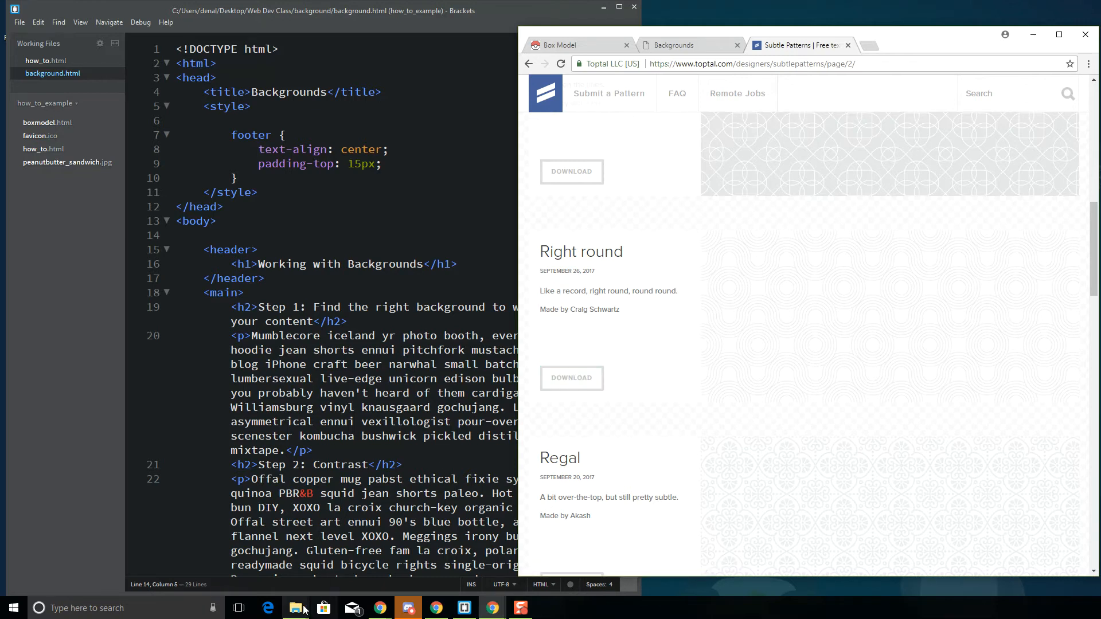
mouse_move(294, 607)
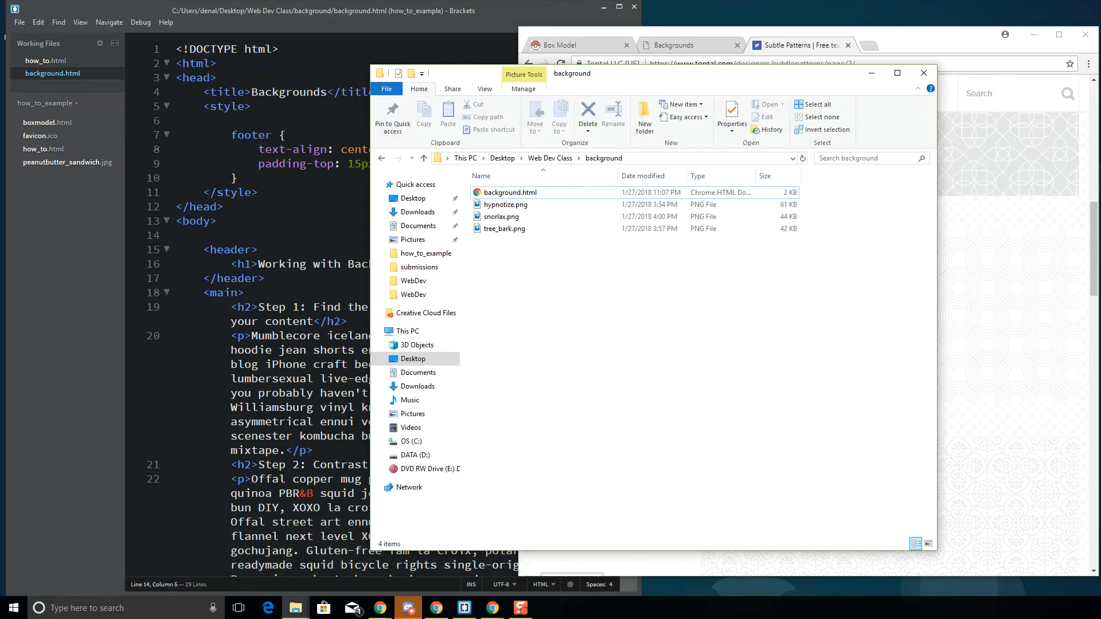
Preview hypnotize.png and tree_bark.png from the background folder in Photos
left_click(506, 204)
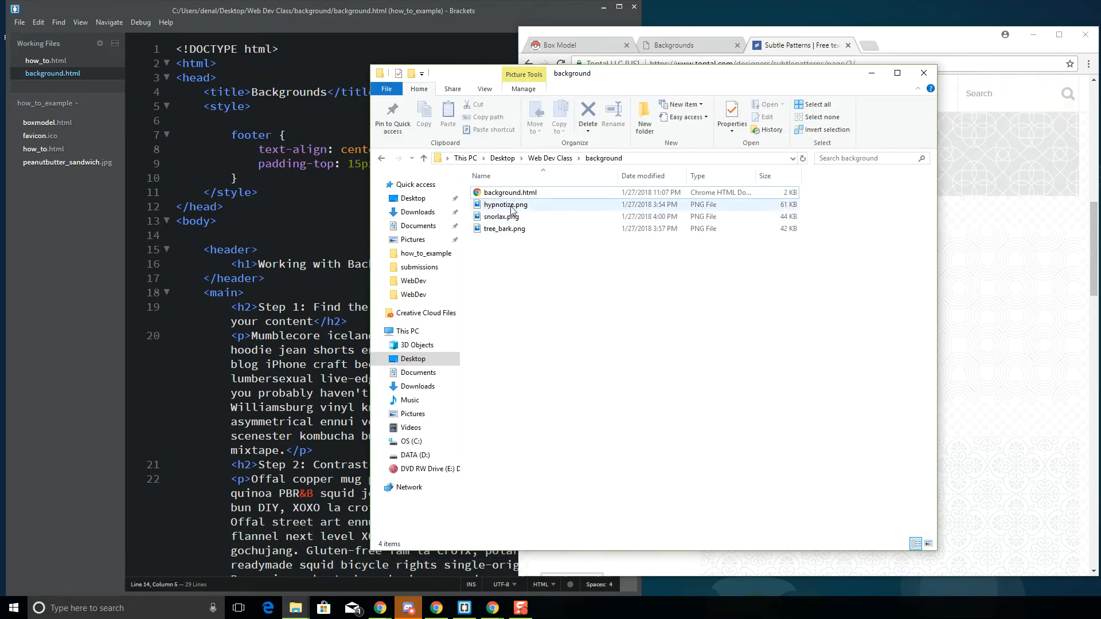
double_click(506, 204)
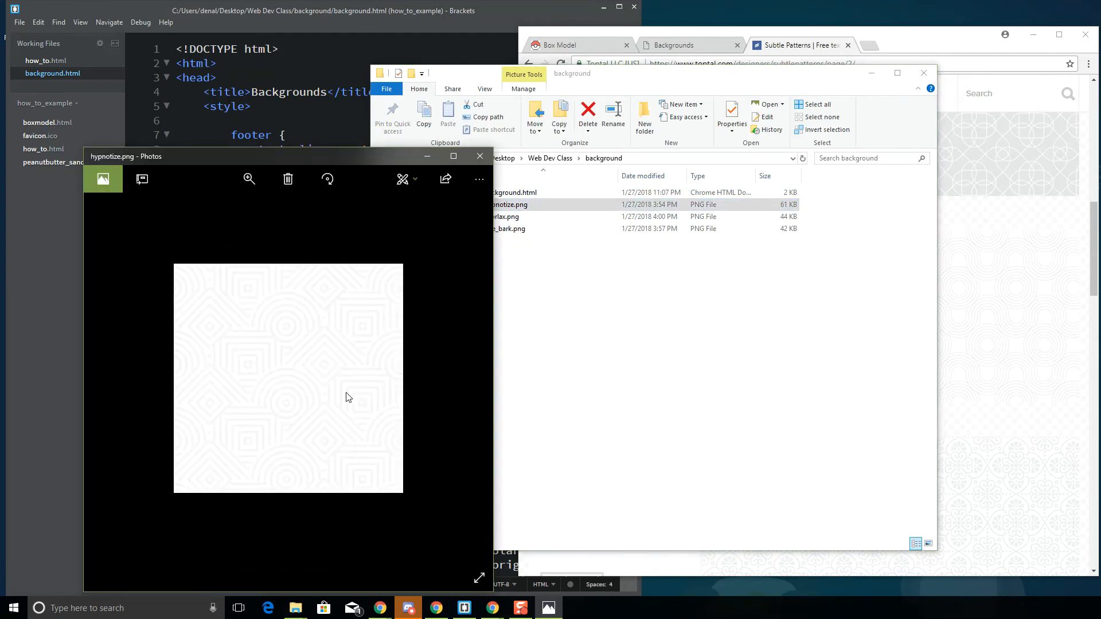
mouse_move(210, 339)
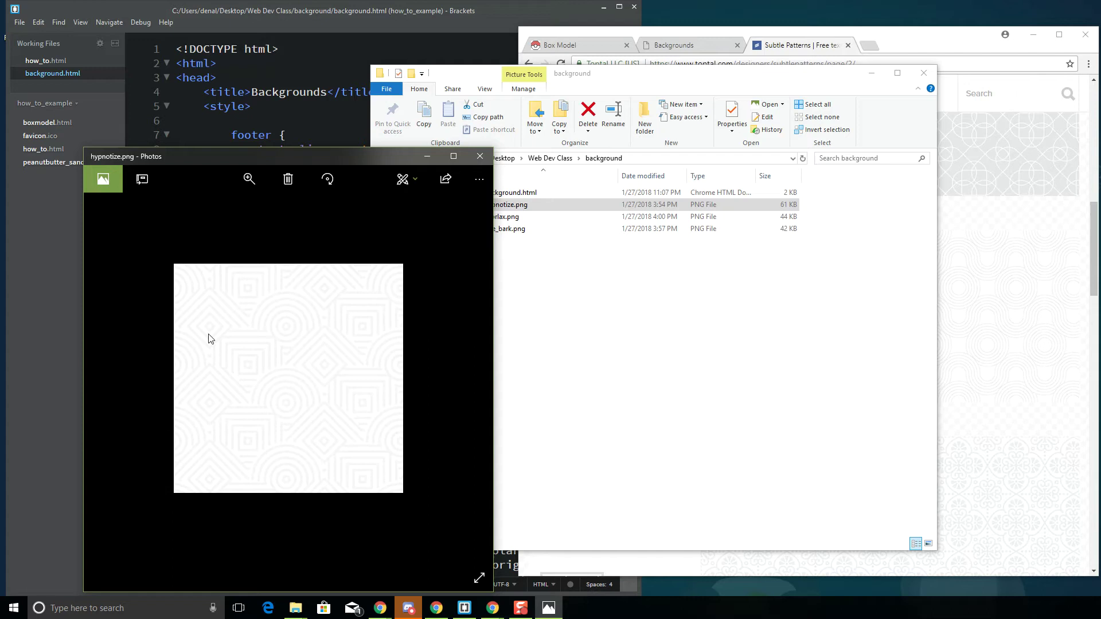
mouse_move(319, 449)
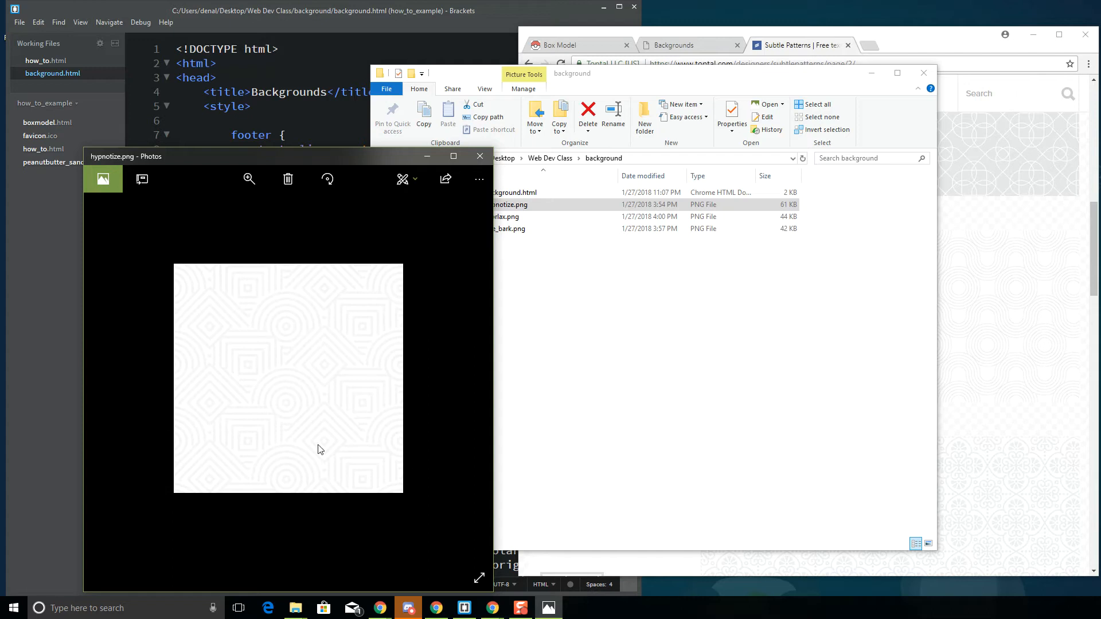
mouse_move(241, 300)
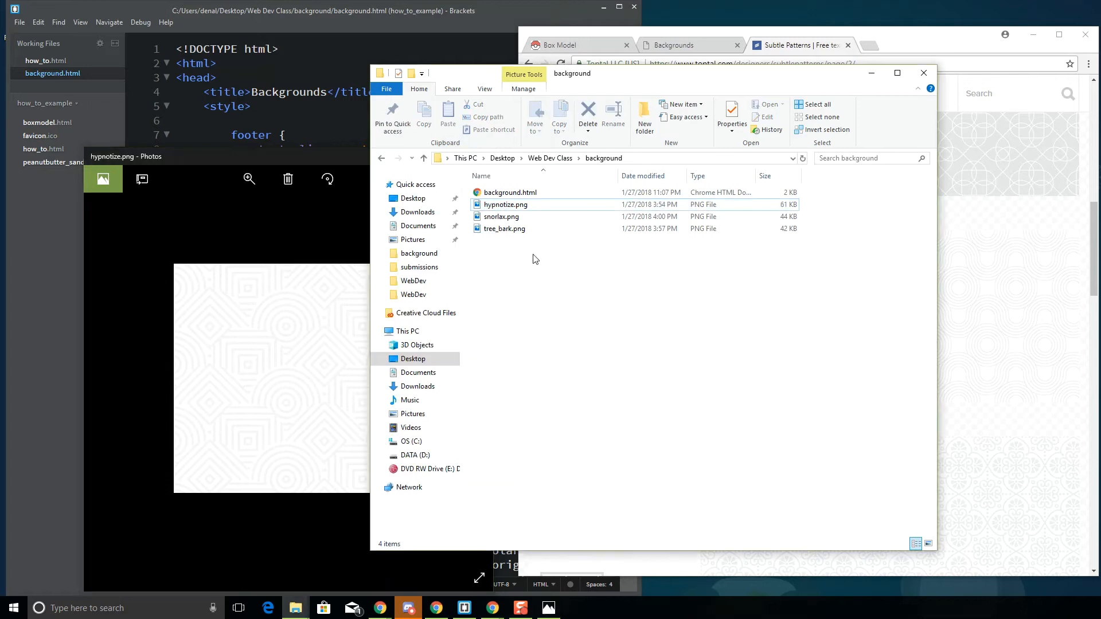
double_click(504, 228)
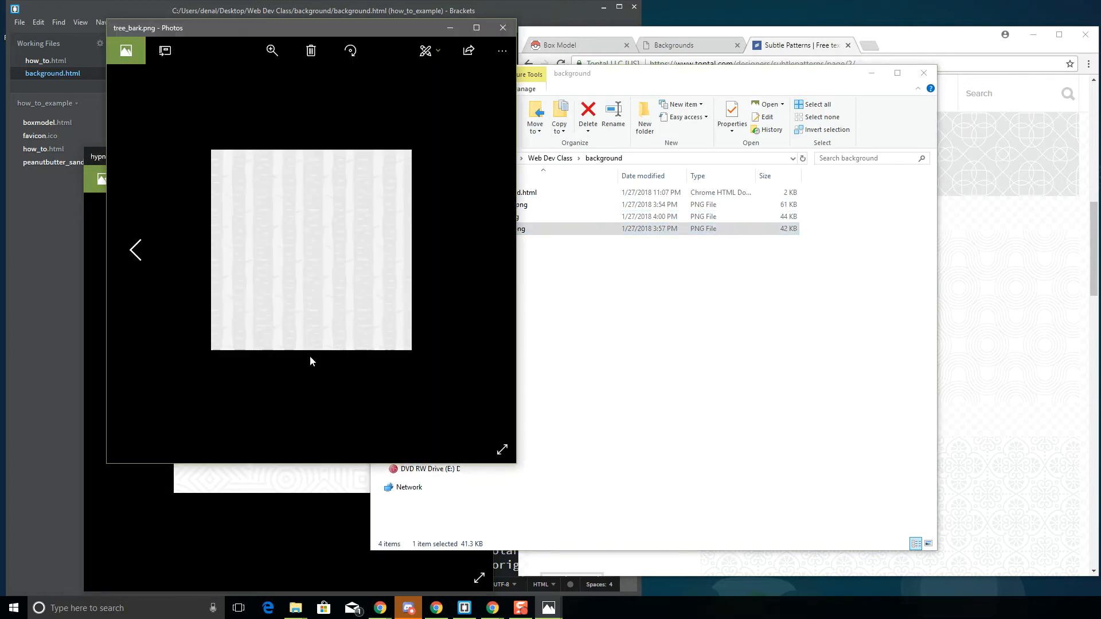
mouse_move(307, 556)
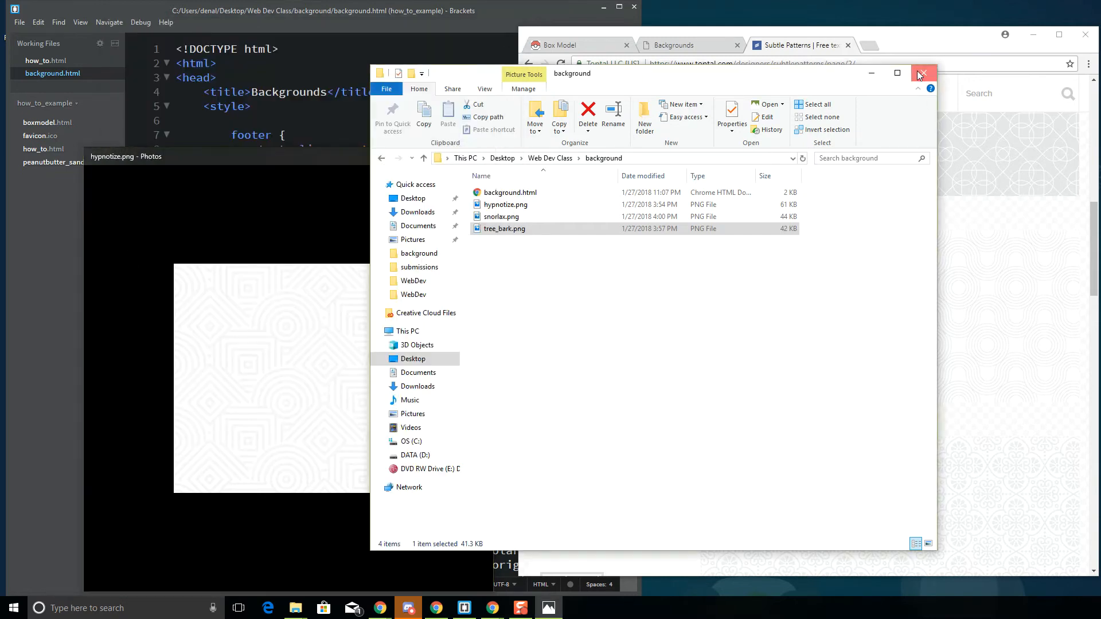
Close Explorer, return to the Backgrounds preview and add body { margin: 10%; } above the footer rule
left_click(922, 73)
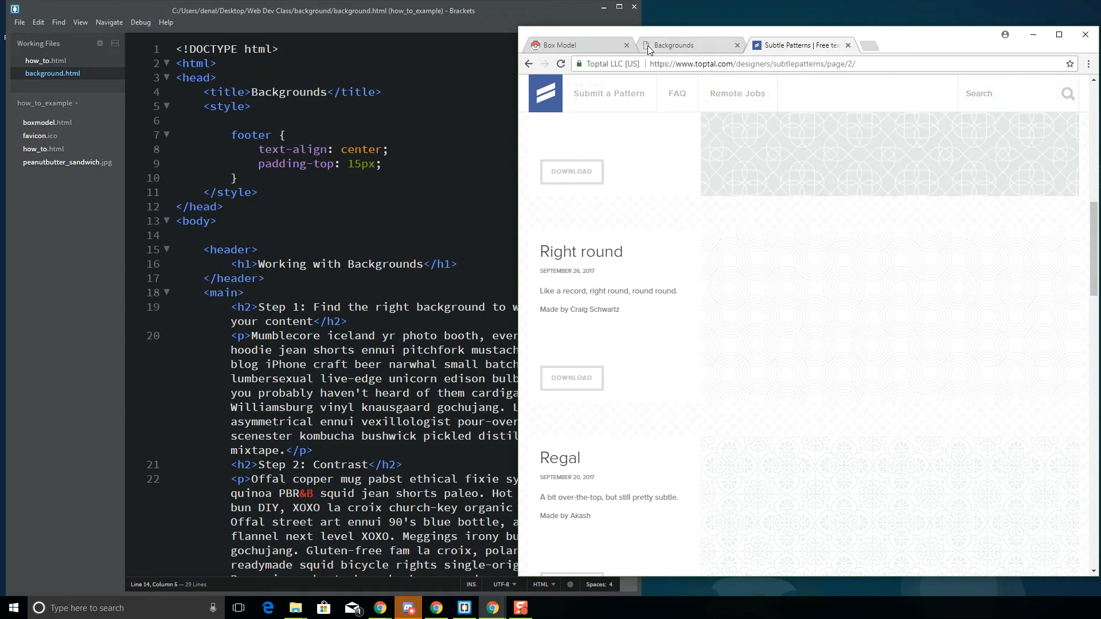
left_click(672, 45)
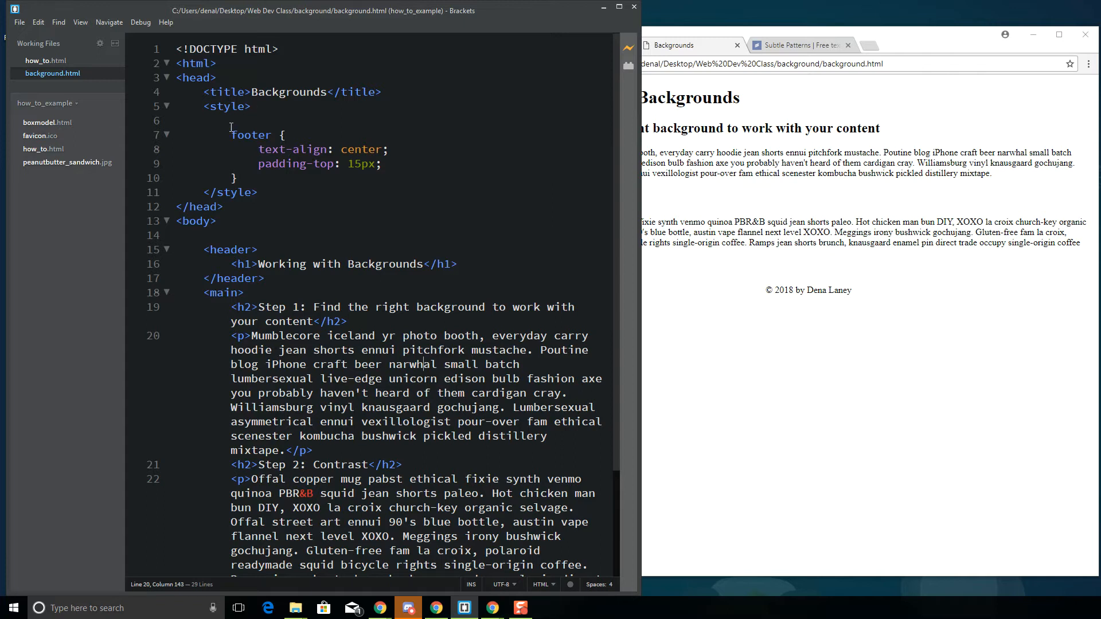
left_click(408, 139)
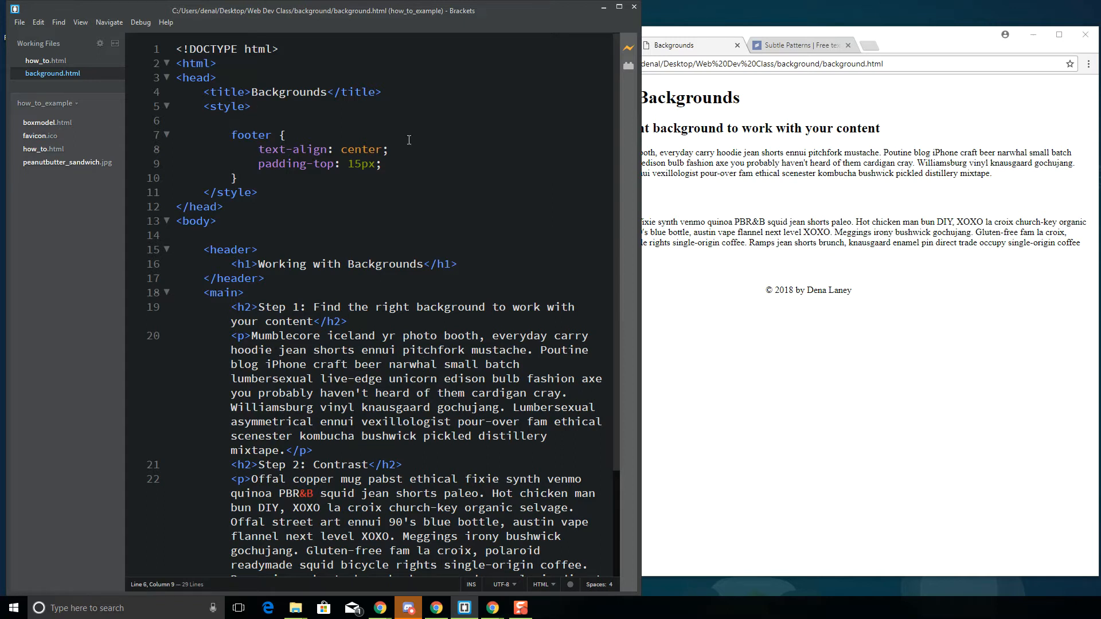
mouse_move(630, 184)
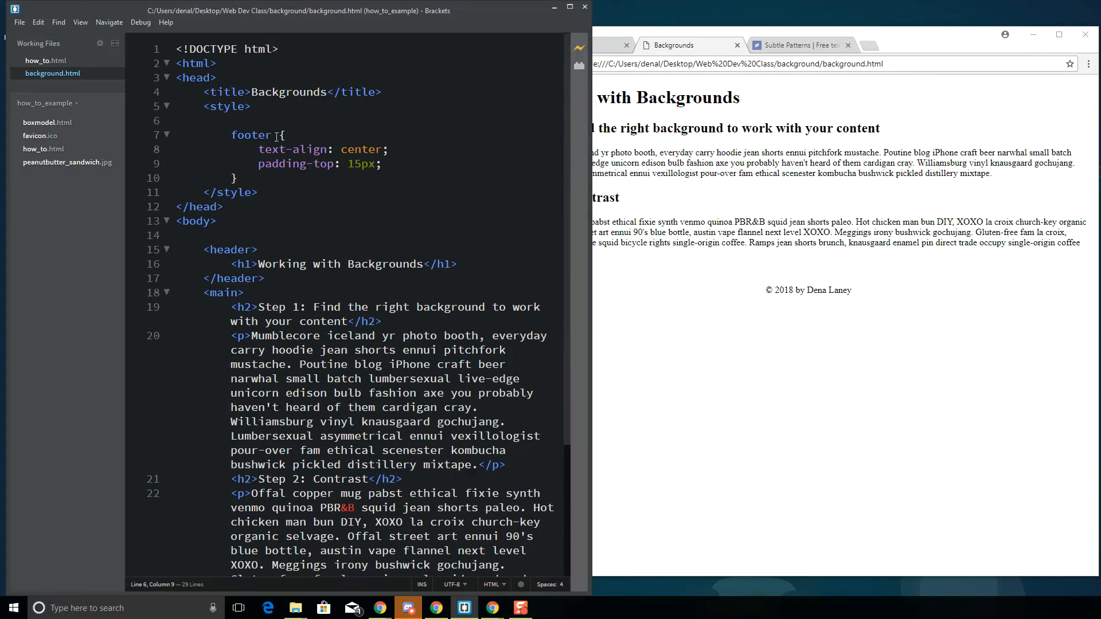
type("body")
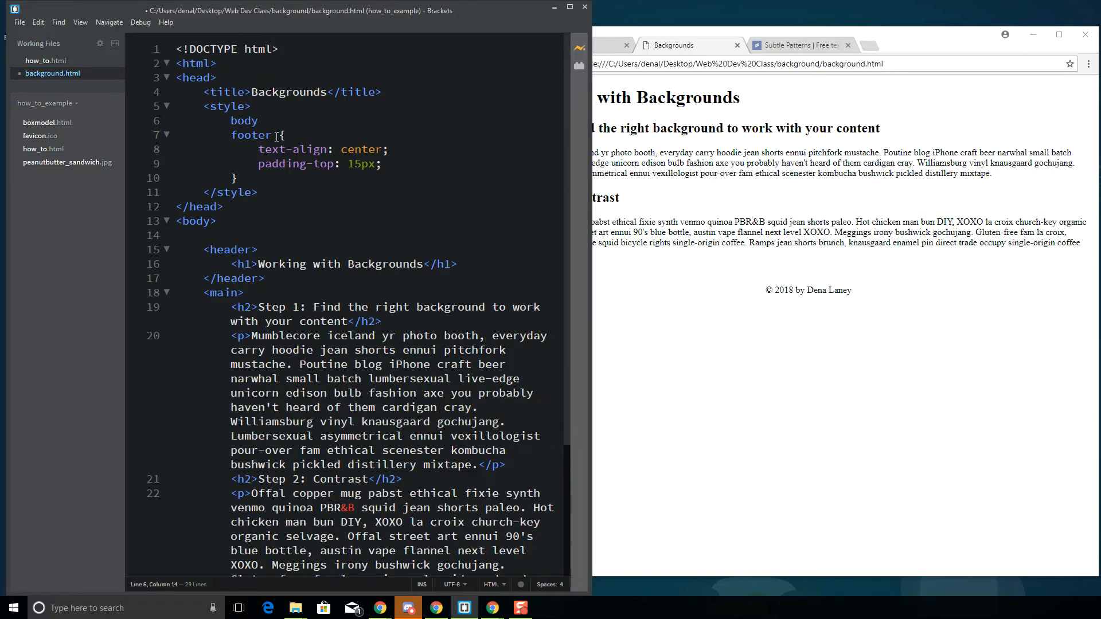
type("margin: 10%;")
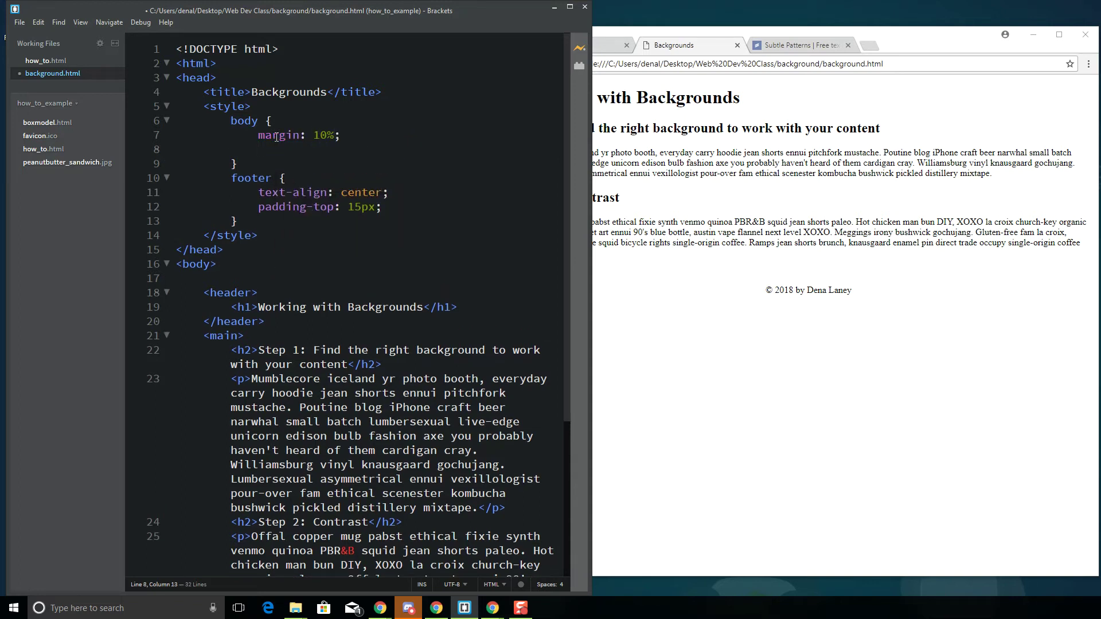
mouse_move(26, 31)
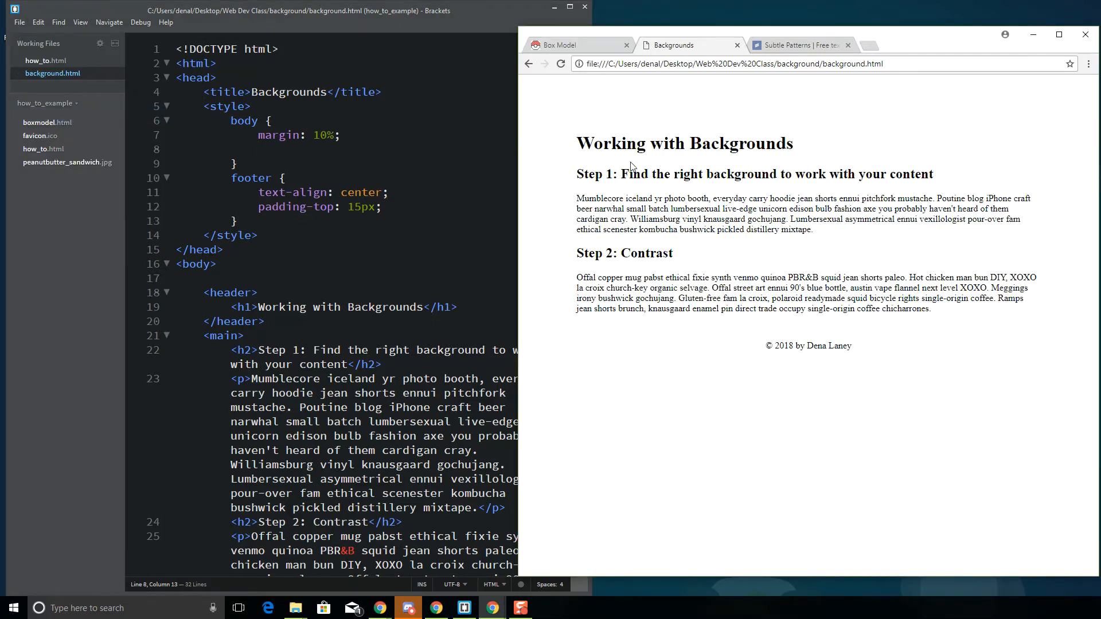
mouse_move(588, 132)
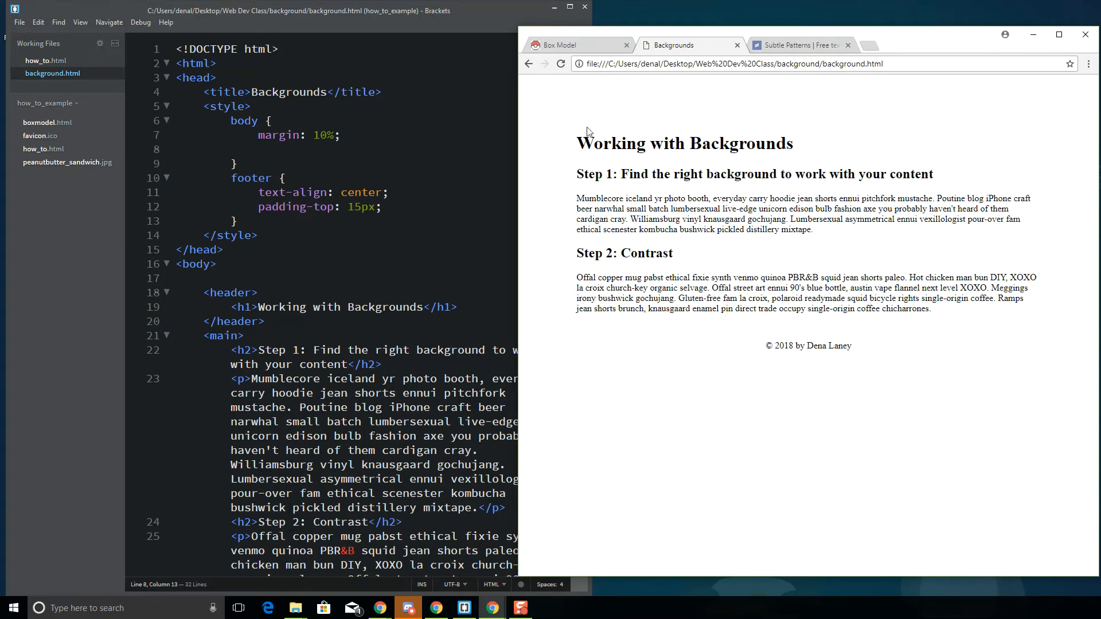
mouse_move(629, 122)
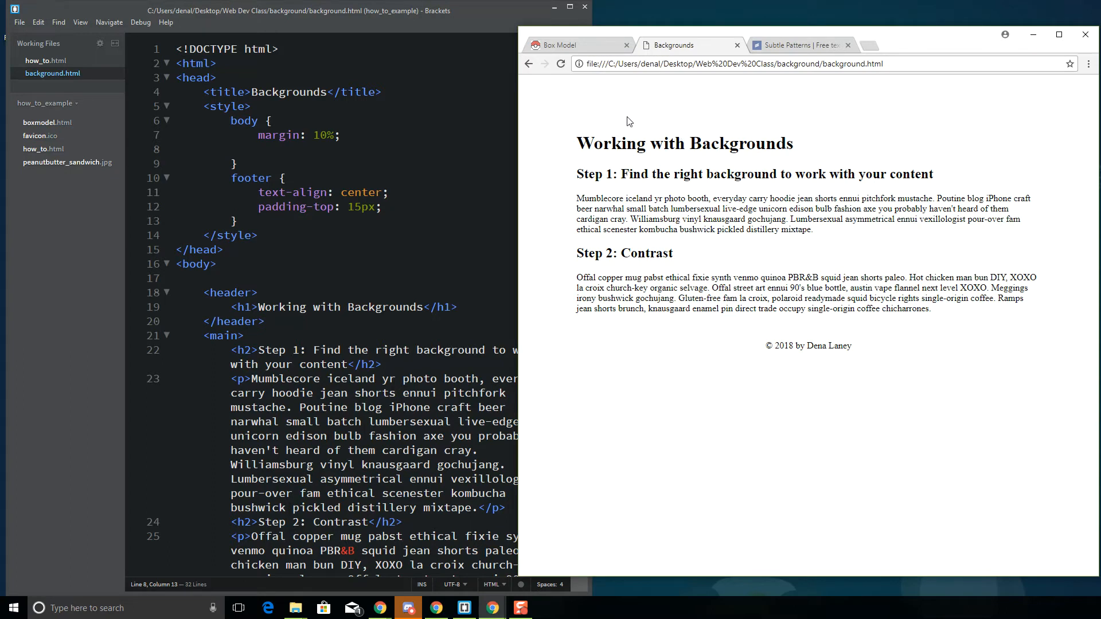
mouse_move(1040, 223)
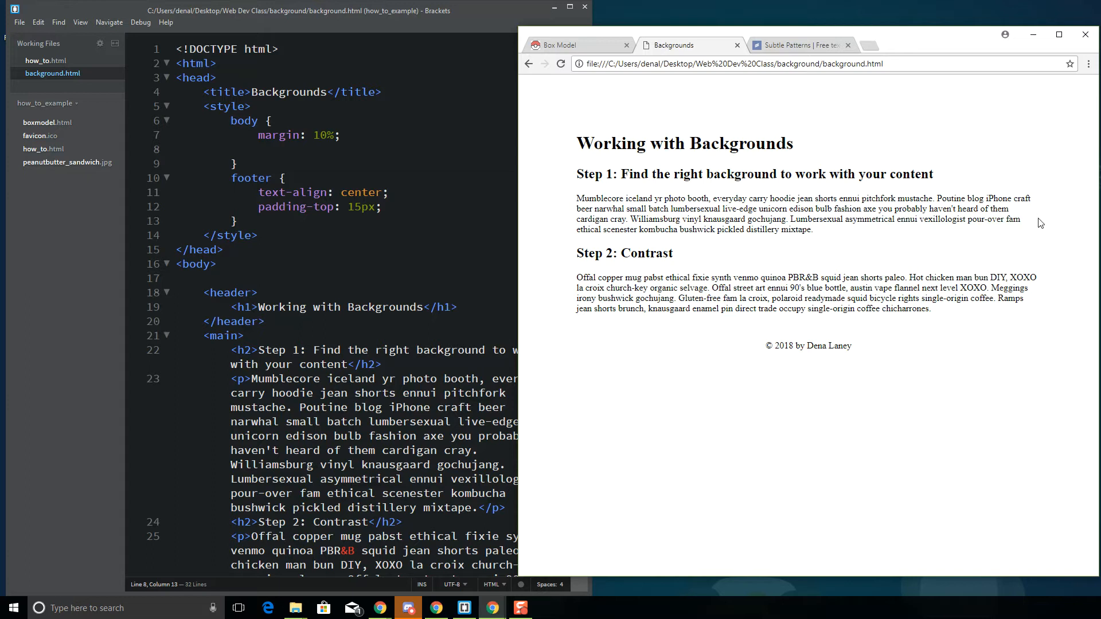
mouse_move(559, 373)
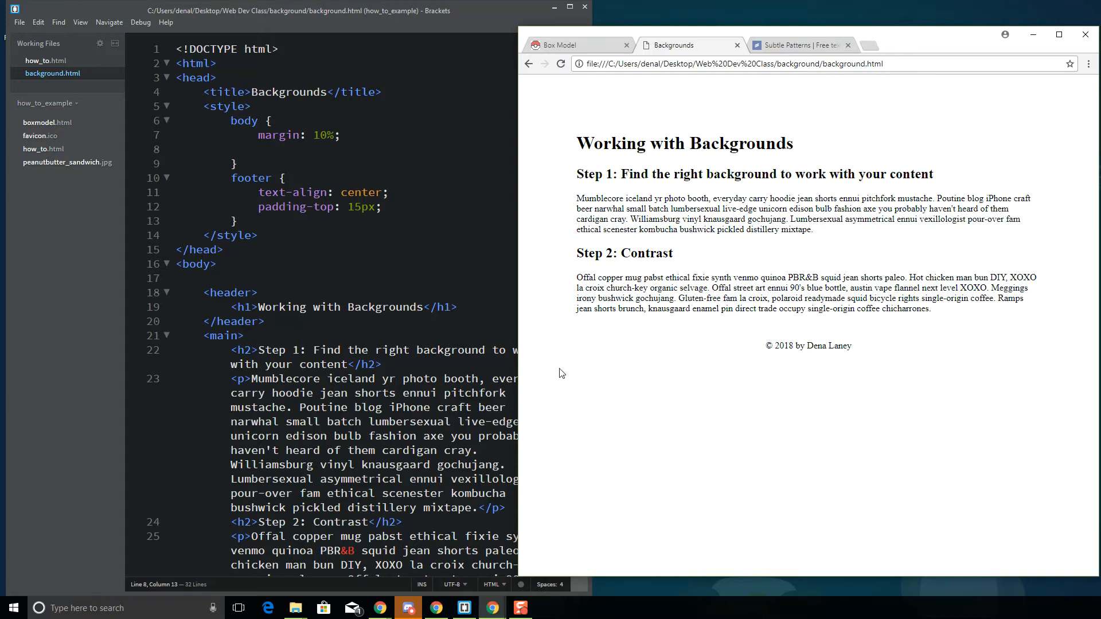
mouse_move(218, 221)
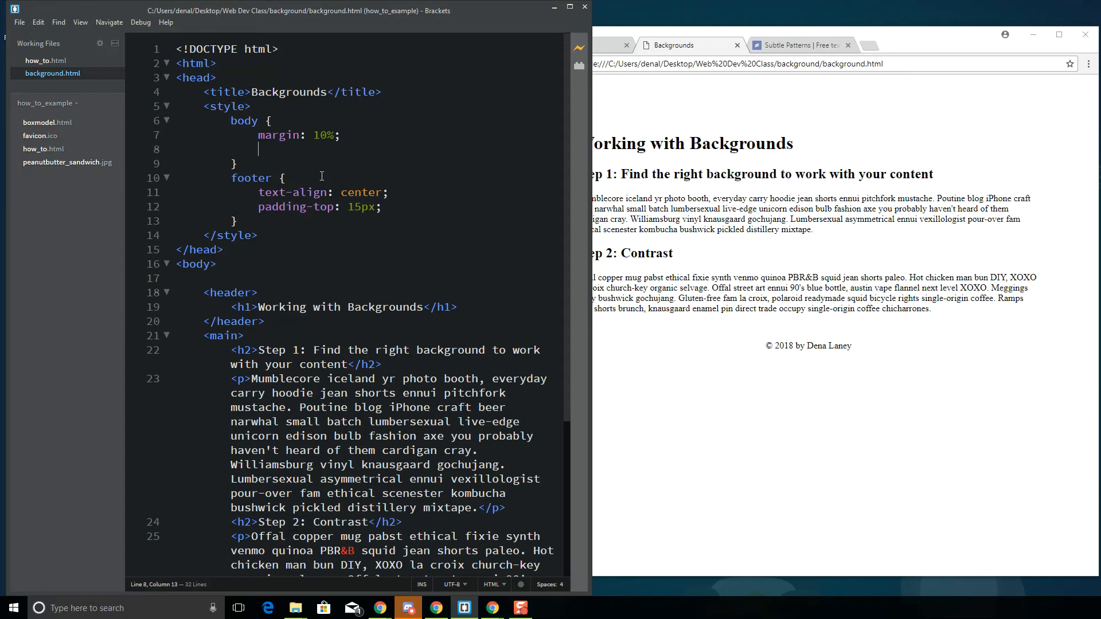
Set the body's background-image to url(hypnotize.png) via code hints
type("background-image:")
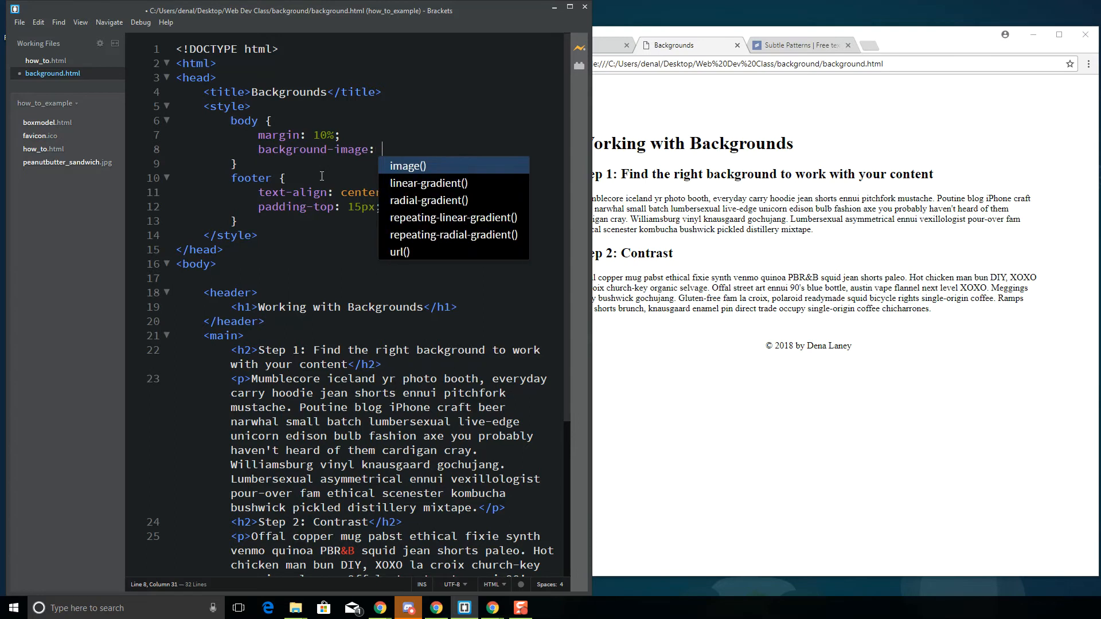
left_click(400, 252)
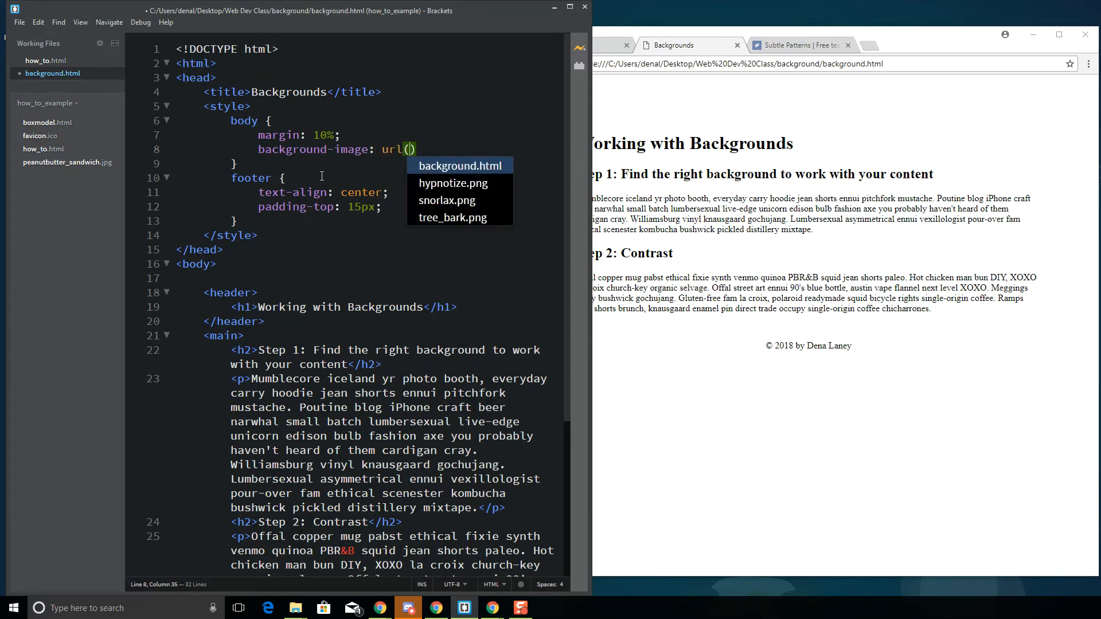
mouse_move(447, 201)
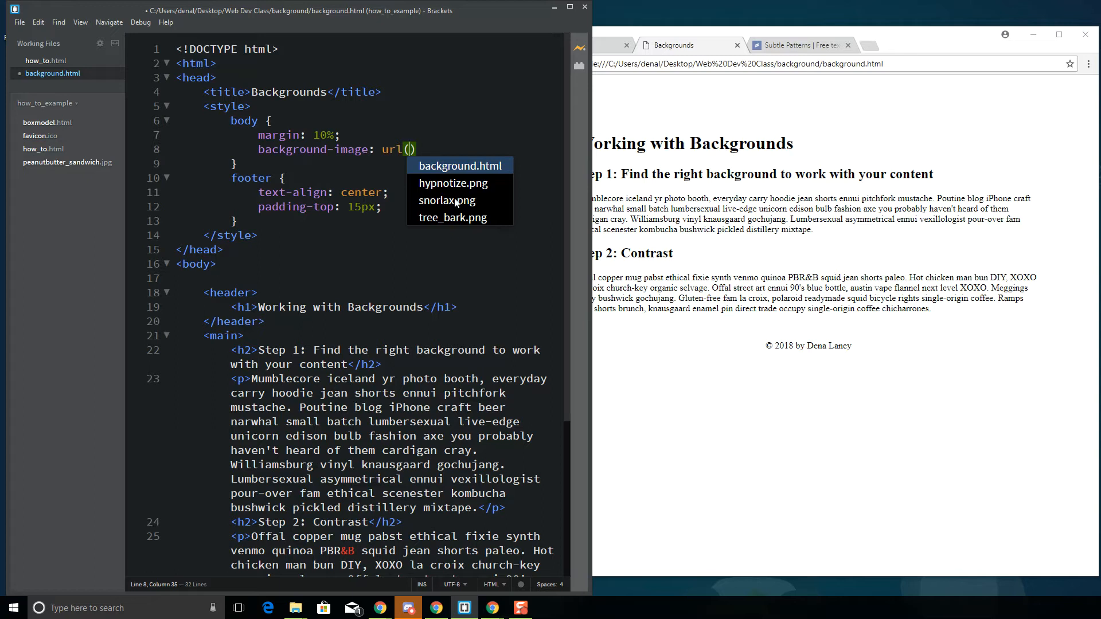
mouse_move(454, 216)
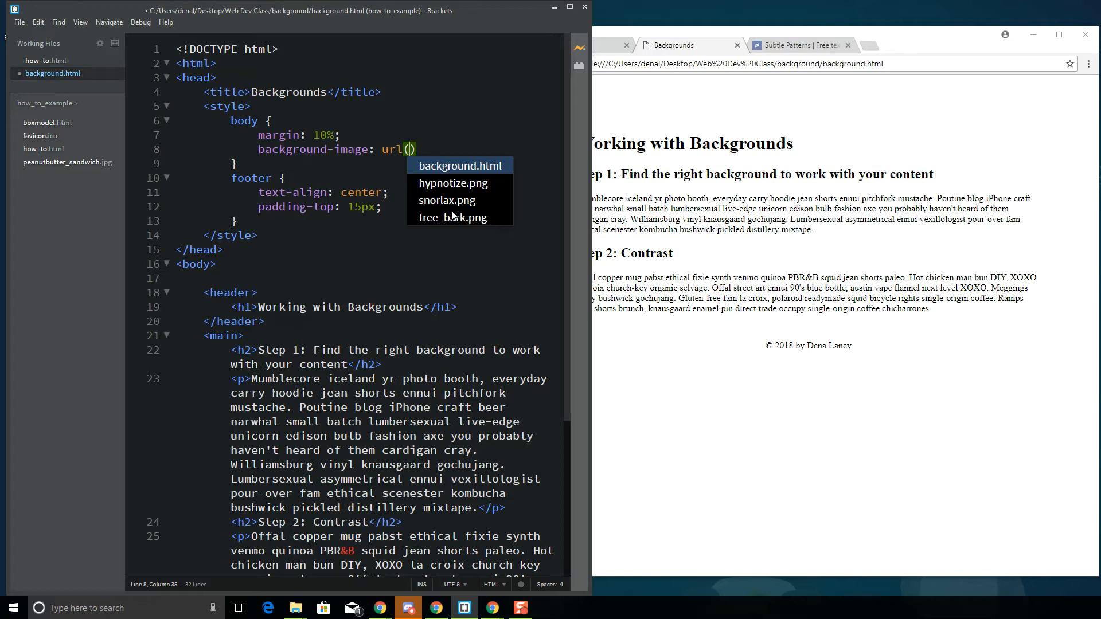
mouse_move(457, 225)
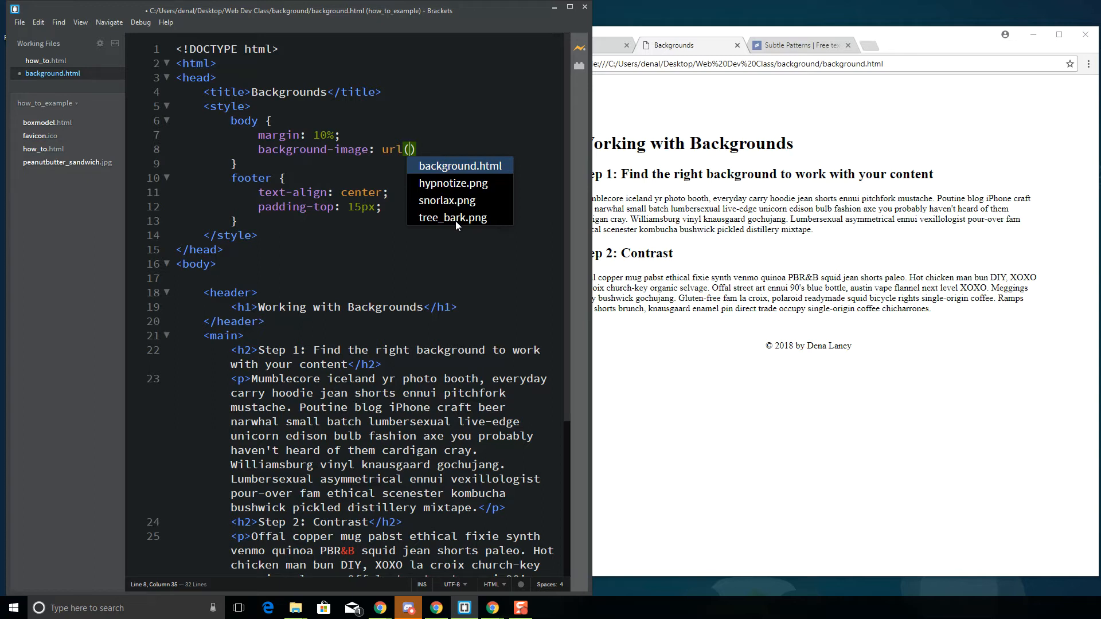
mouse_move(457, 219)
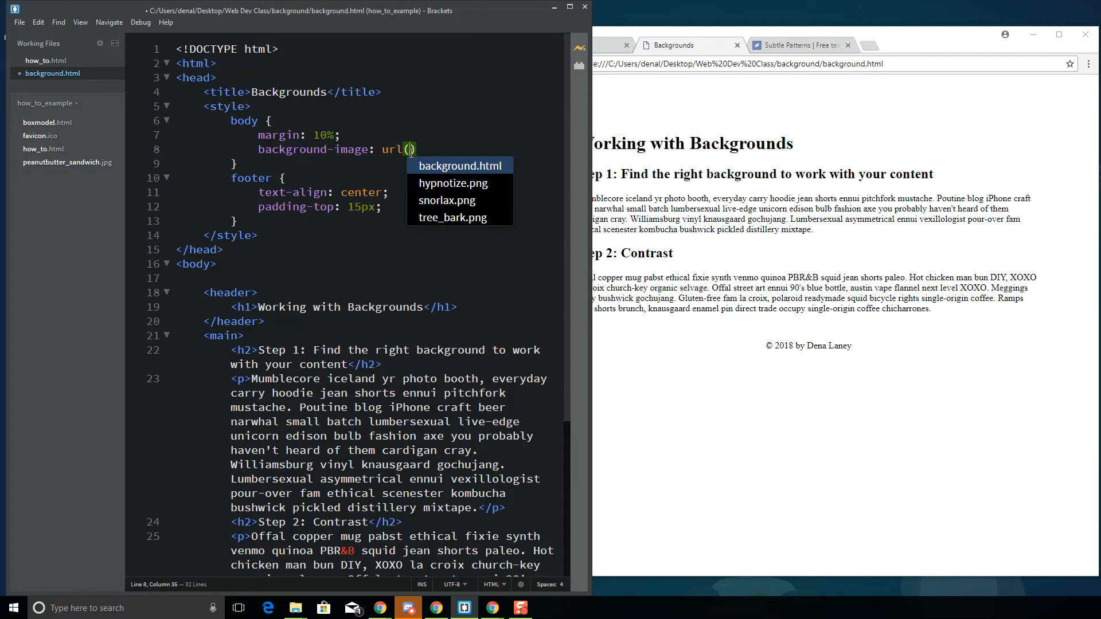
mouse_move(434, 170)
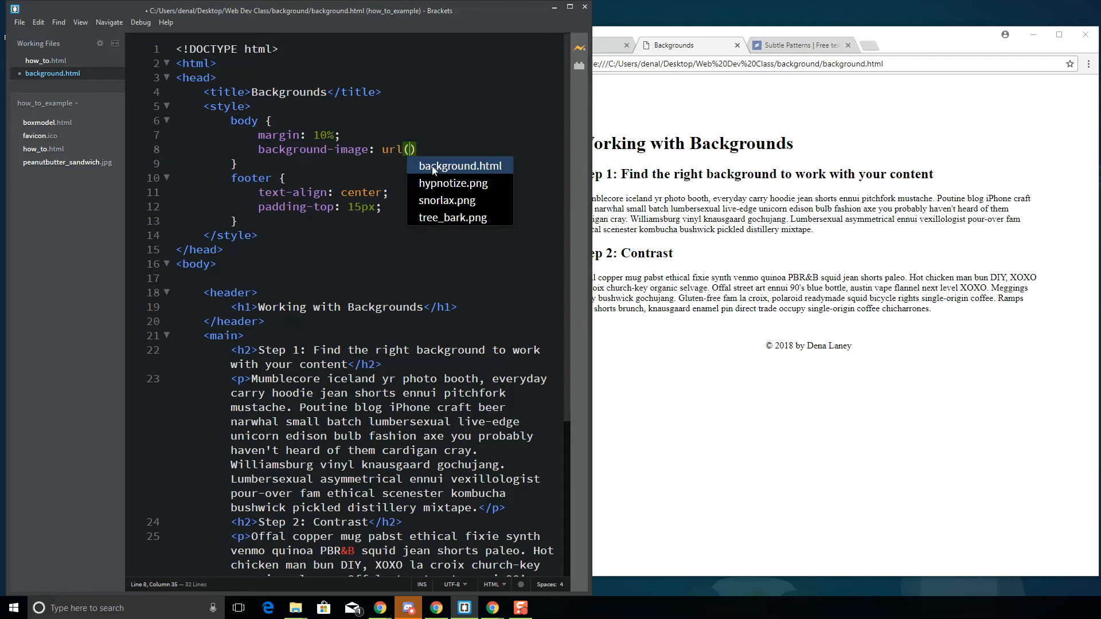
mouse_move(449, 179)
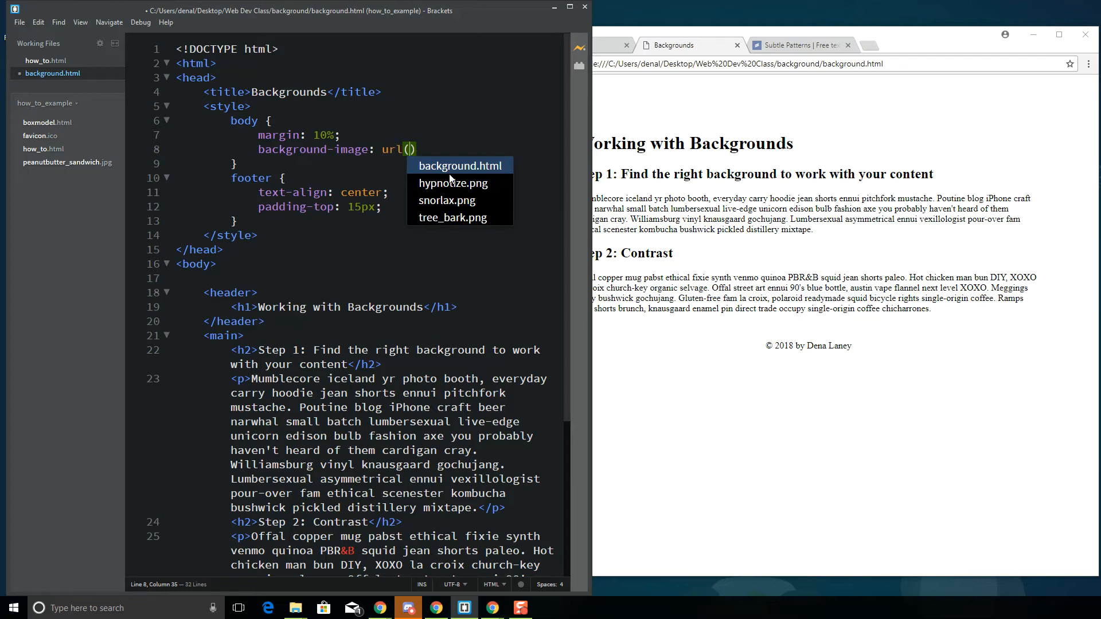
mouse_move(447, 222)
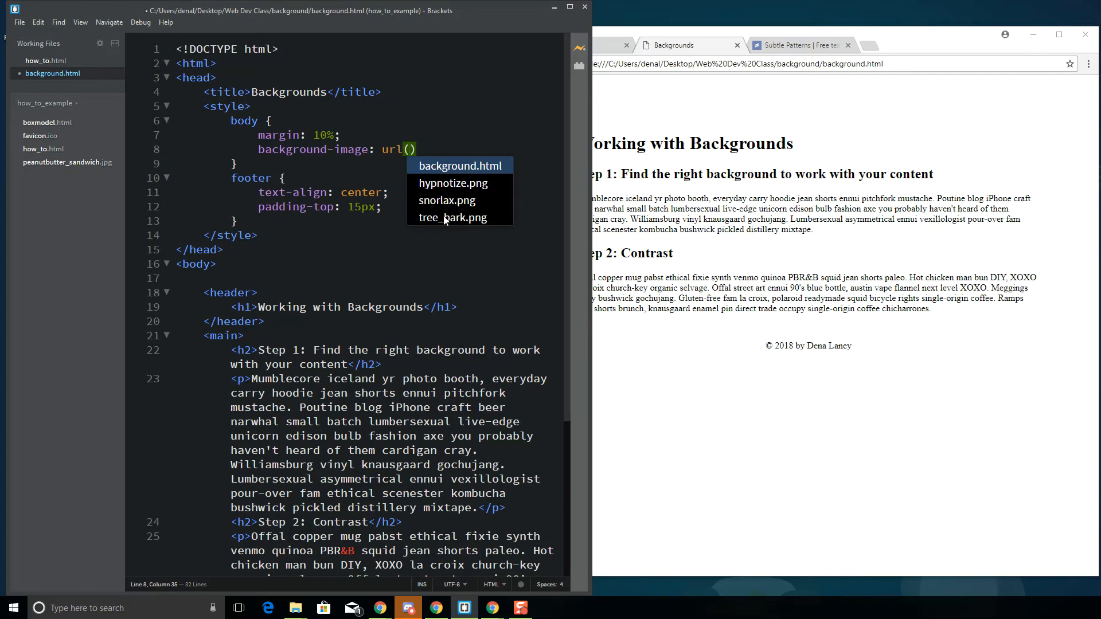
mouse_move(447, 210)
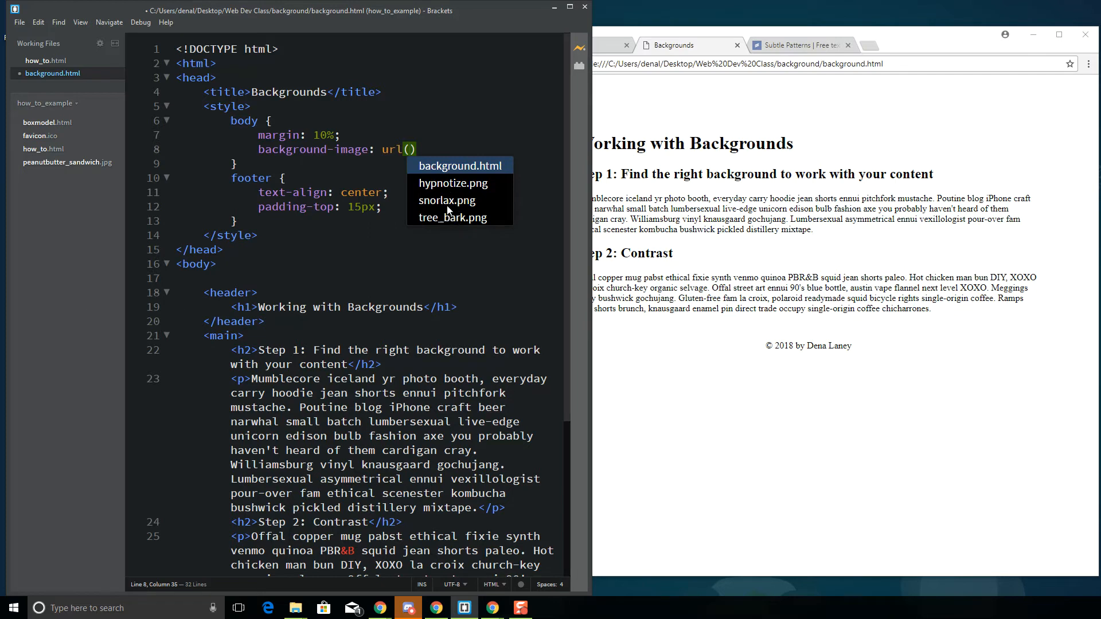
left_click(453, 184)
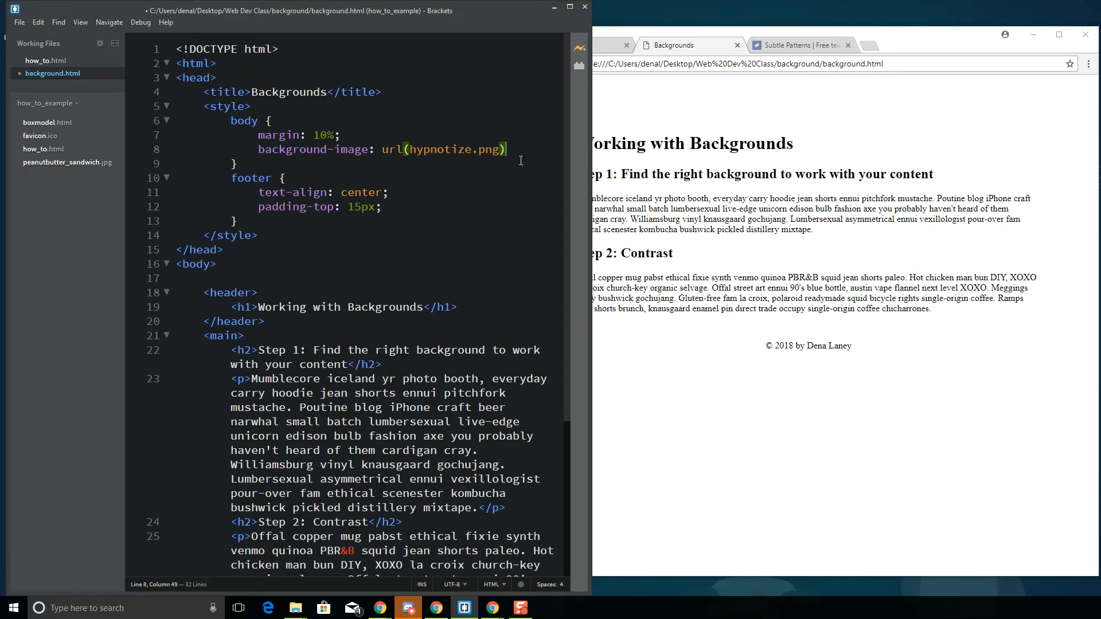
type(";")
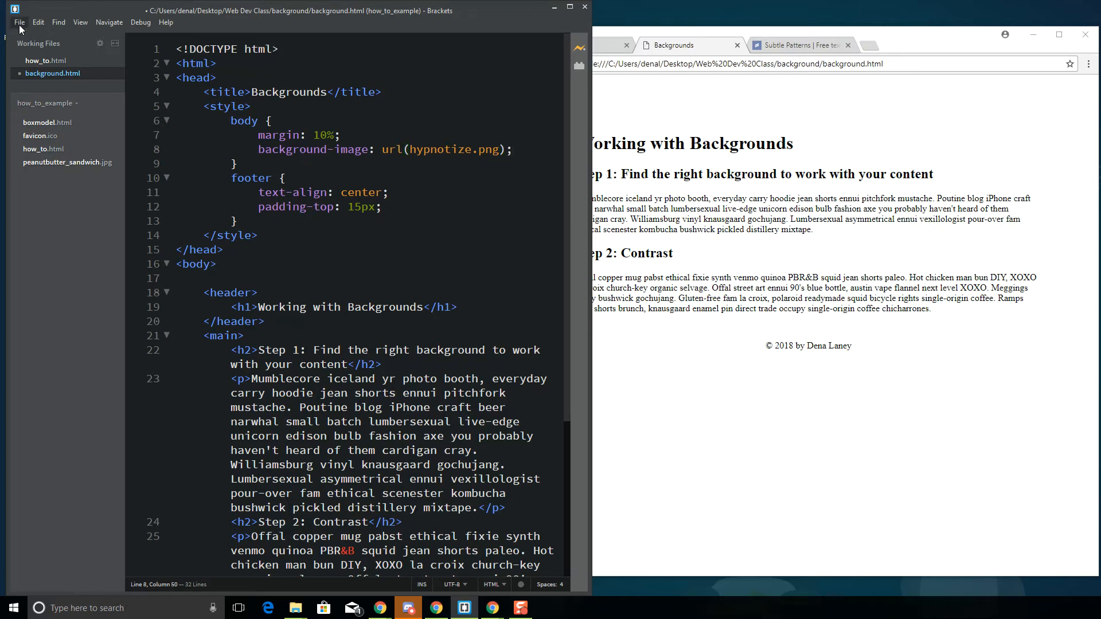
Switch to Chrome to reload and review the hypnotize-patterned page
left_click(19, 22)
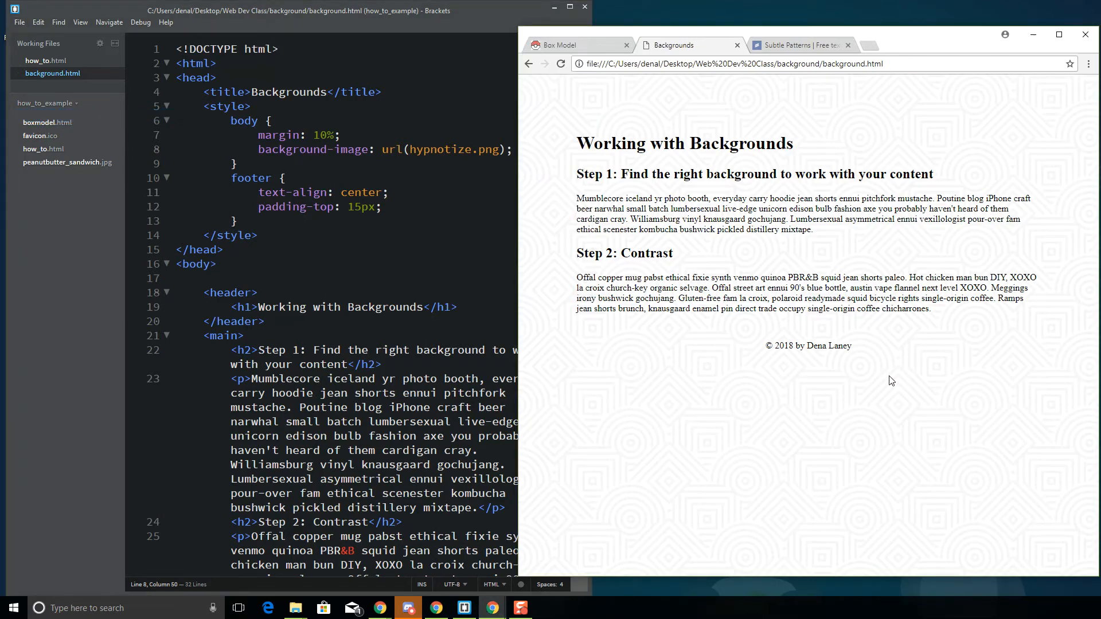
mouse_move(926, 380)
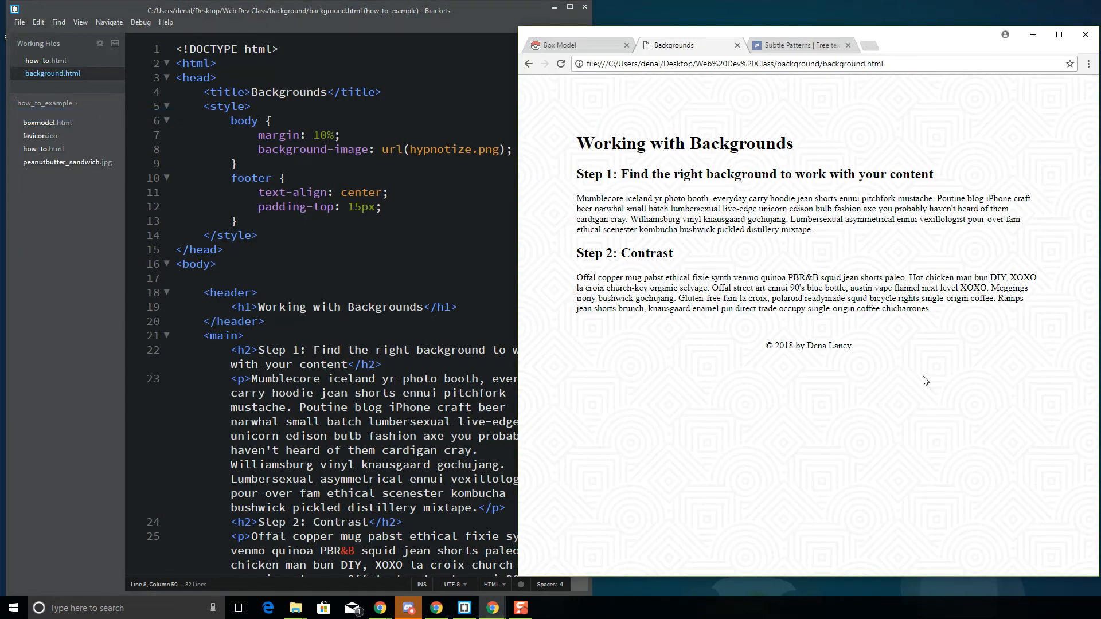
mouse_move(772, 247)
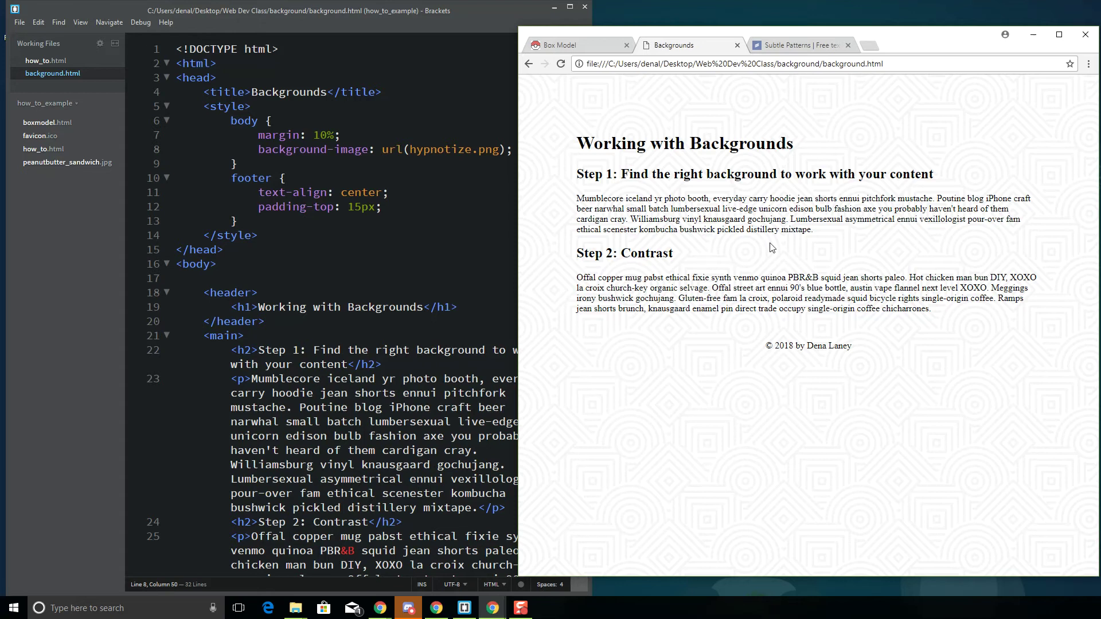
mouse_move(988, 532)
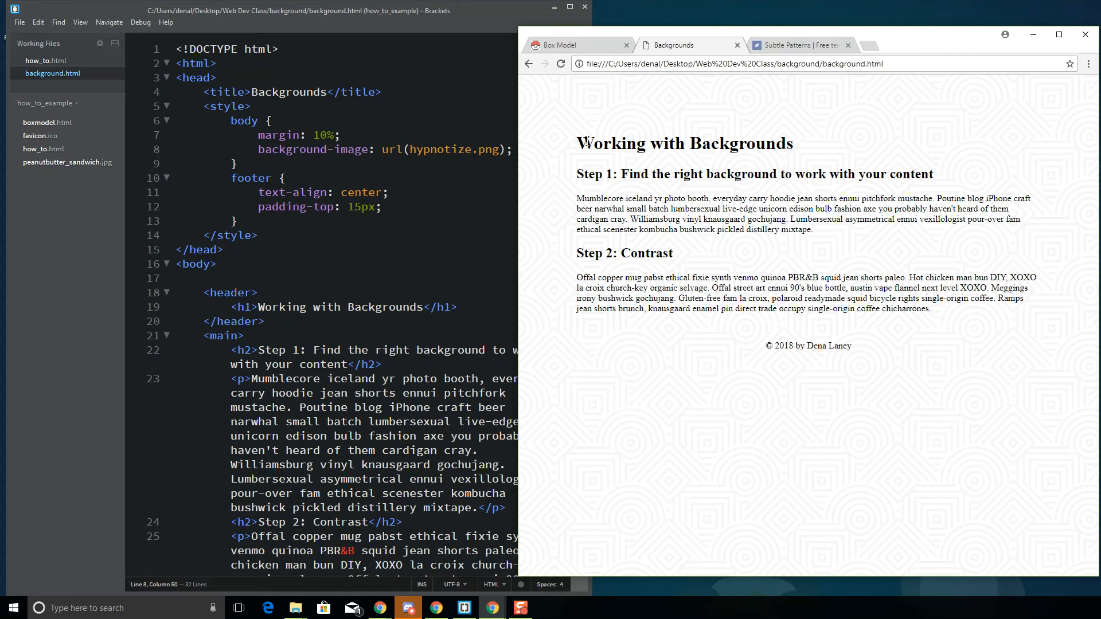
mouse_move(578, 138)
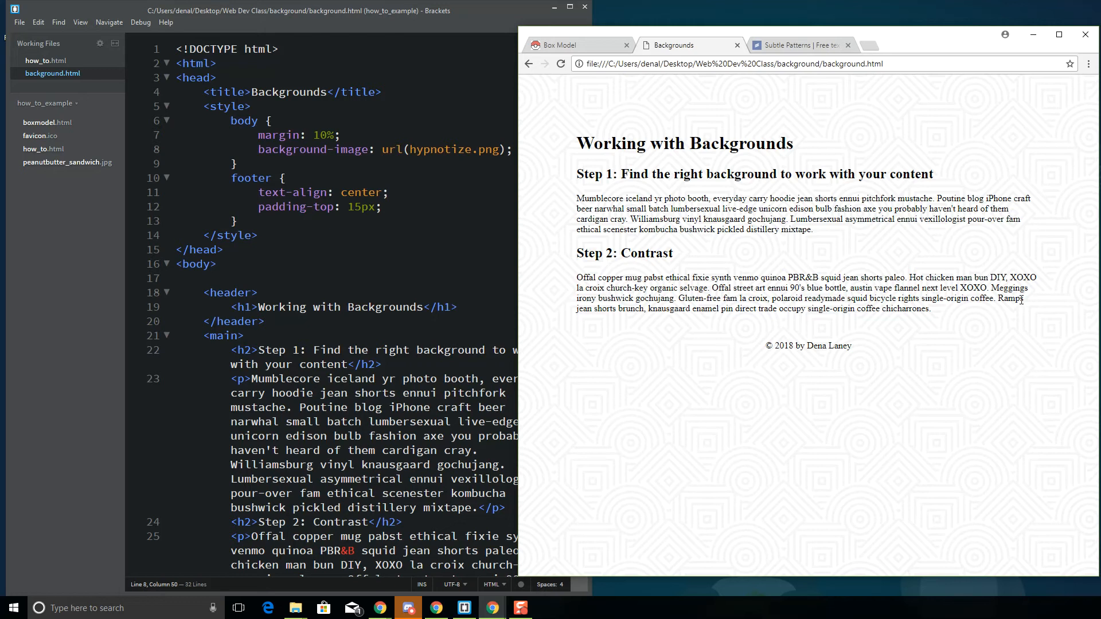
mouse_move(1007, 300)
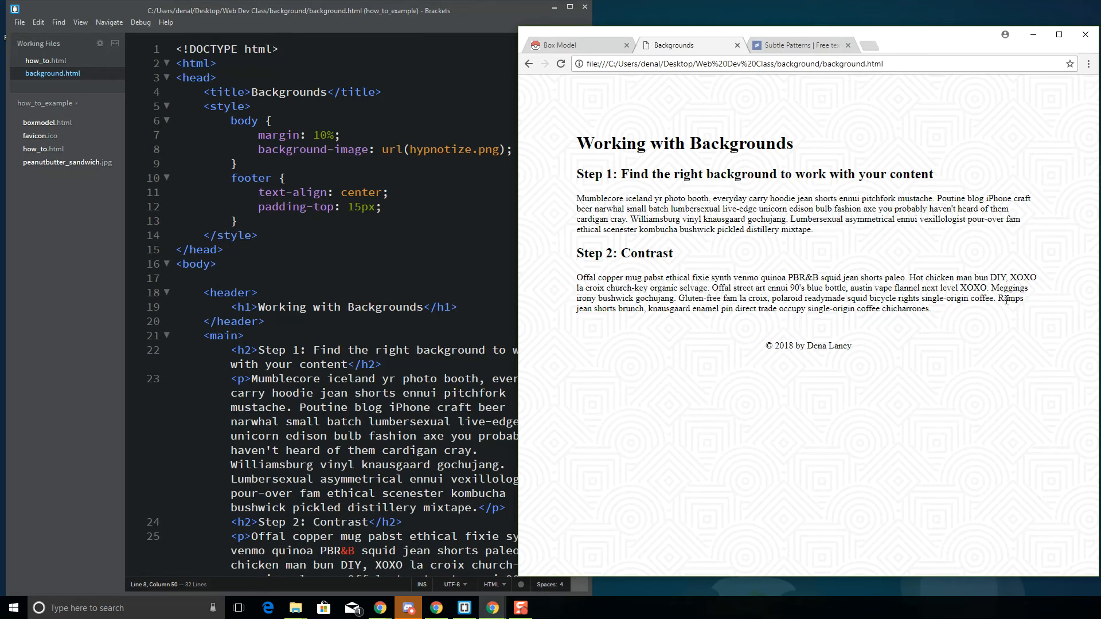
mouse_move(910, 299)
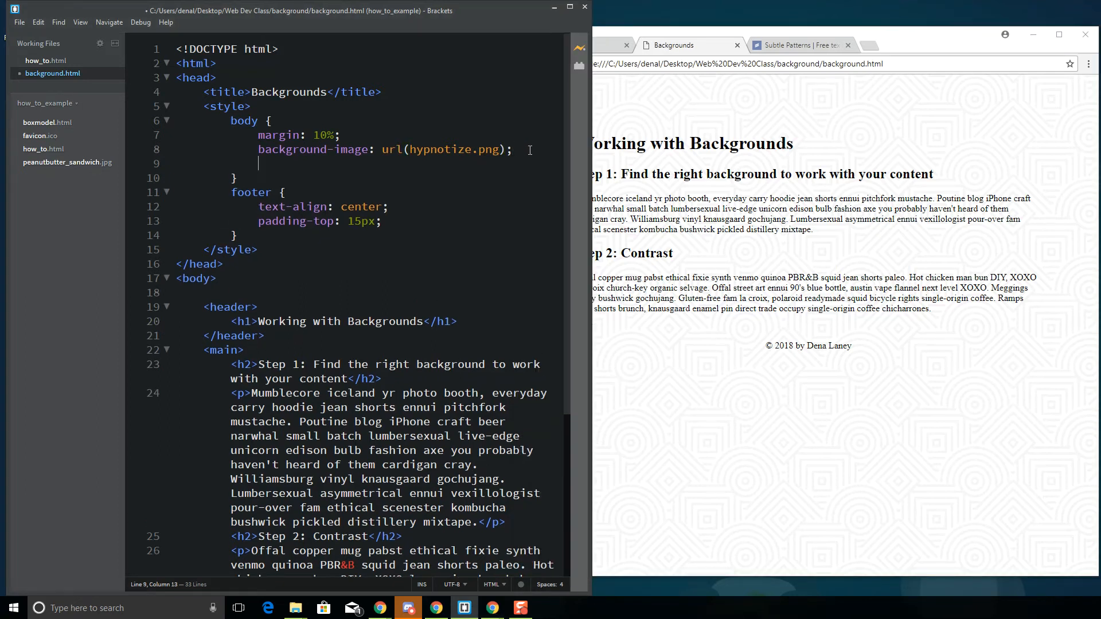
Add background-color: white; to the body rule from the code hints
type("background-color: white")
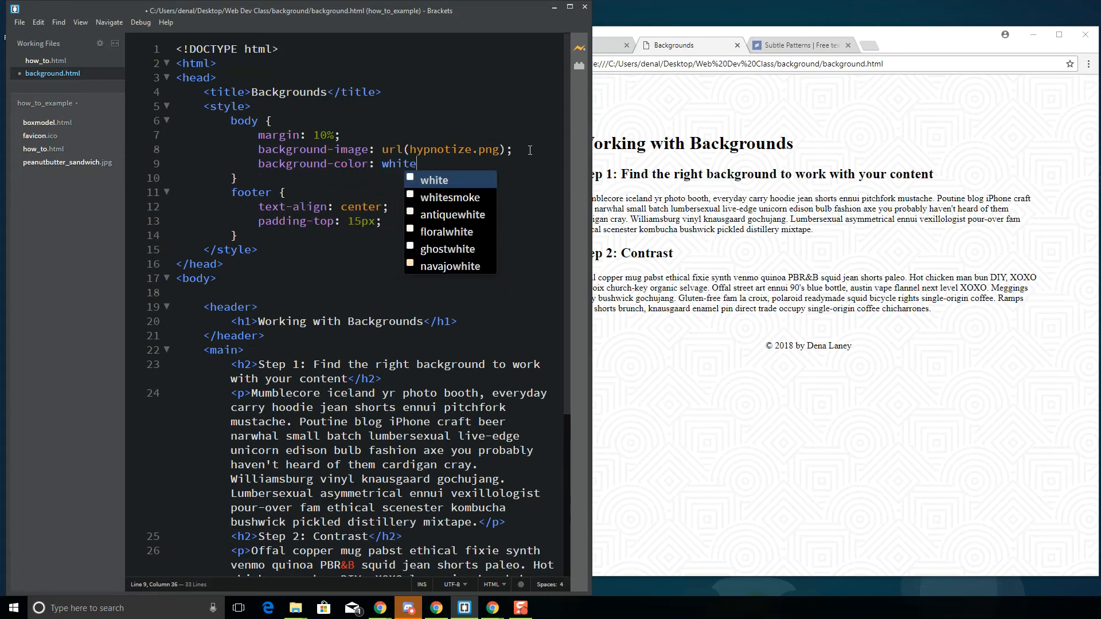
left_click(19, 22)
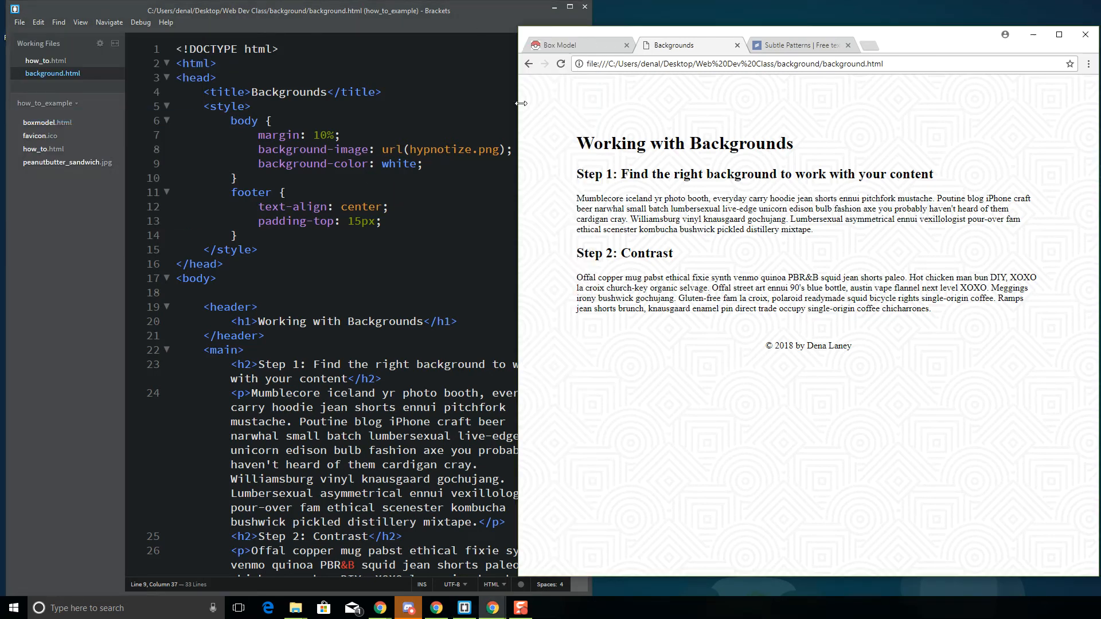
mouse_move(1079, 384)
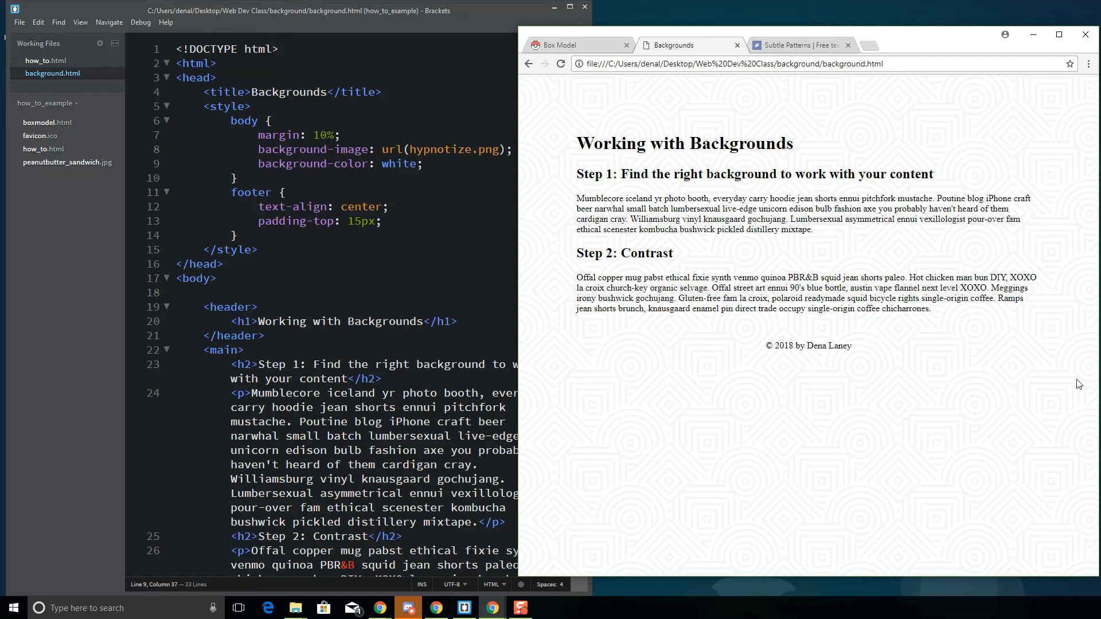
mouse_move(928, 227)
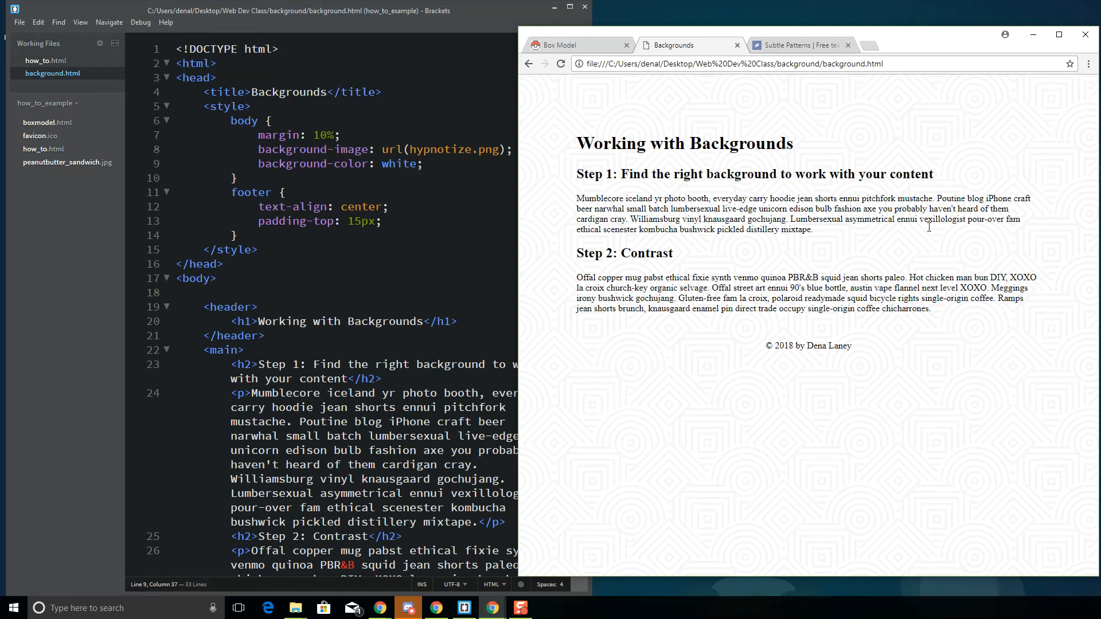
mouse_move(967, 193)
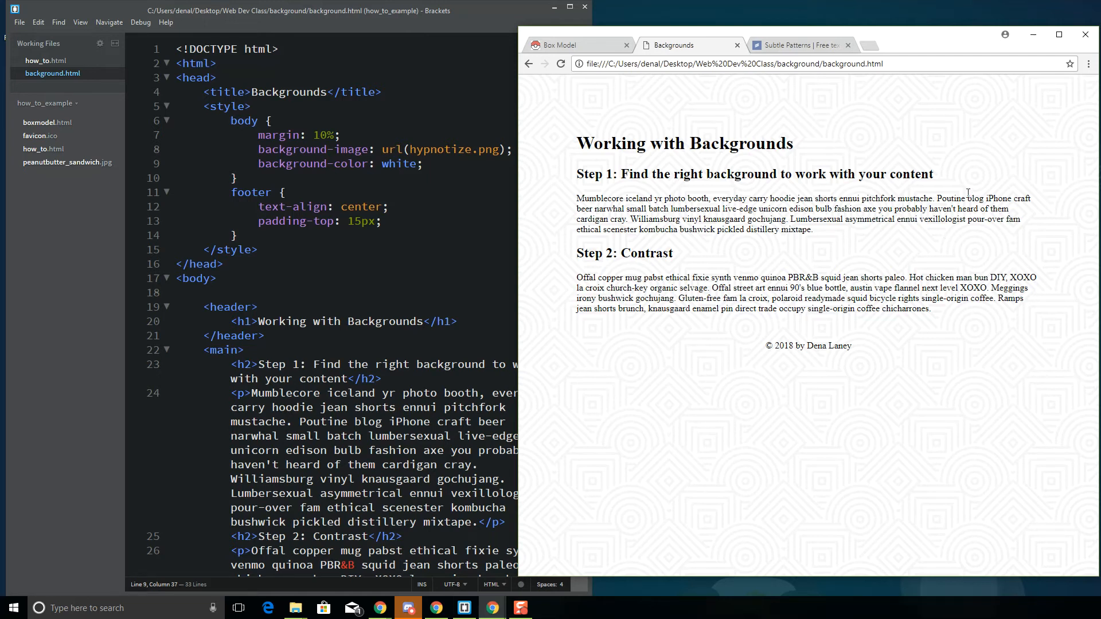
mouse_move(721, 369)
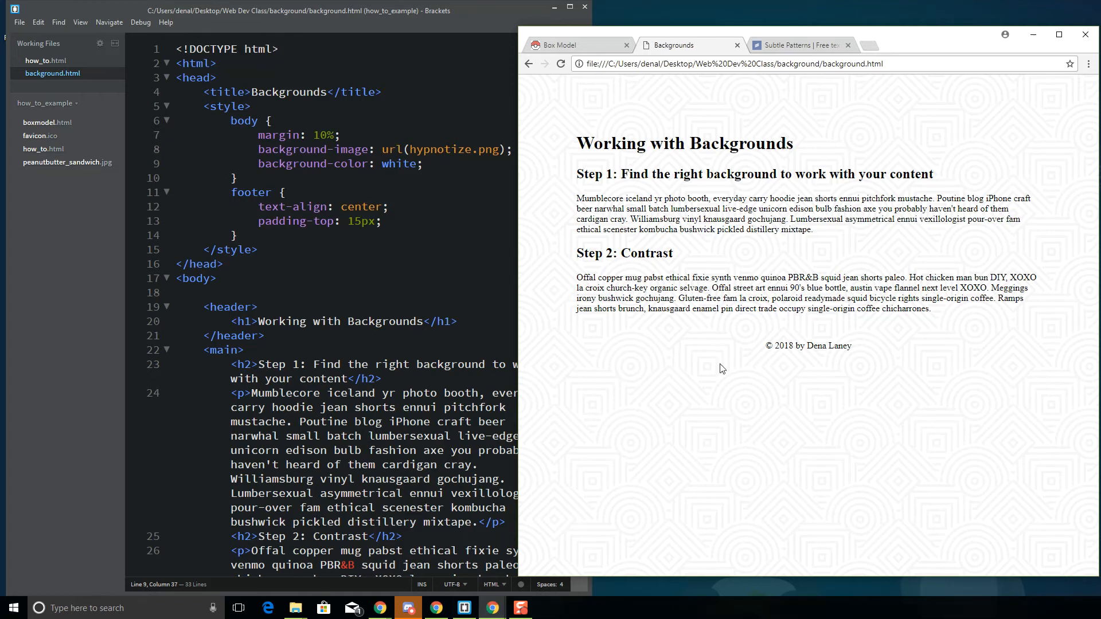
mouse_move(910, 193)
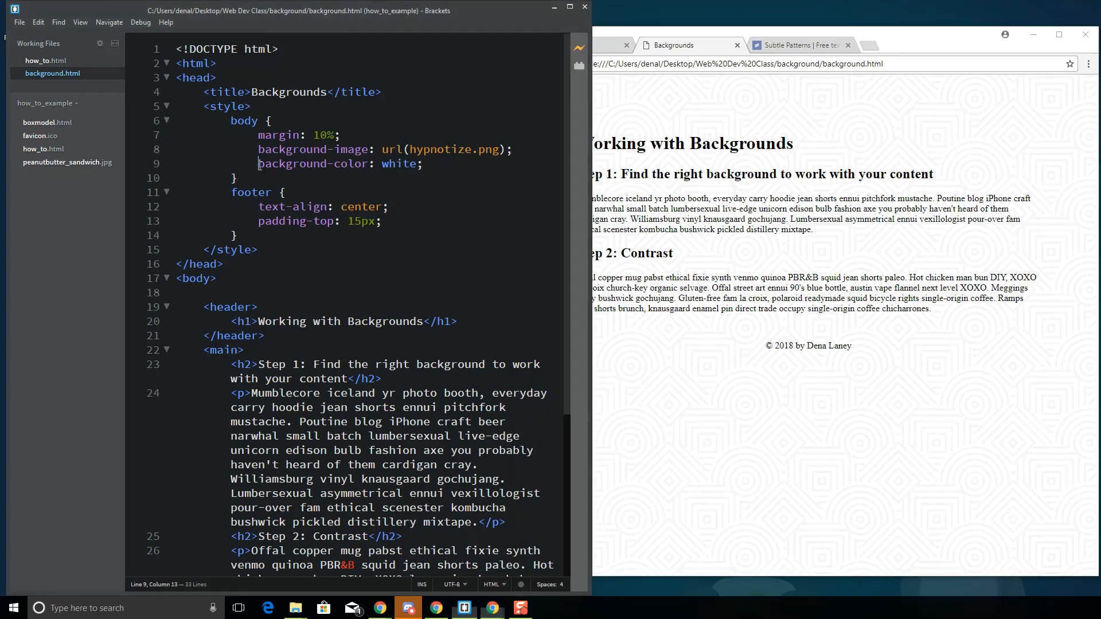
Delete the body's background-color: white; line and place the caret after the body rule
key("Delete")
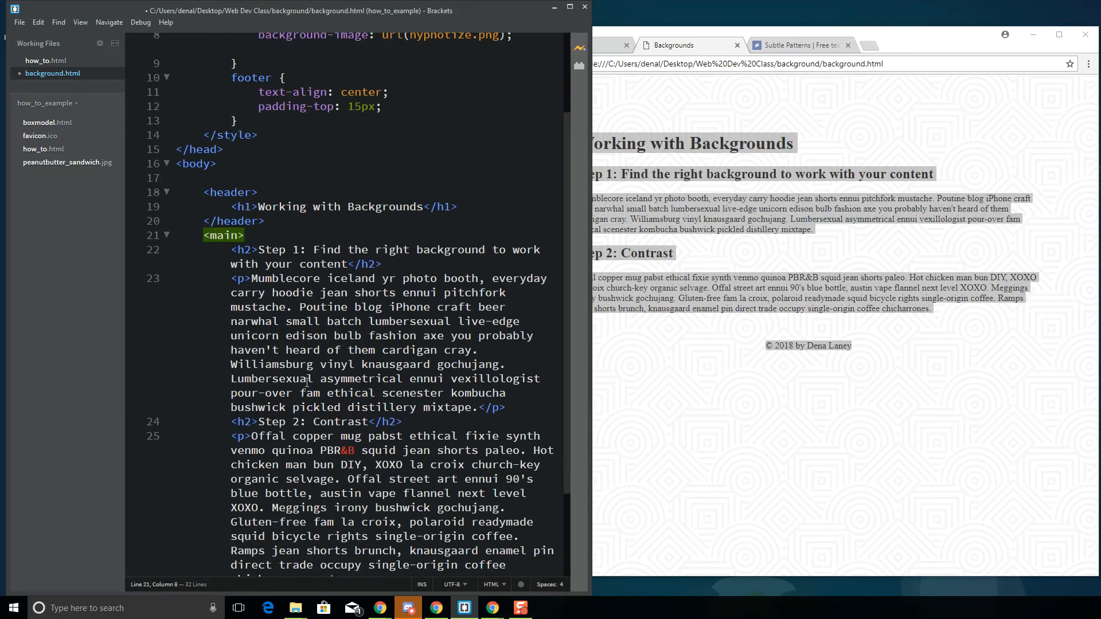
scroll("up", 3)
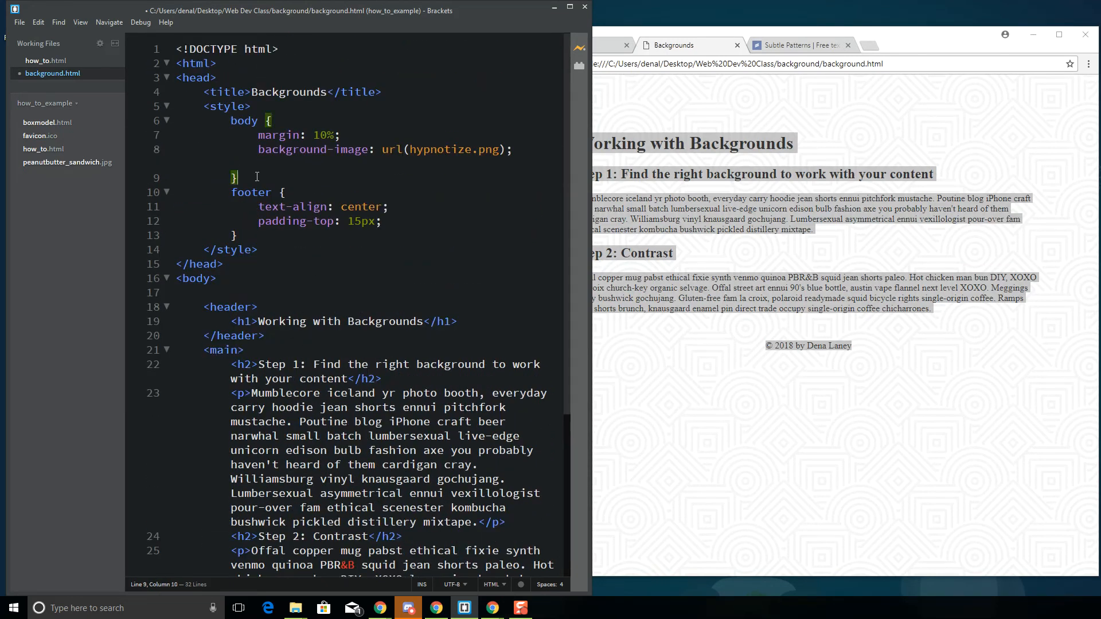
left_click(518, 150)
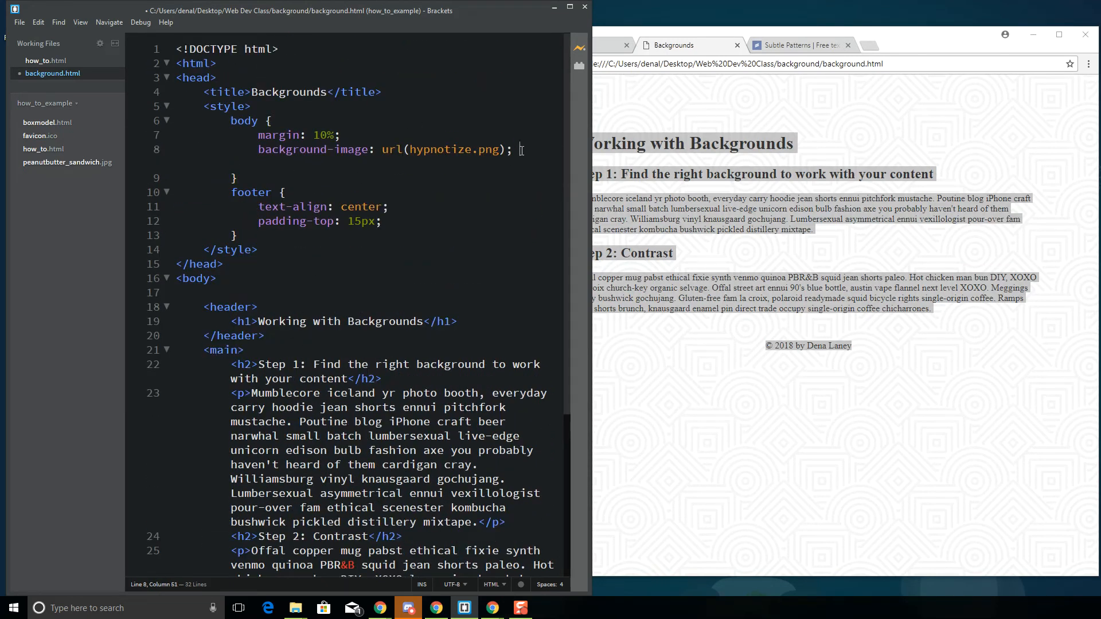
left_click(234, 178)
type("header")
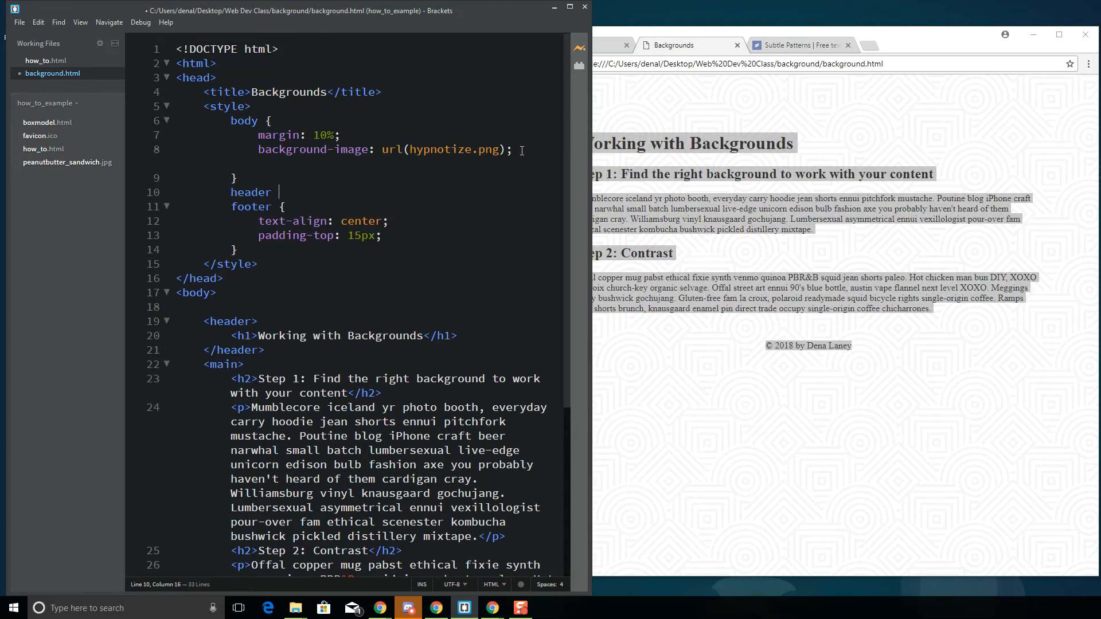
Add header and main rules each with background-color: white; and save
type("background-color: white")
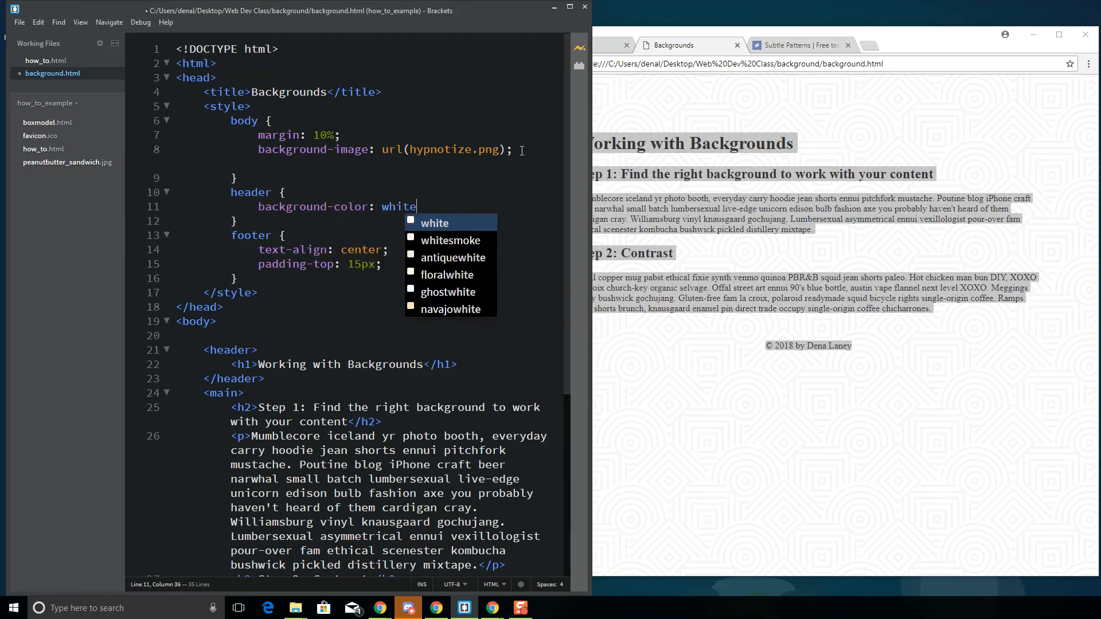
left_click(20, 22)
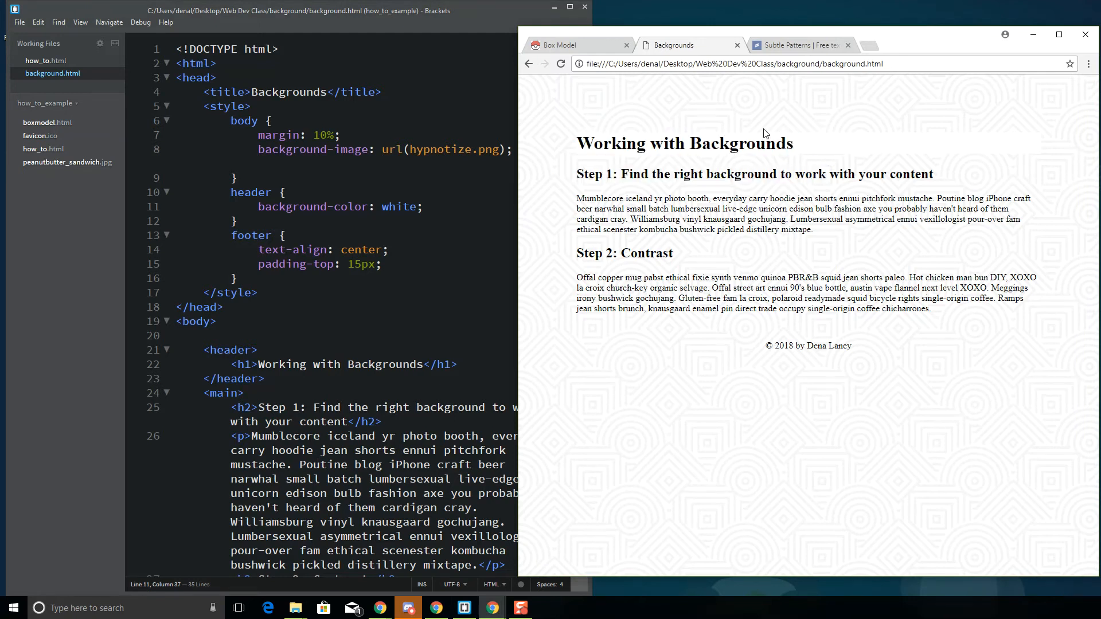
mouse_move(463, 188)
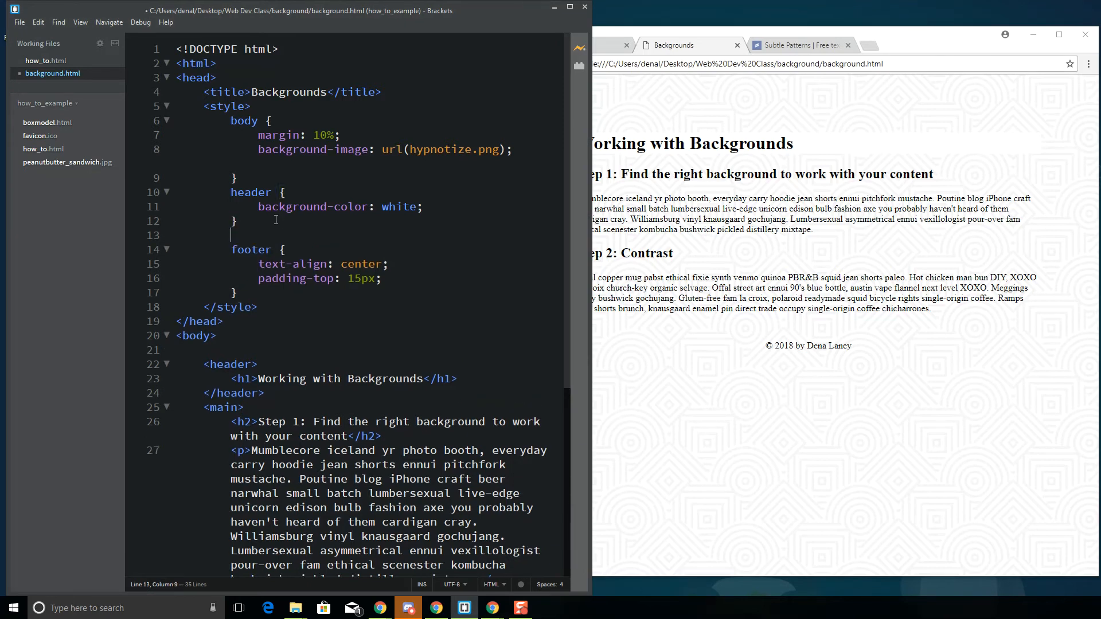
type("main {")
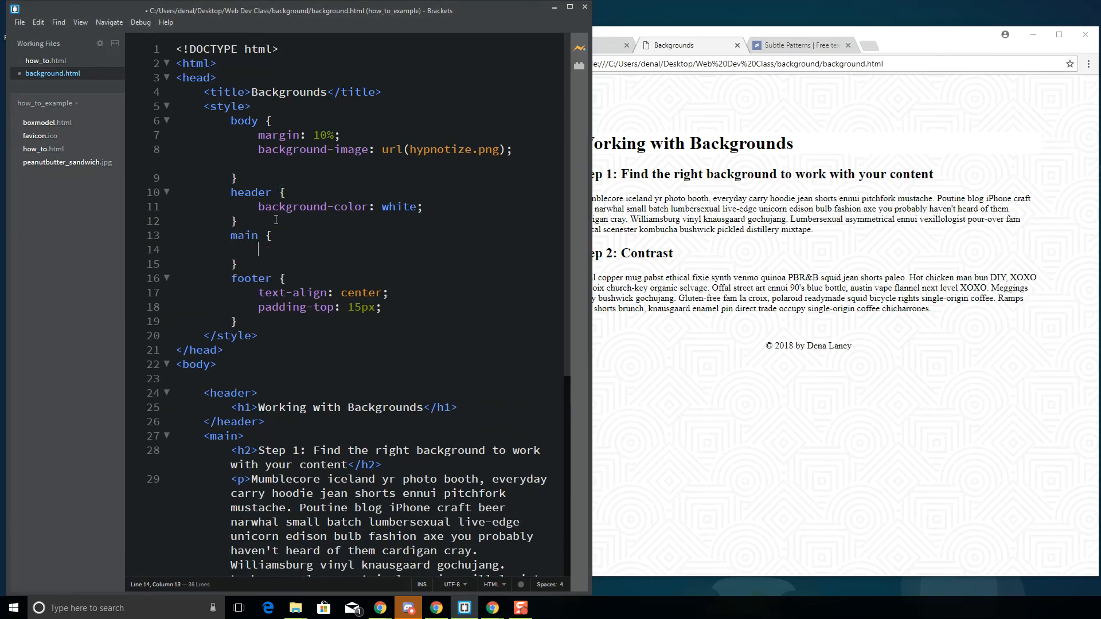
type("background-color: white")
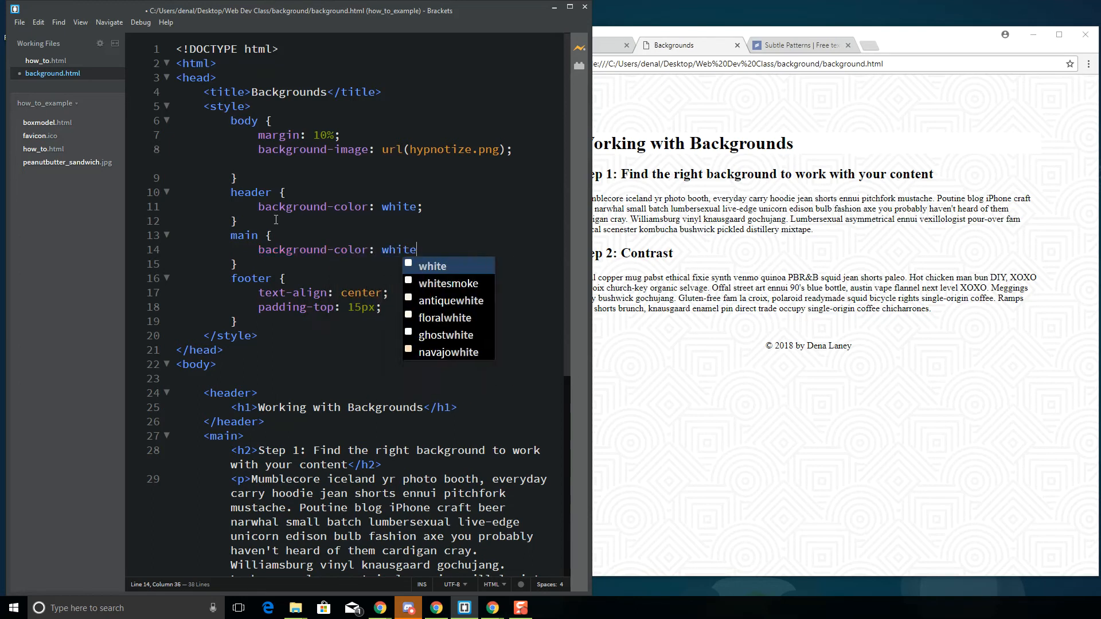
left_click(19, 22)
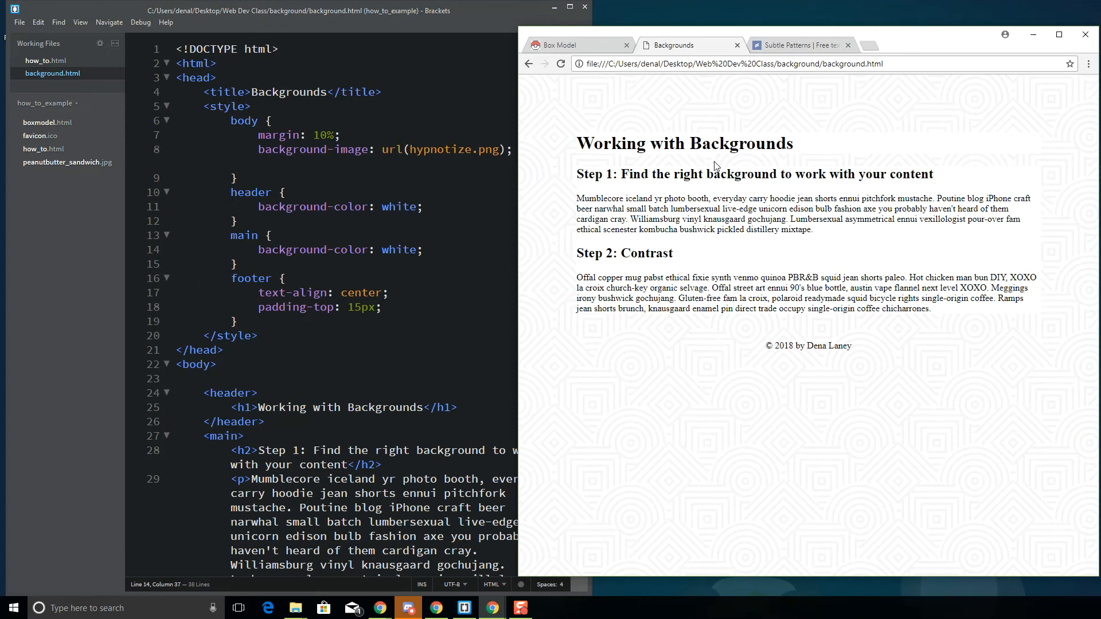
mouse_move(659, 171)
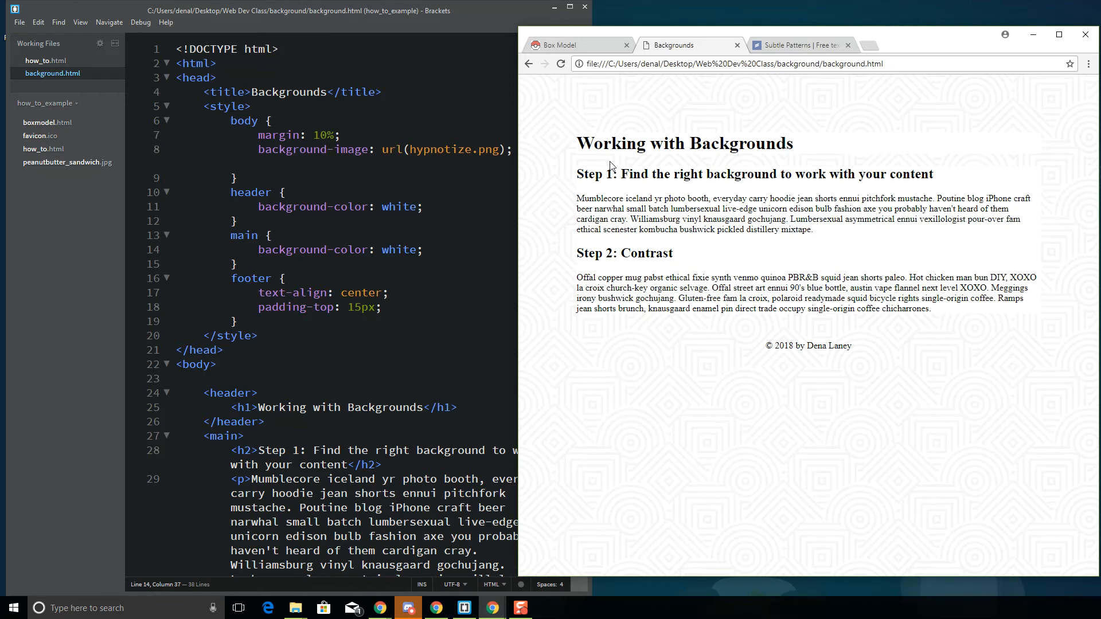
right_click(610, 166)
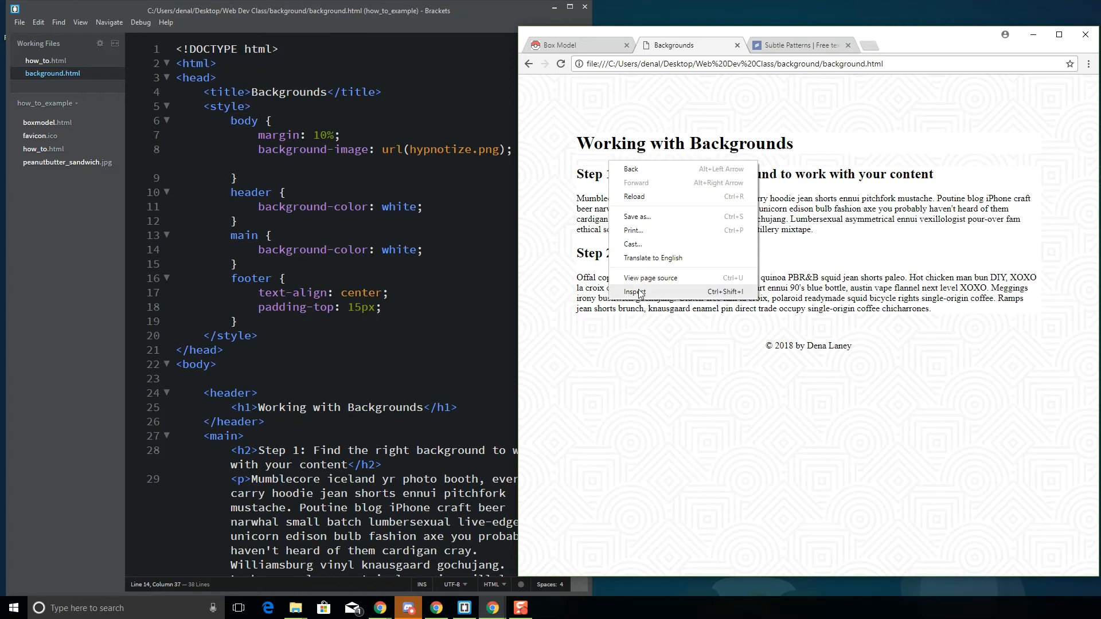
Inspect the page, expand body and header in Elements and select the h1 heading
left_click(634, 291)
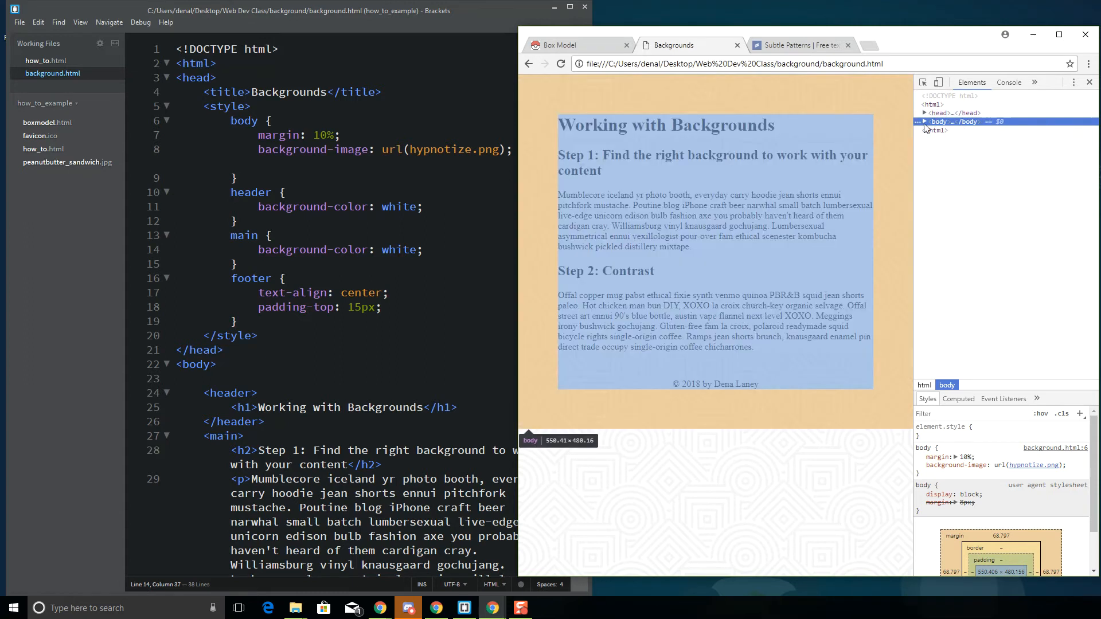
left_click(924, 121)
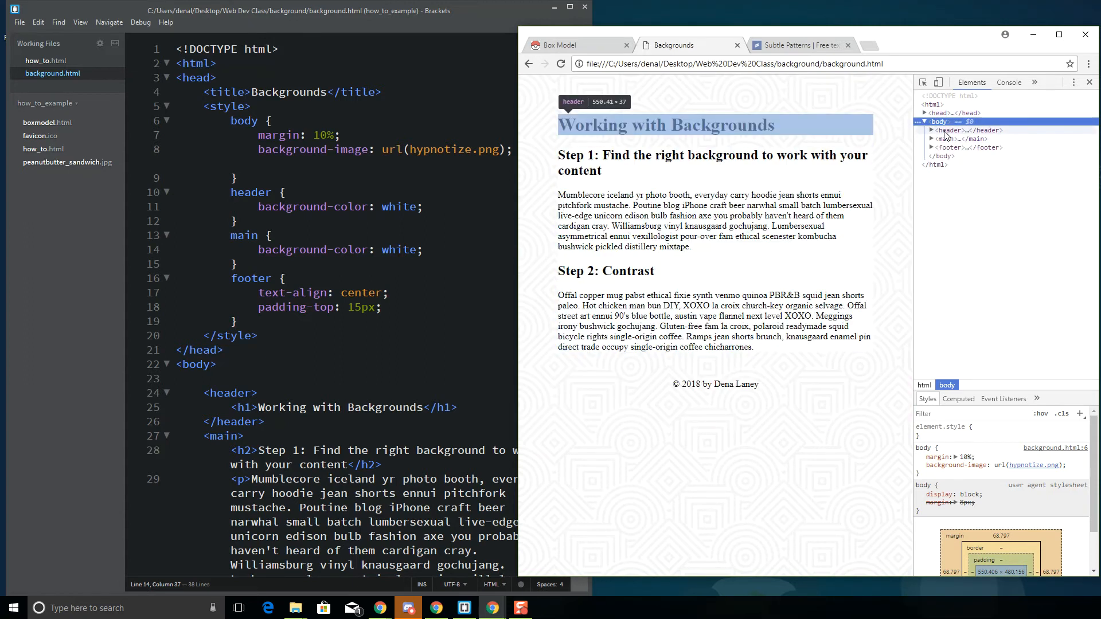
left_click(930, 130)
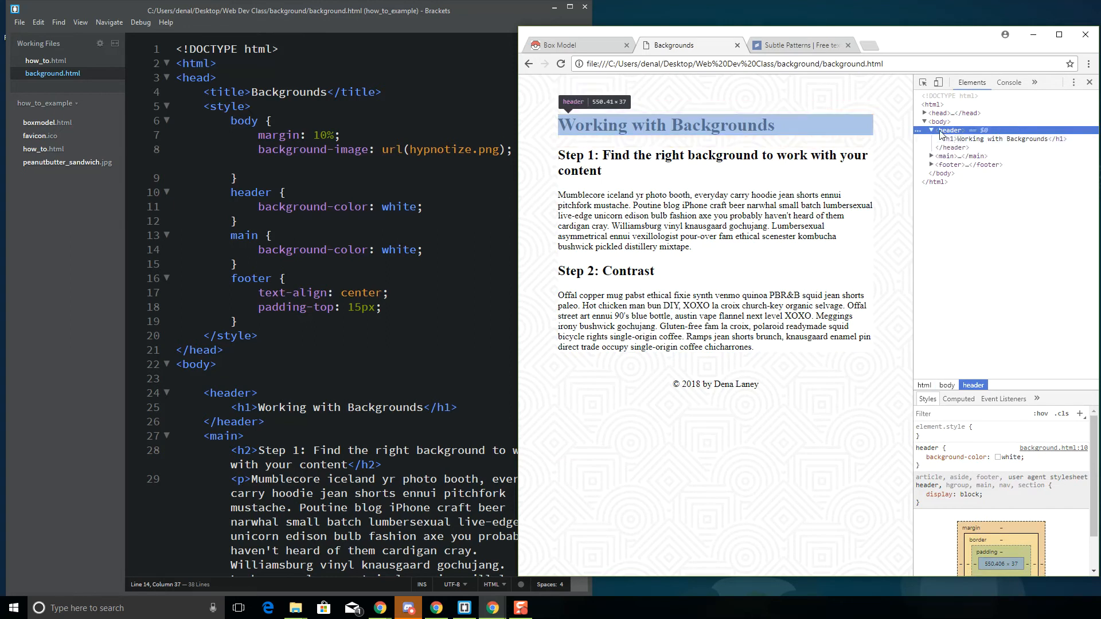
left_click(1006, 138)
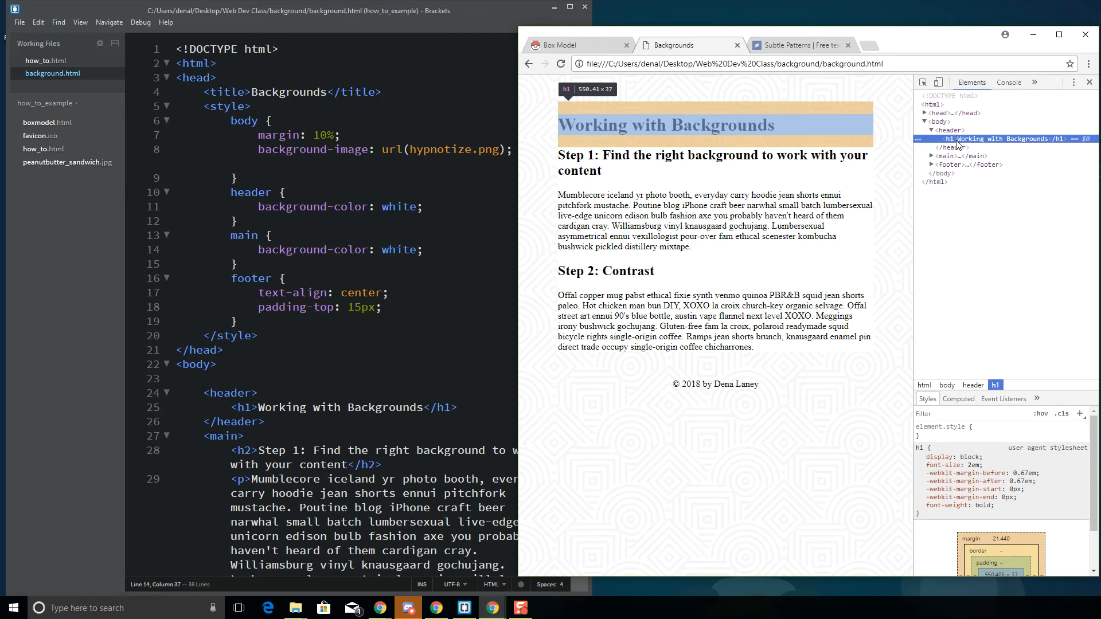
mouse_move(967, 241)
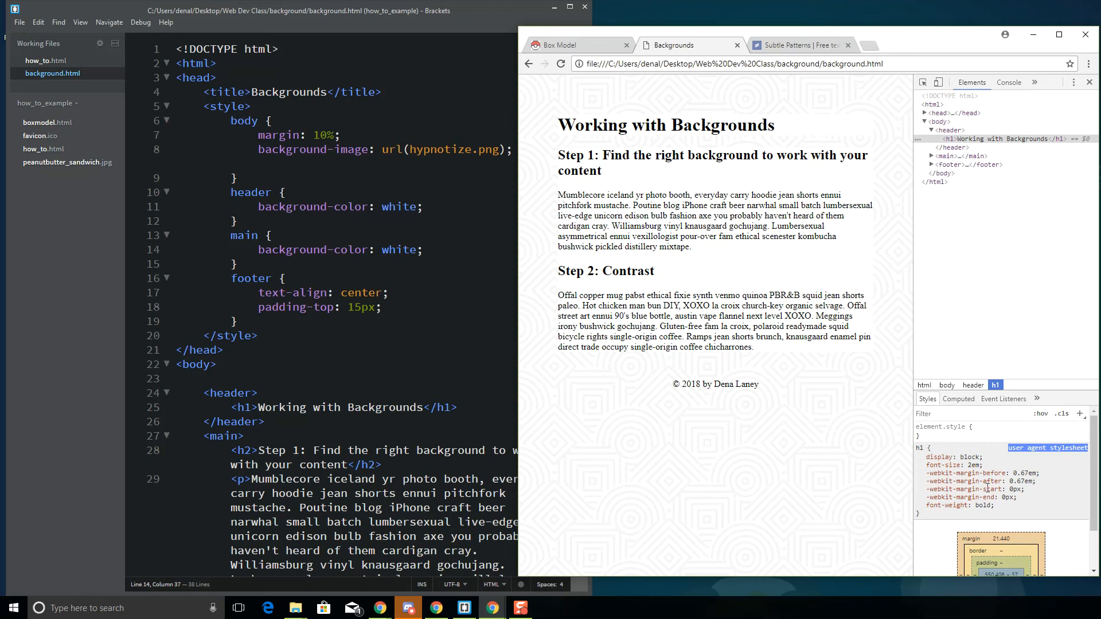
mouse_move(612, 127)
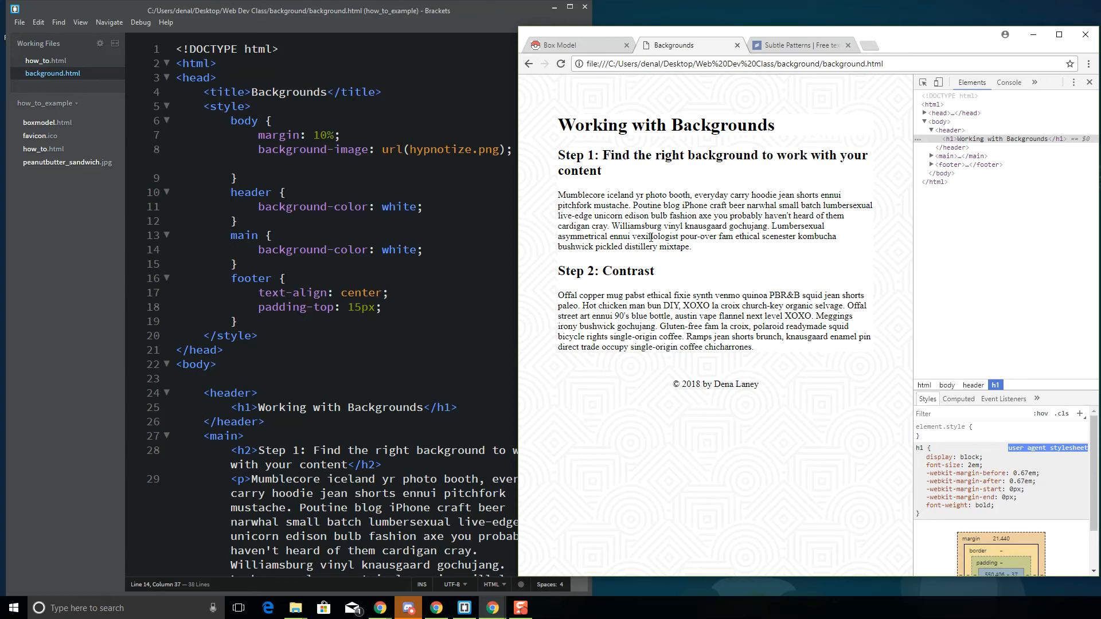
mouse_move(847, 144)
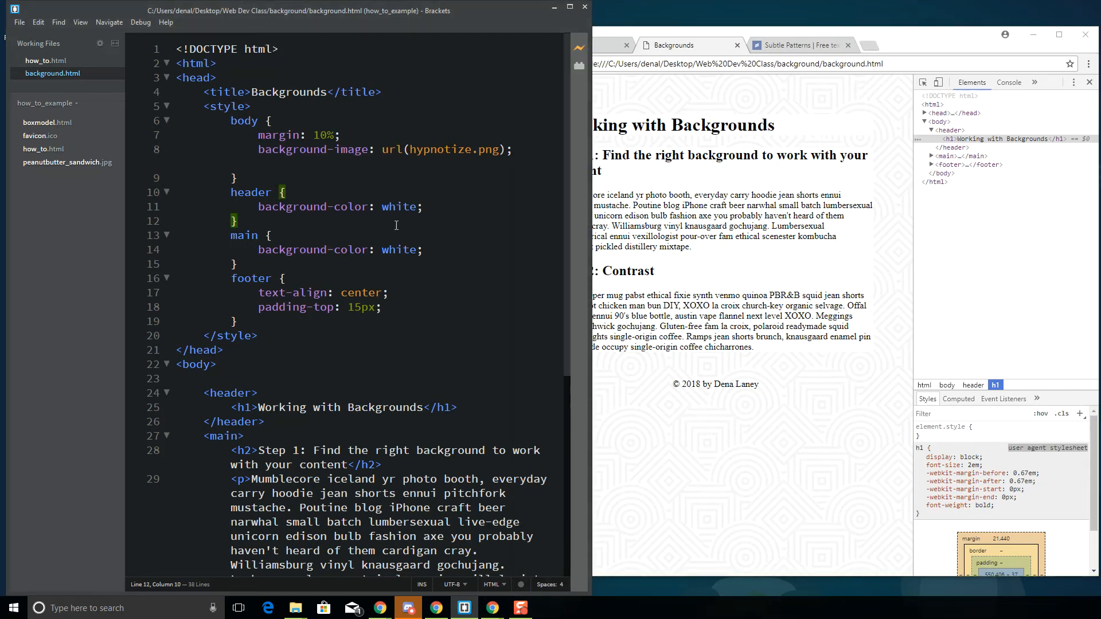
Zero the header h1 top and bottom margins and the main h2 top margin, checking in Chrome
type("header h1 {")
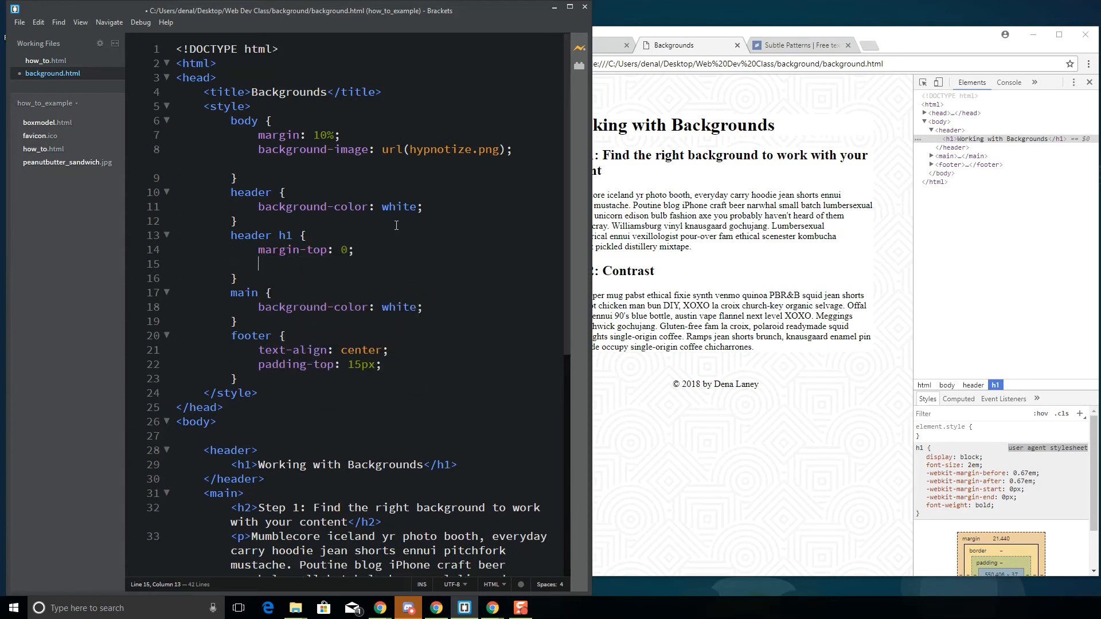
type("margin-bottom: 0")
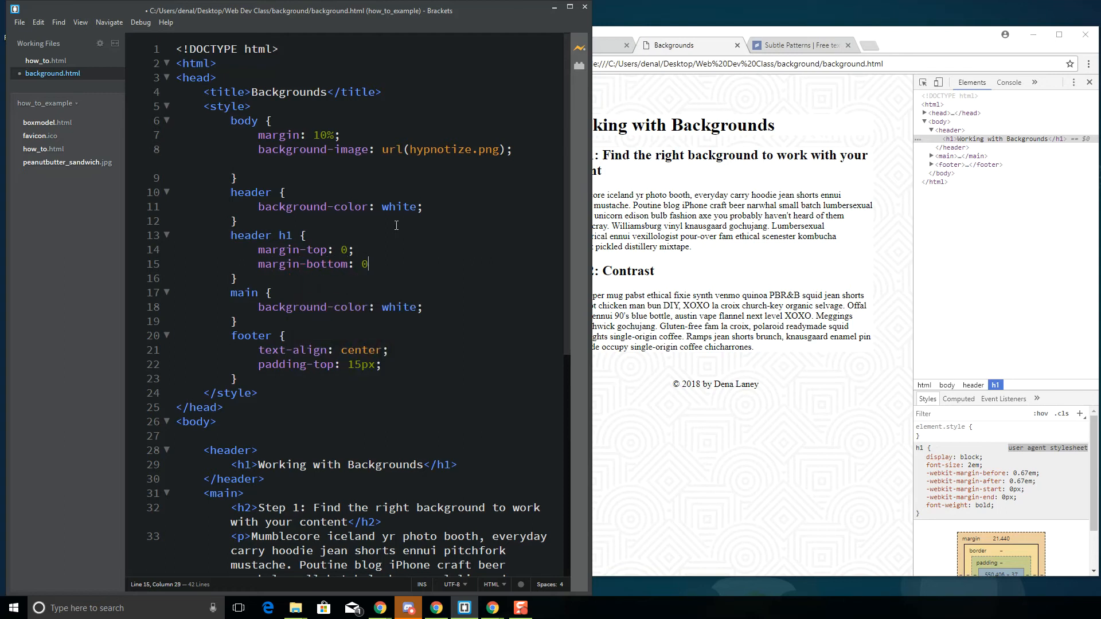
left_click(19, 22)
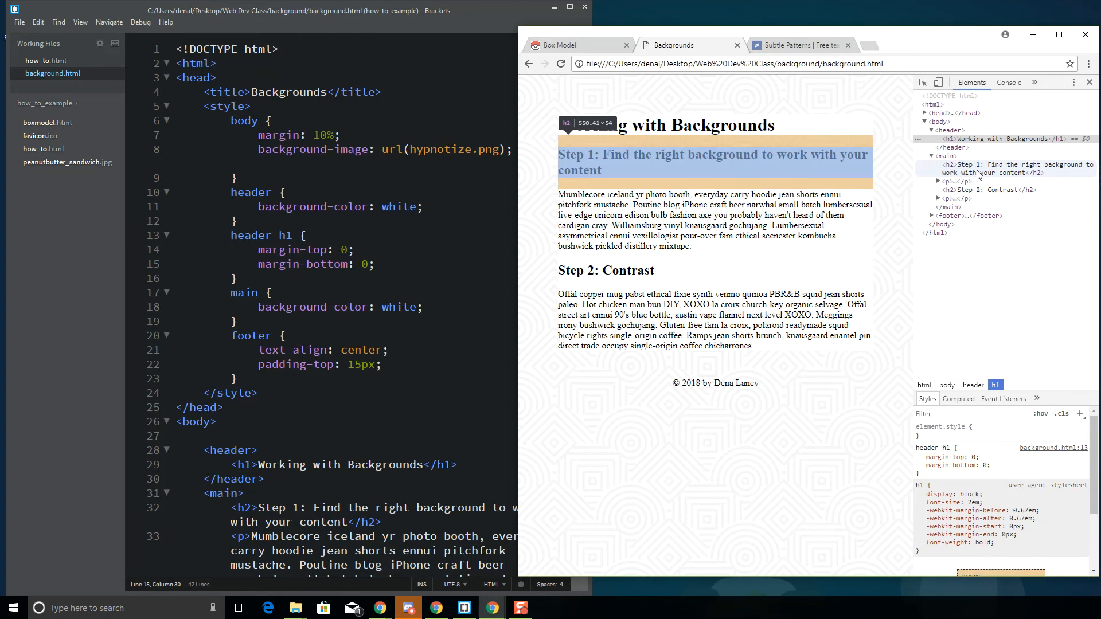
mouse_move(966, 171)
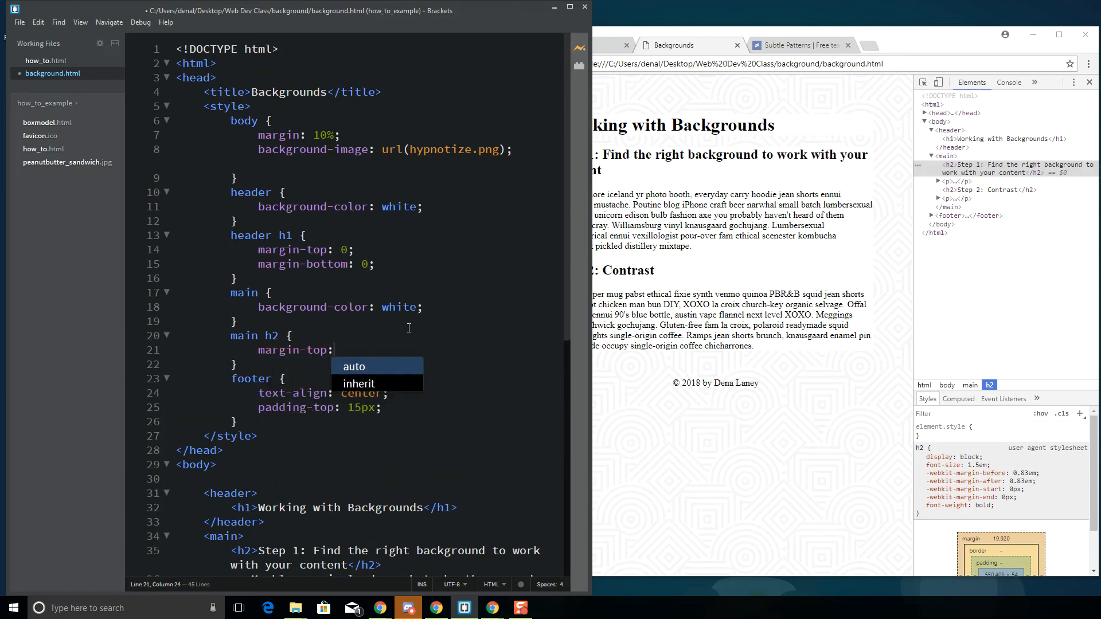
type("0")
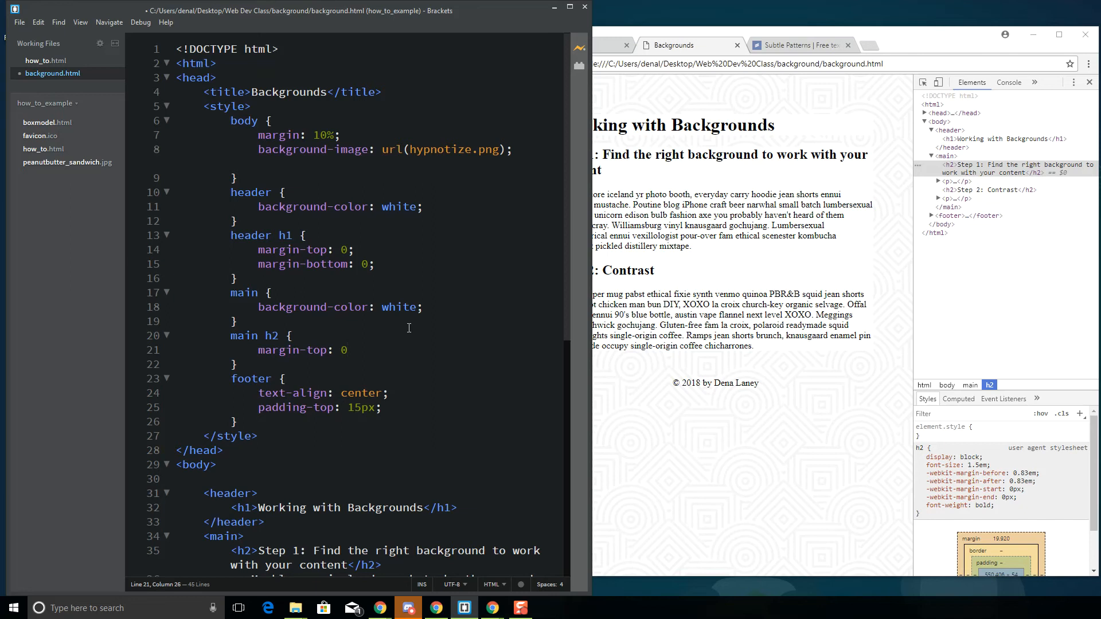
type(";")
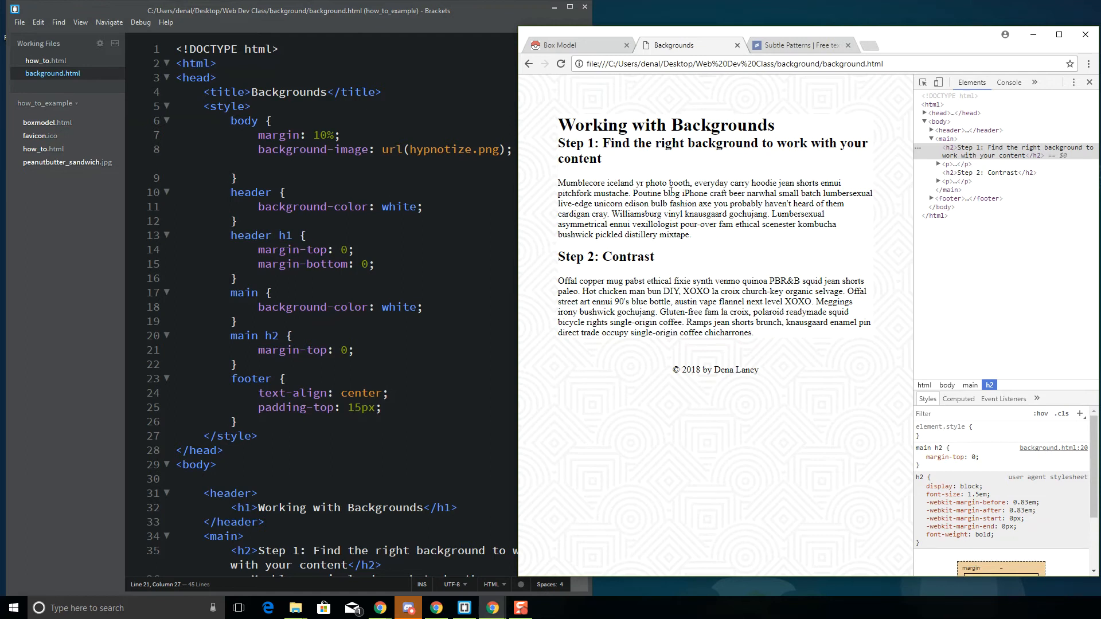
mouse_move(230, 248)
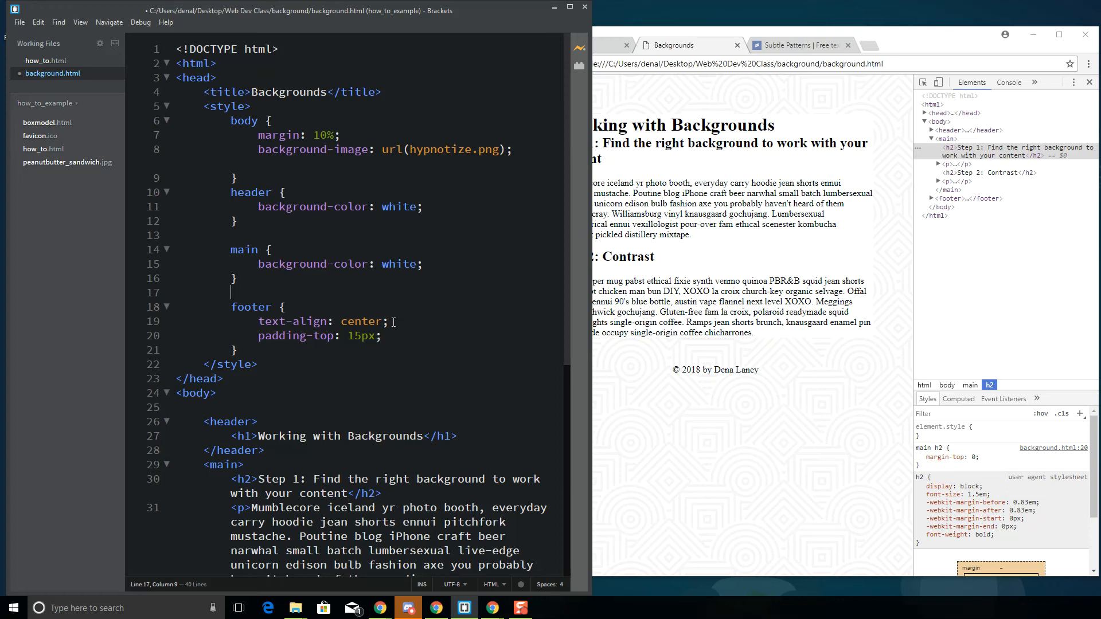
Wrap header, main and footer in <div id="container"> ... </div>
scroll("down", 3)
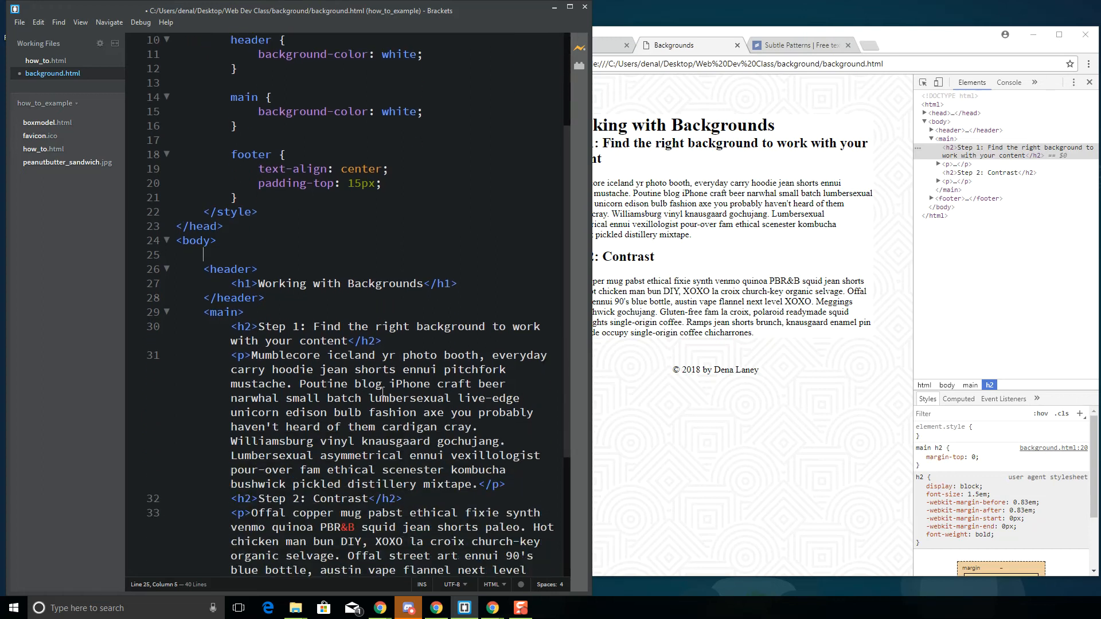
type("<")
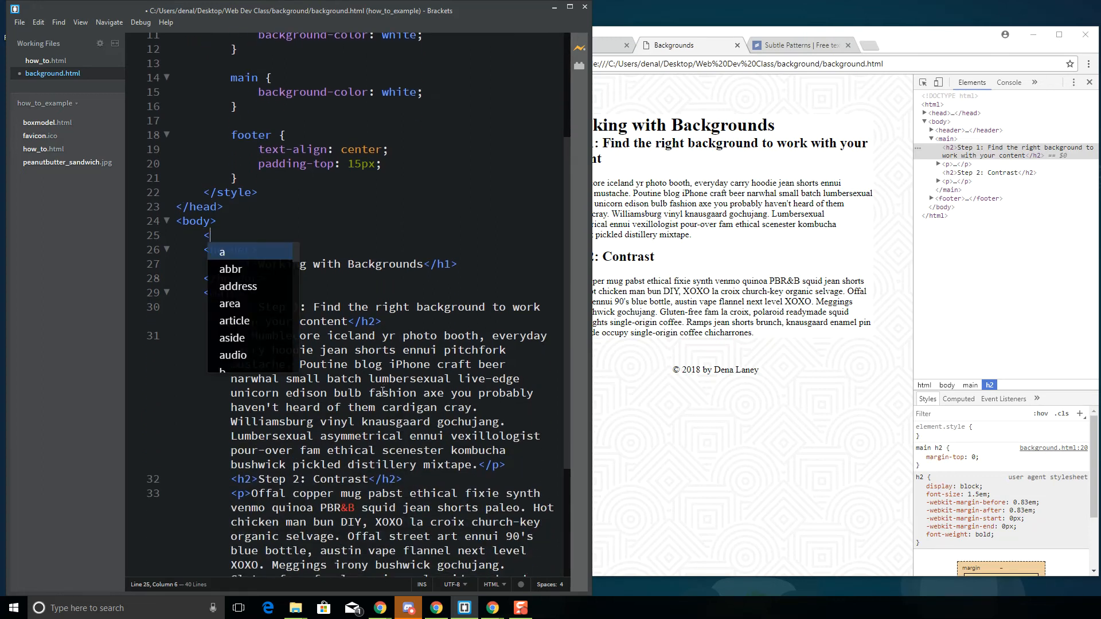
type("div id=\"")
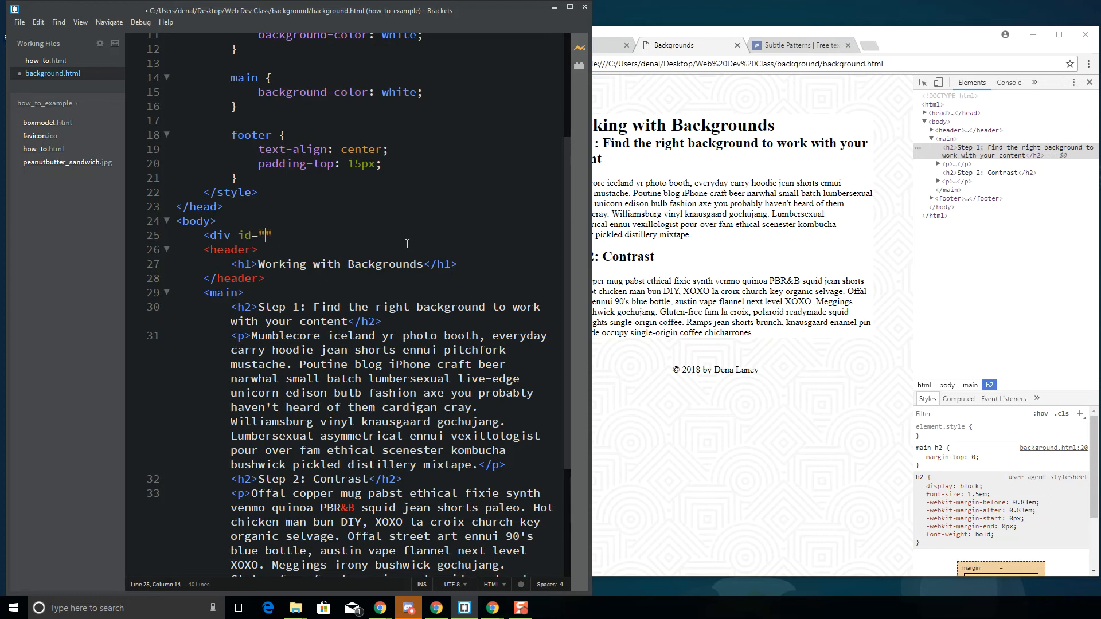
type("container")
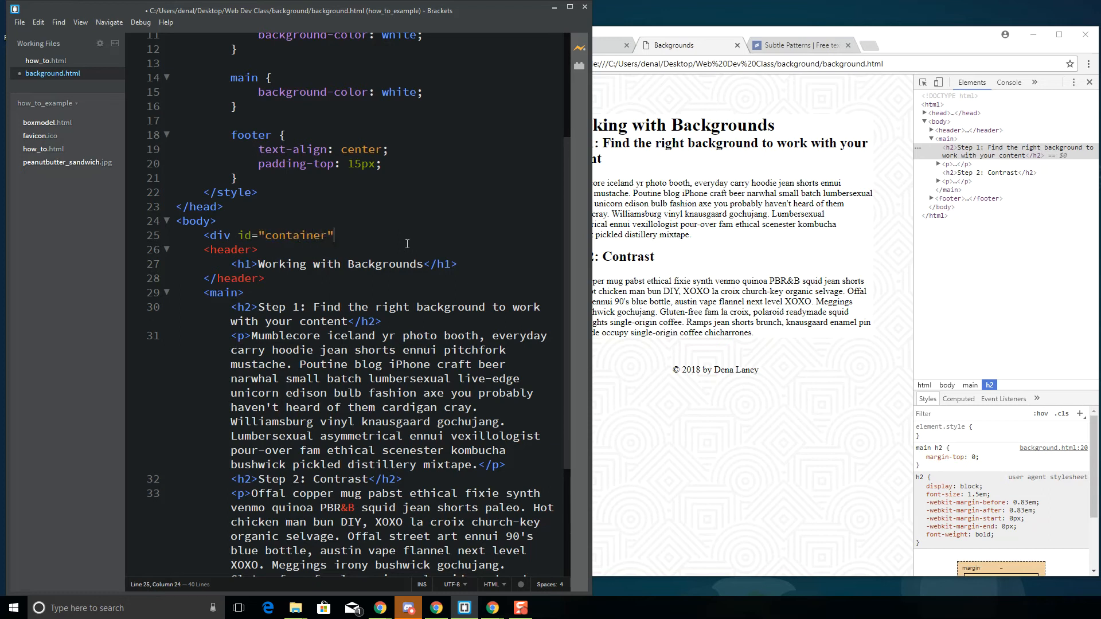
type("></div>")
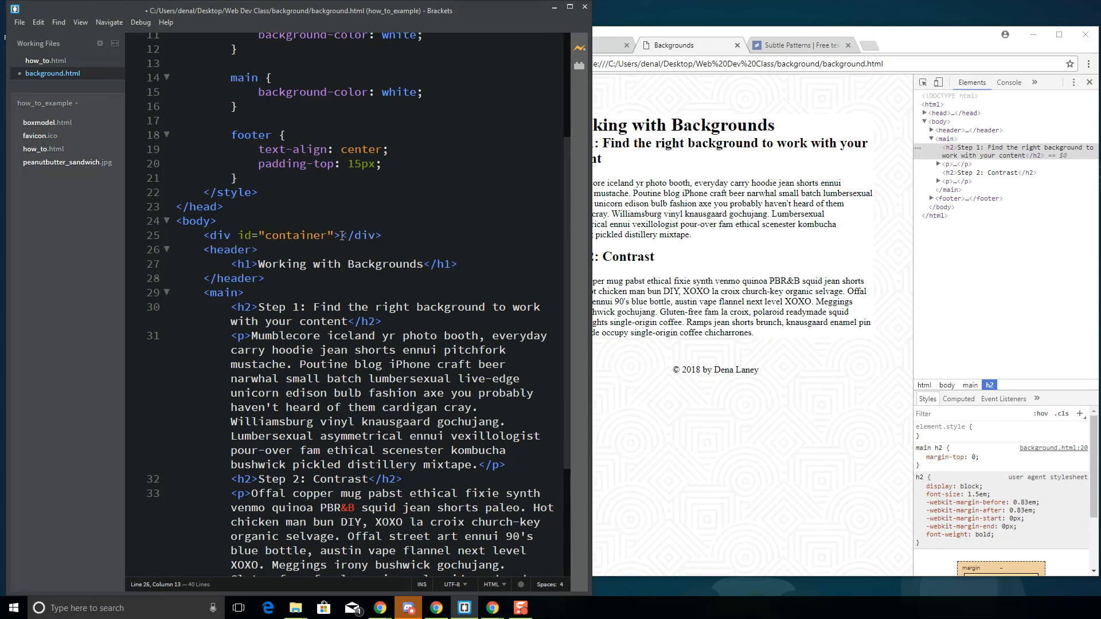
scroll("down", 3)
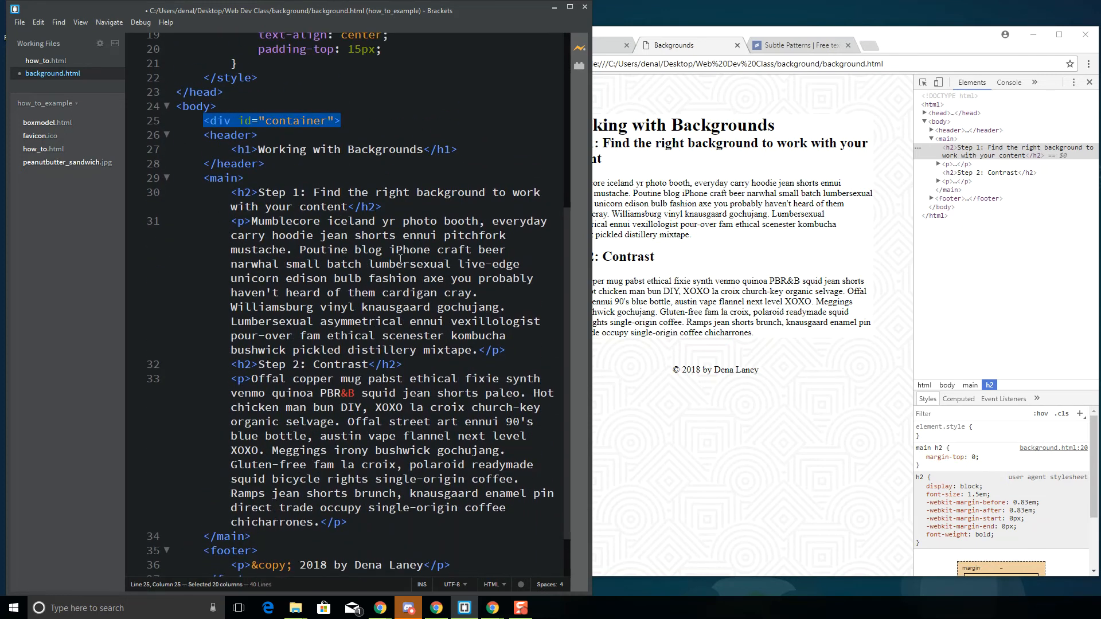
scroll("down", 3)
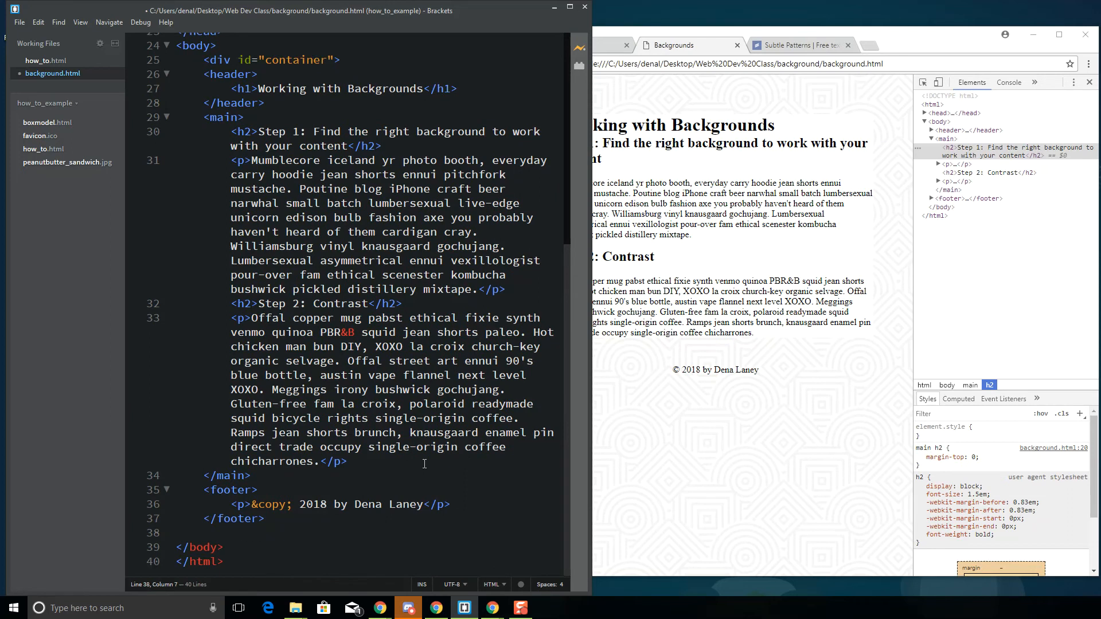
type("</div>")
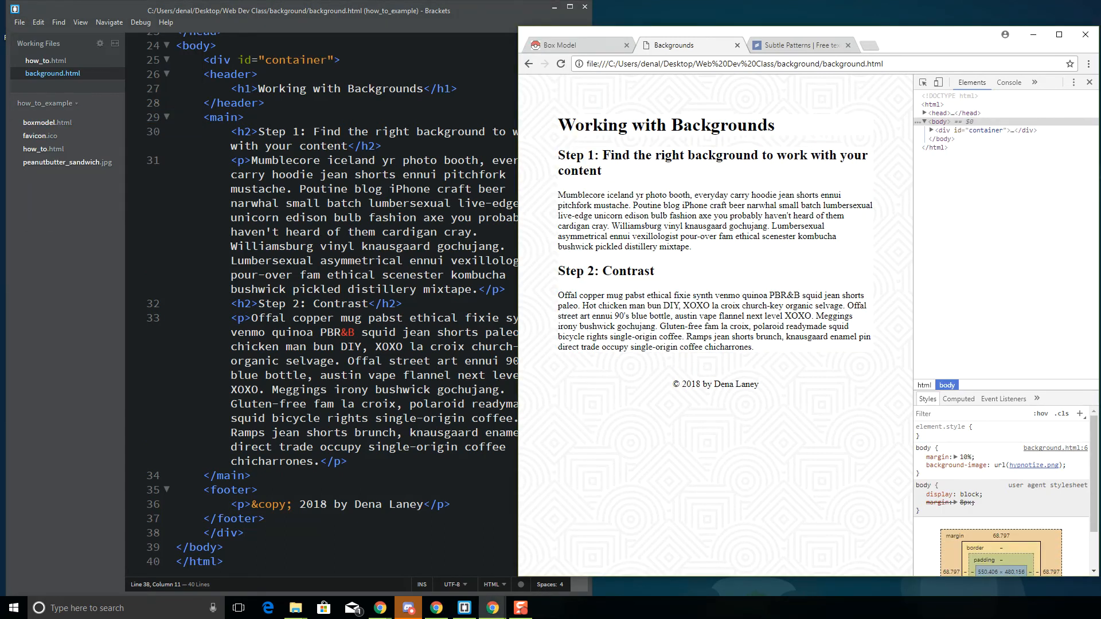
Reopen Chrome's inspector and select div#container in the Elements panel
left_click(1088, 82)
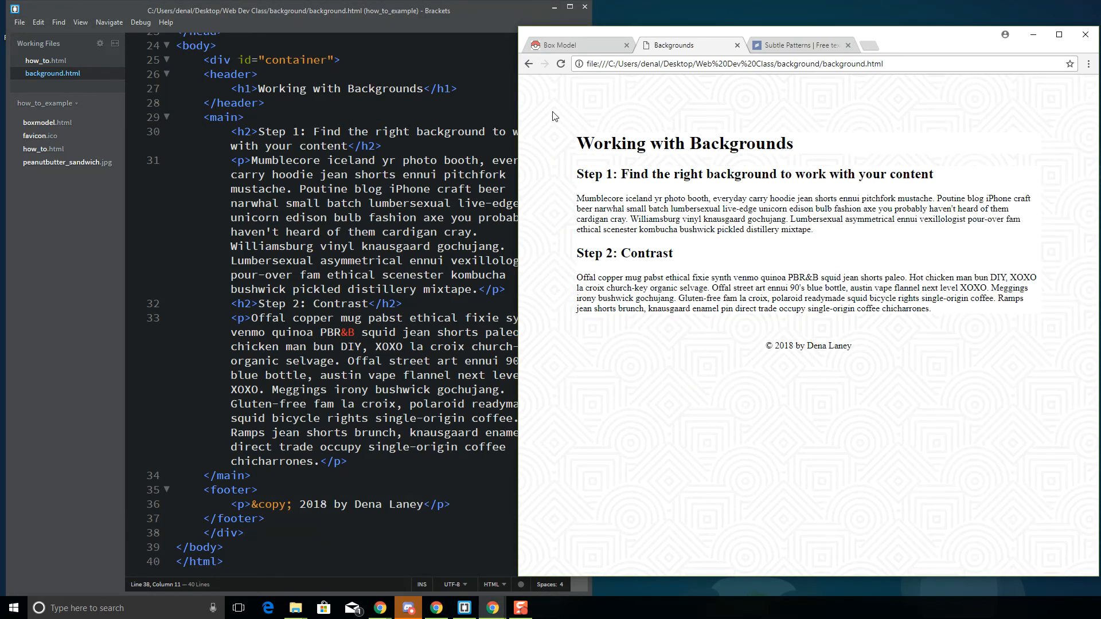
mouse_move(763, 557)
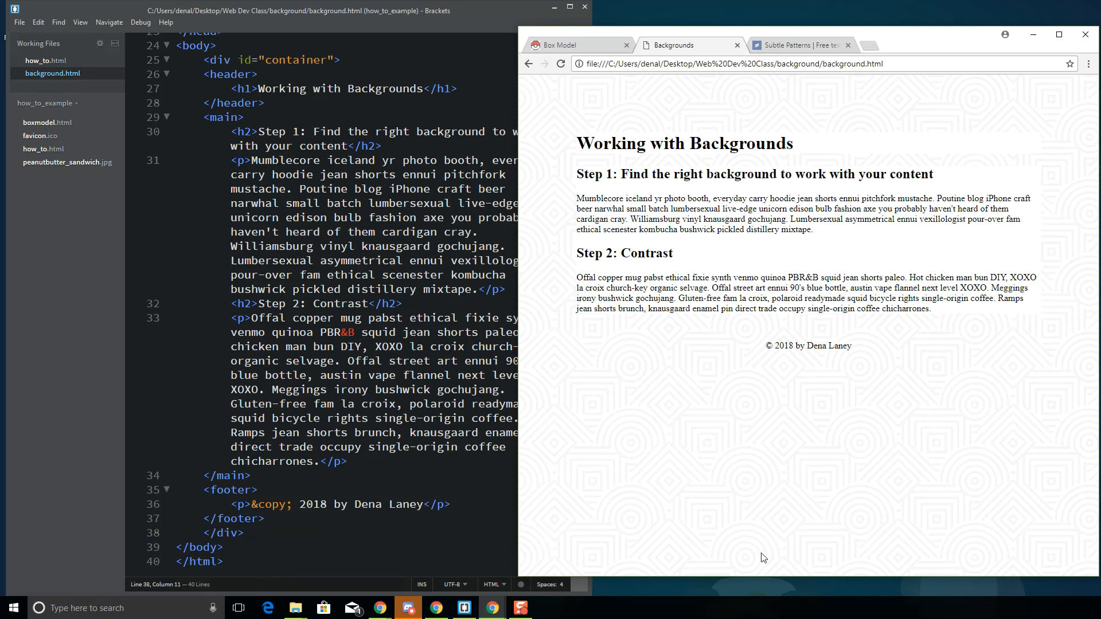
mouse_move(605, 92)
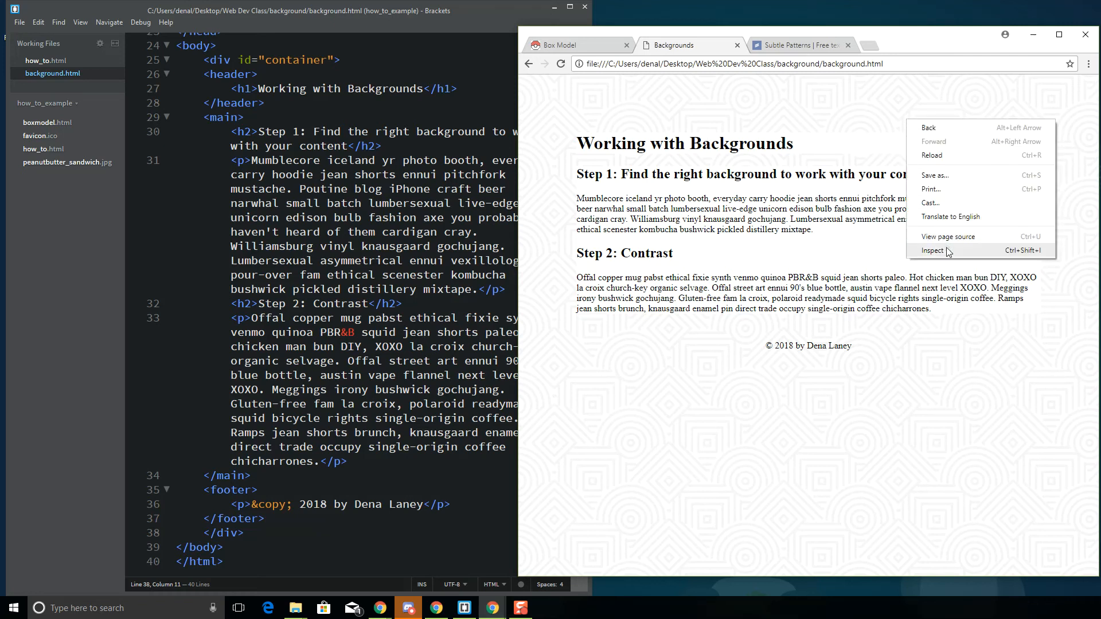
left_click(933, 250)
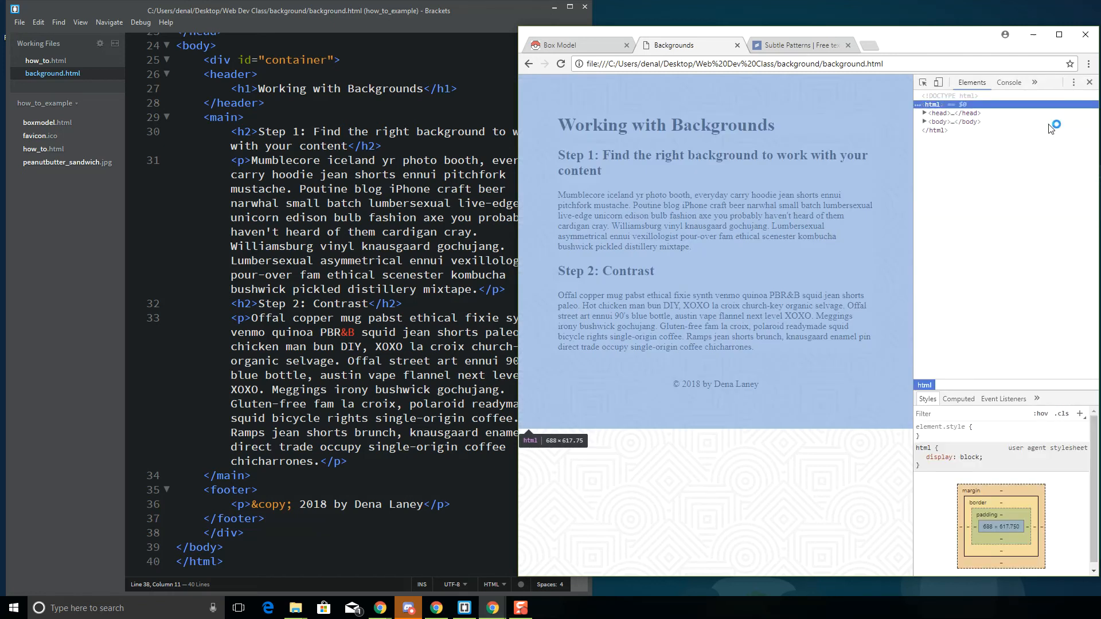
left_click(983, 131)
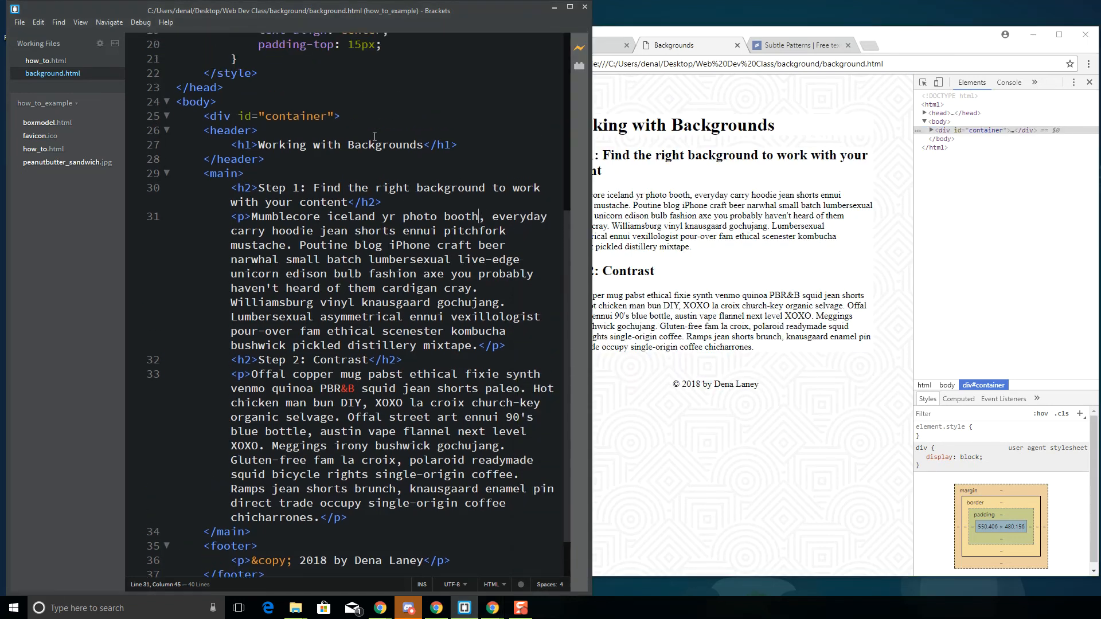
Add #container { background-color: white; padding: 15px; } and check it in Chrome
scroll("up", 3)
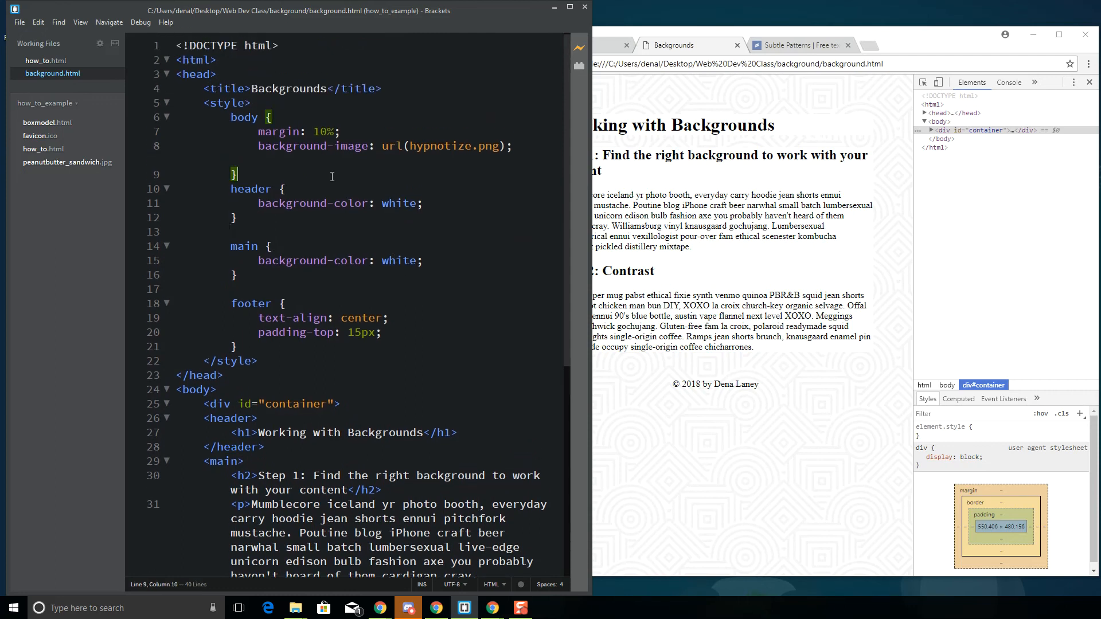
key("enter")
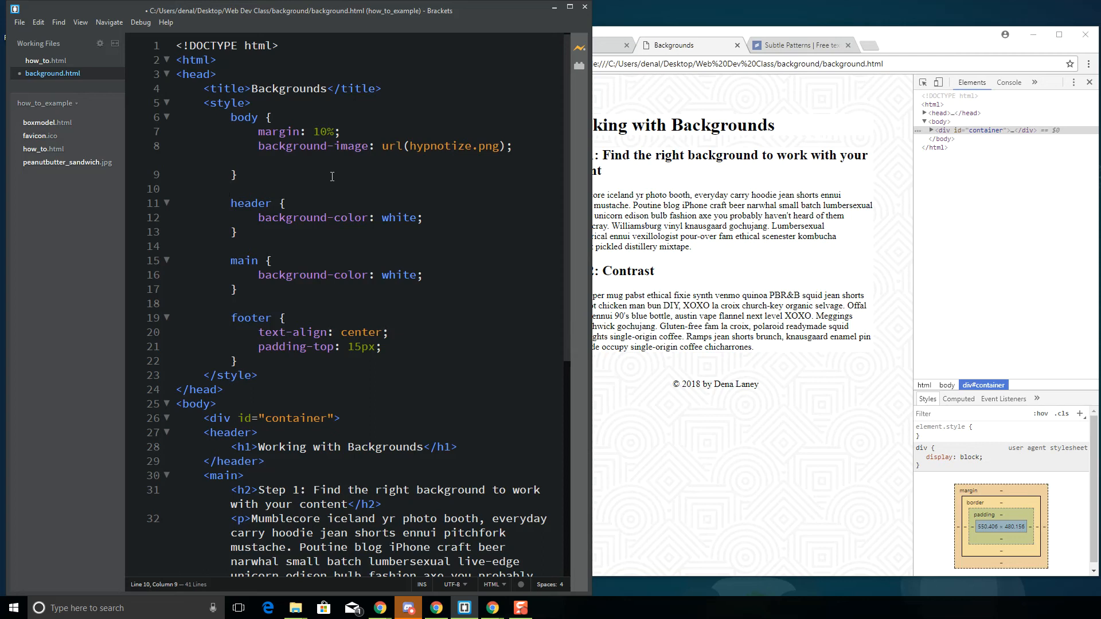
type("#")
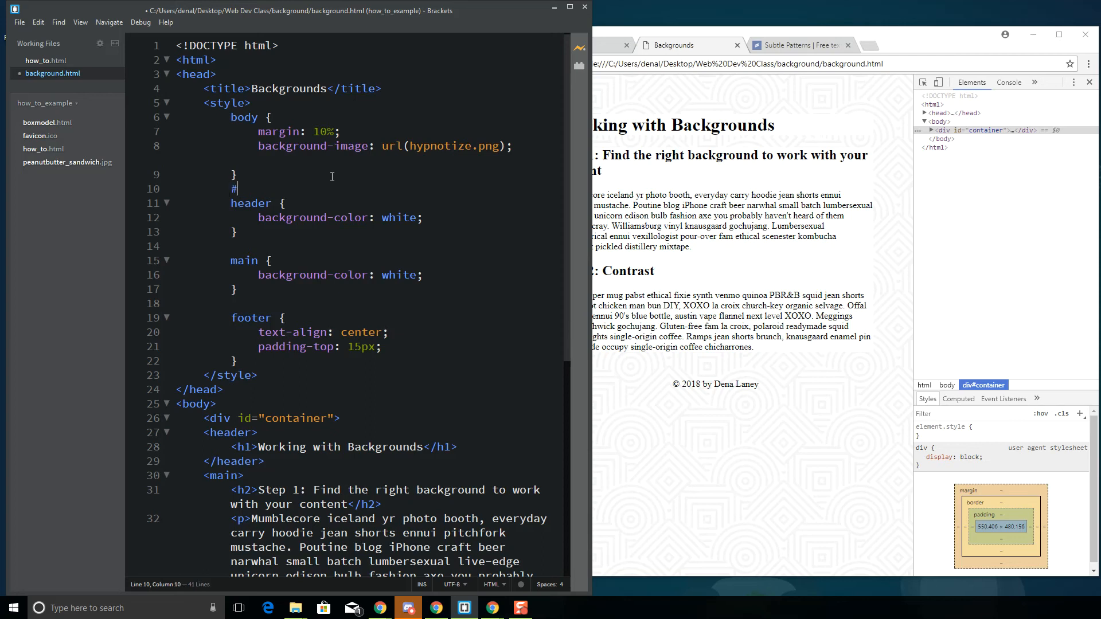
type("container {")
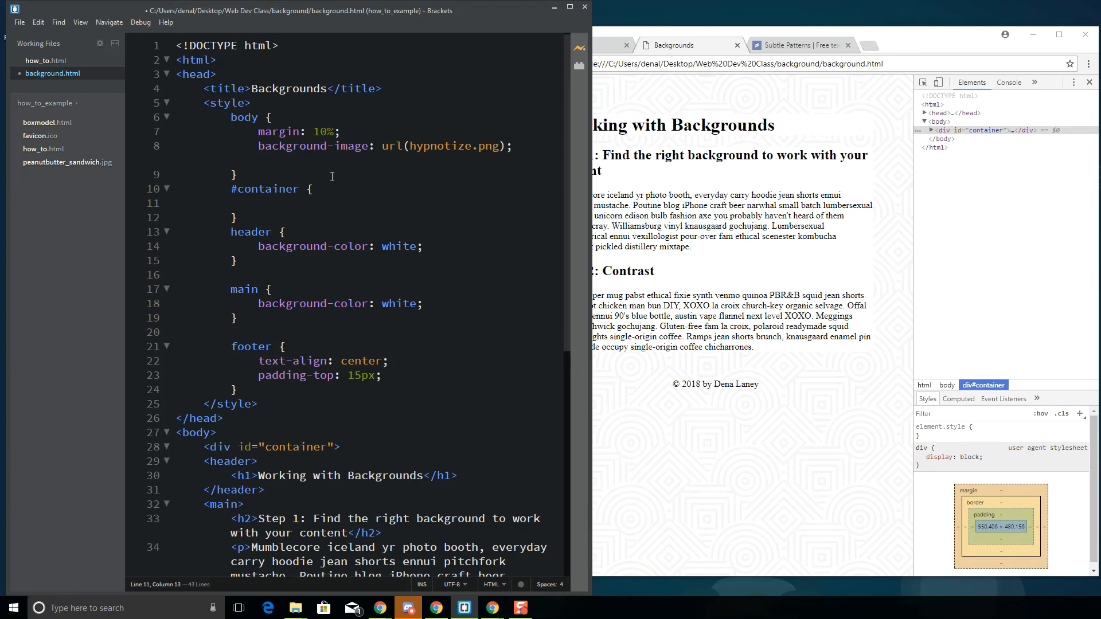
type("a")
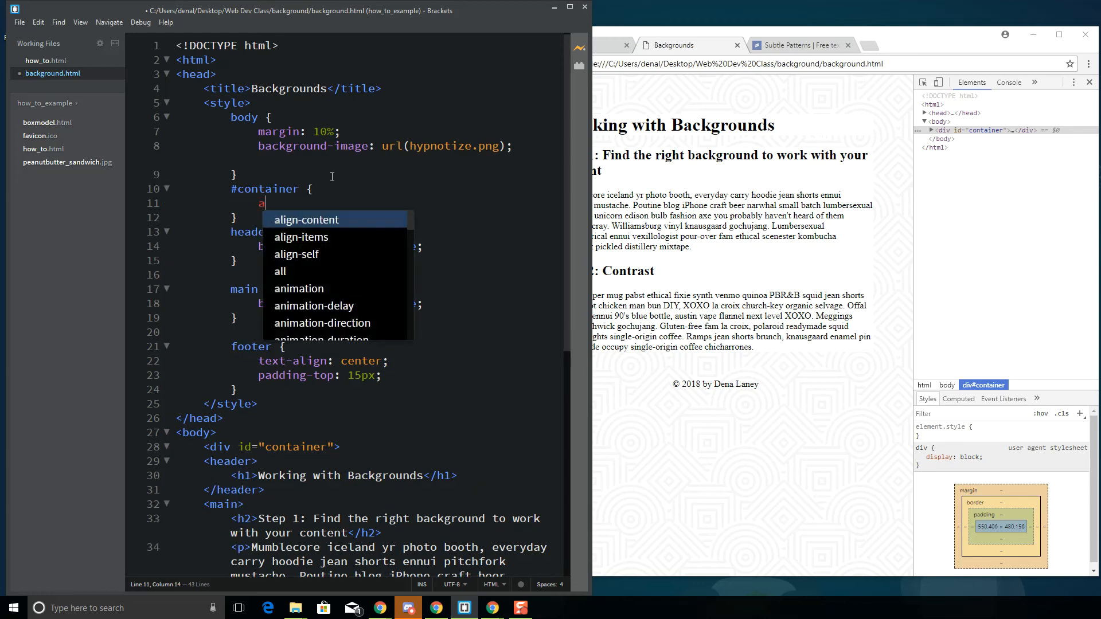
type("background-color: white;")
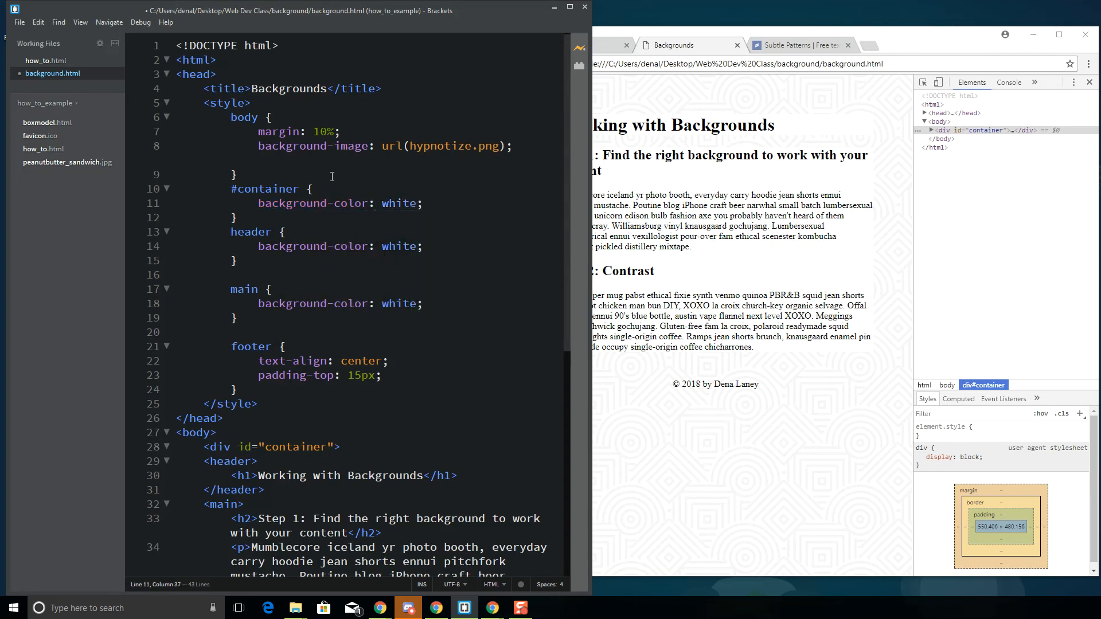
left_click(923, 130)
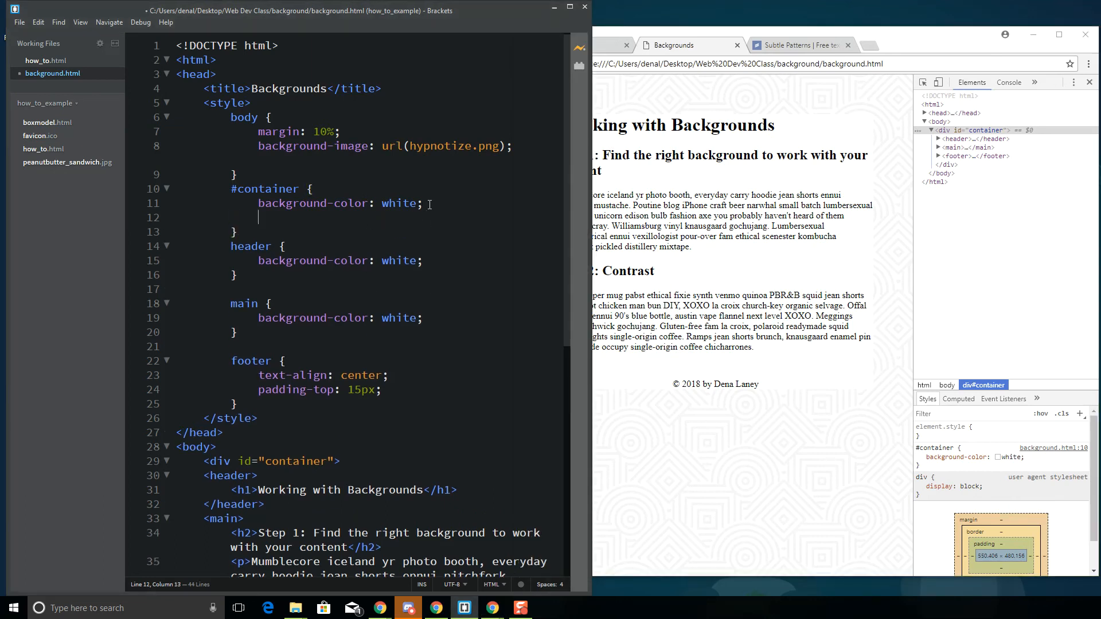
type("padding:")
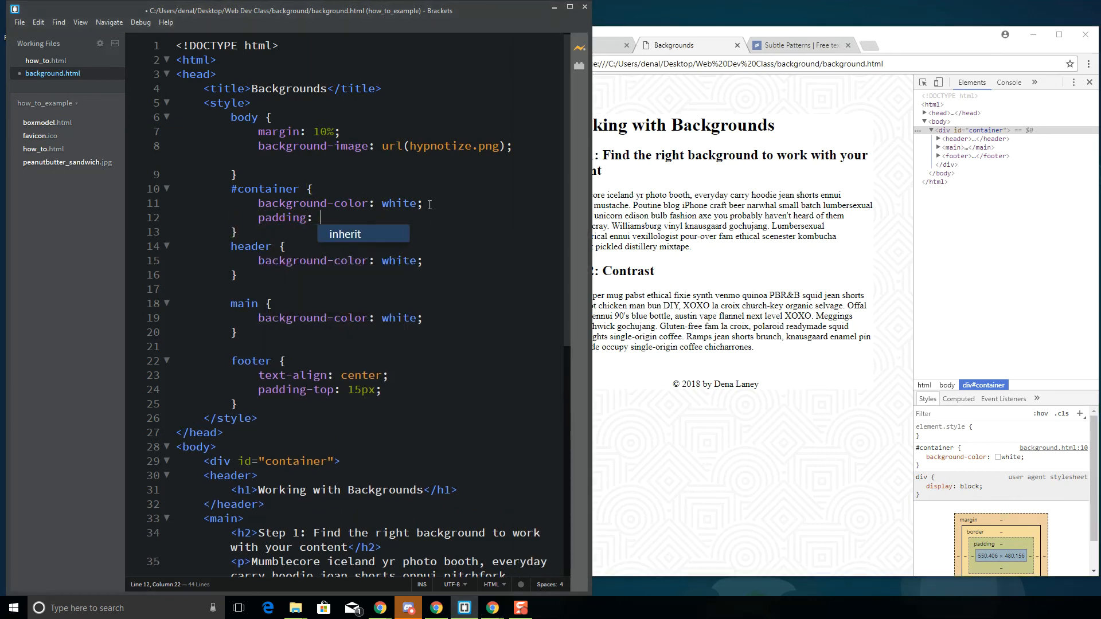
type("15p")
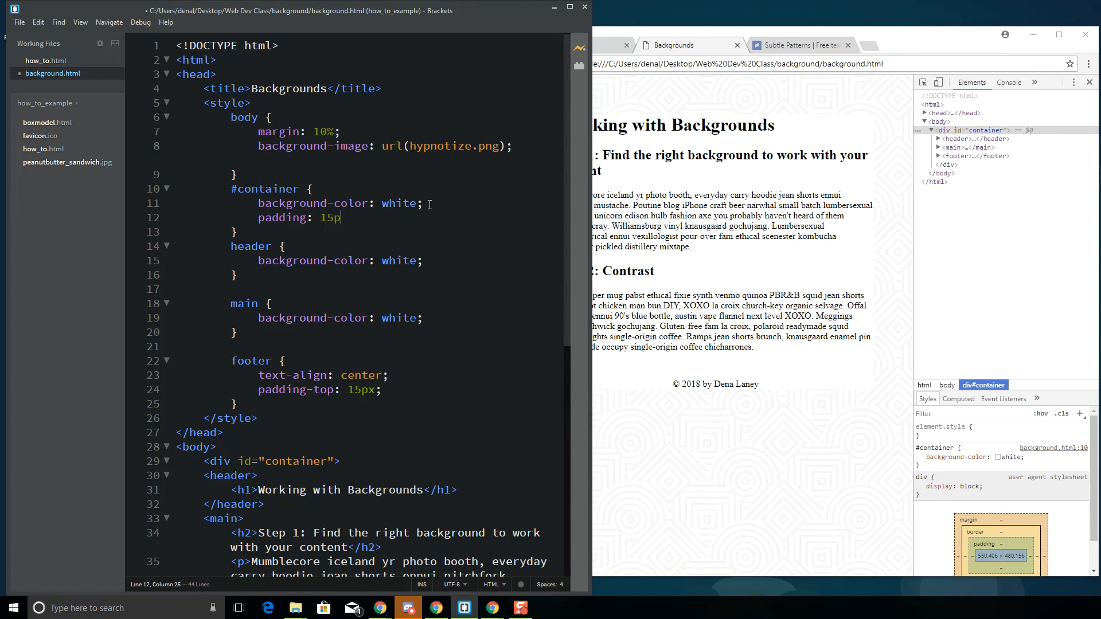
left_click(20, 22)
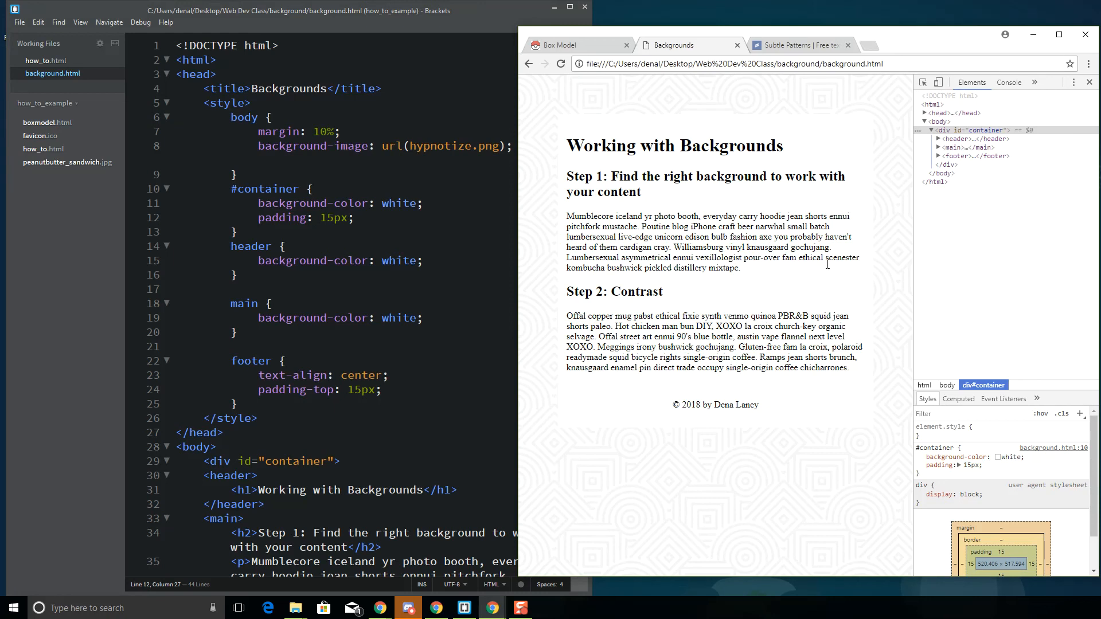
Close DevTools to view the padded white container at full page width
left_click(1088, 82)
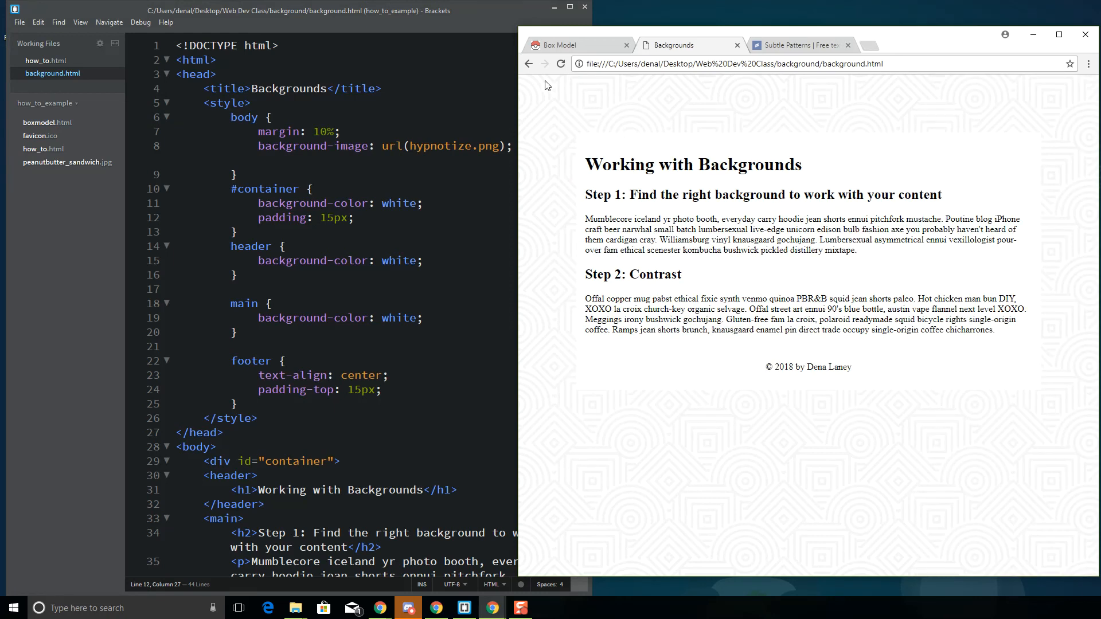
mouse_move(574, 166)
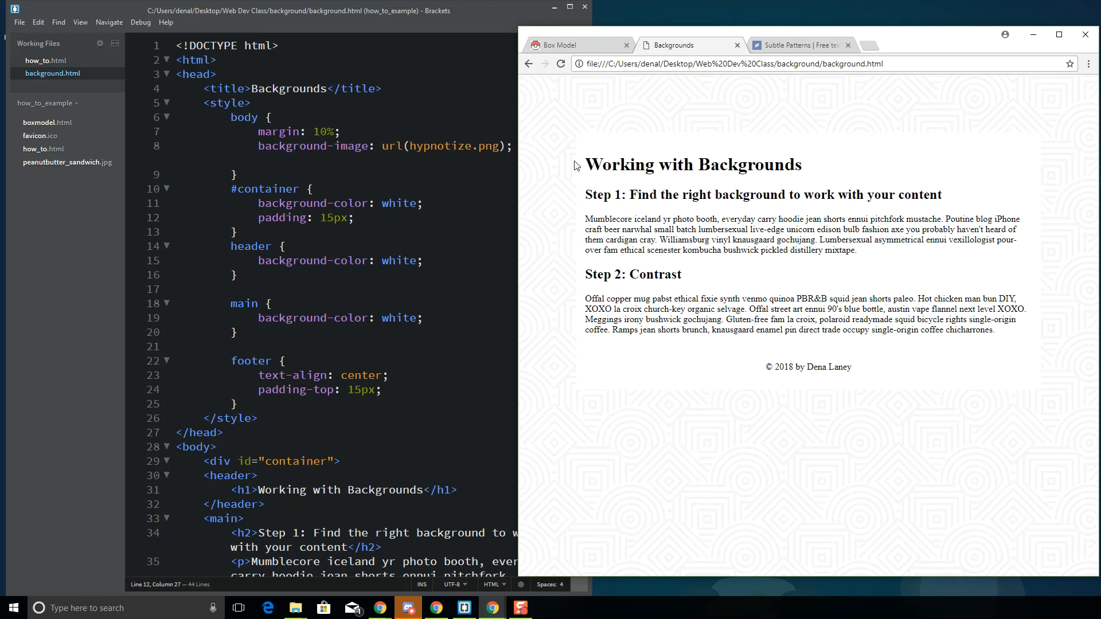
mouse_move(560, 155)
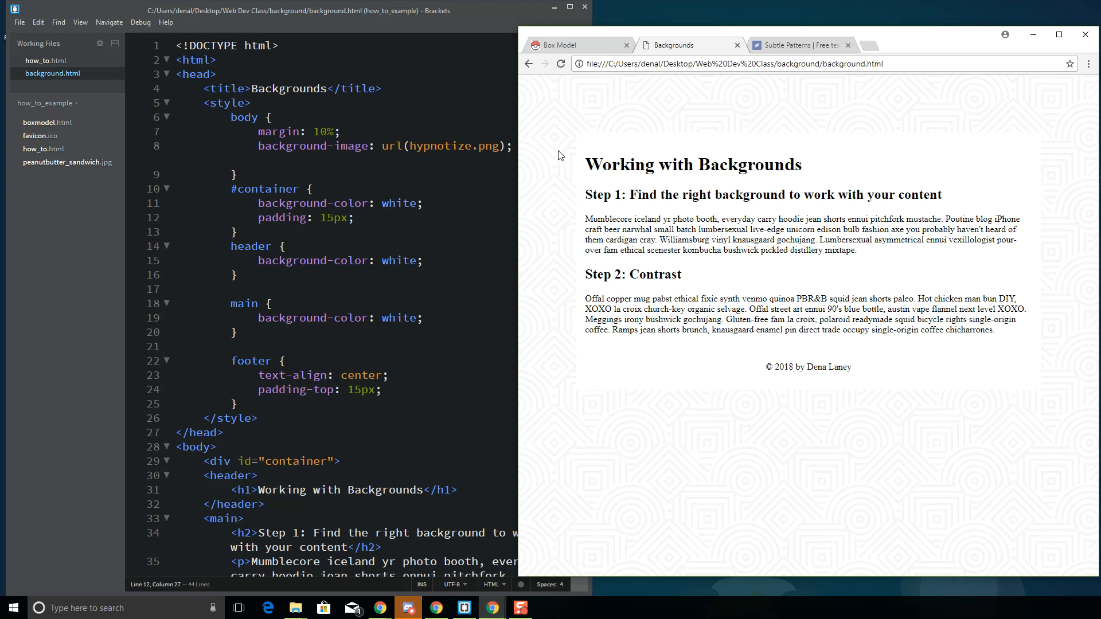
mouse_move(943, 293)
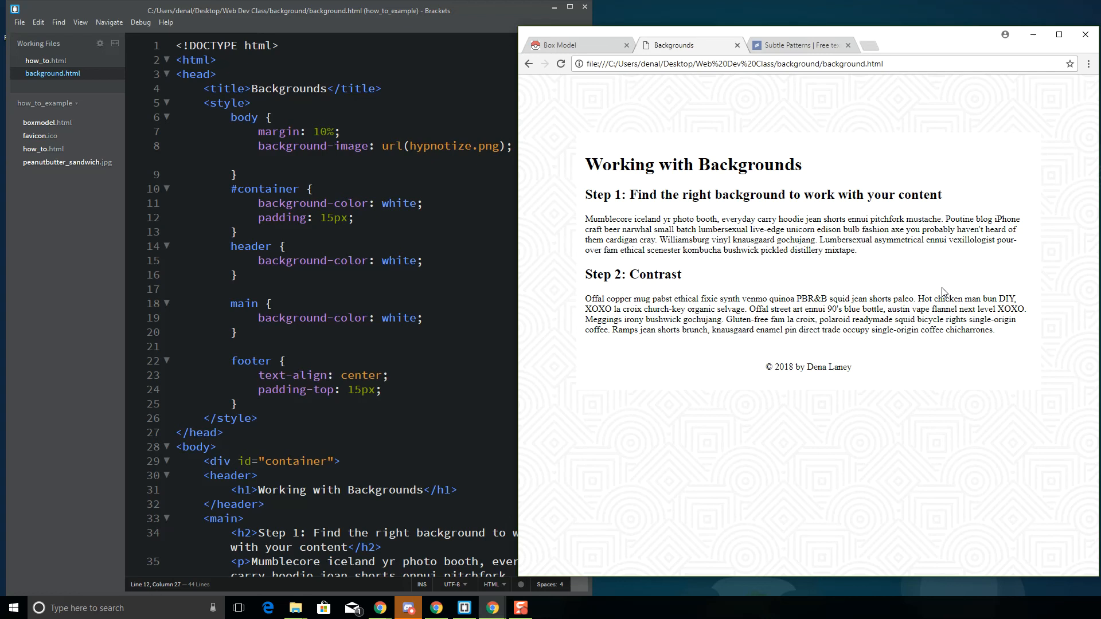
mouse_move(649, 192)
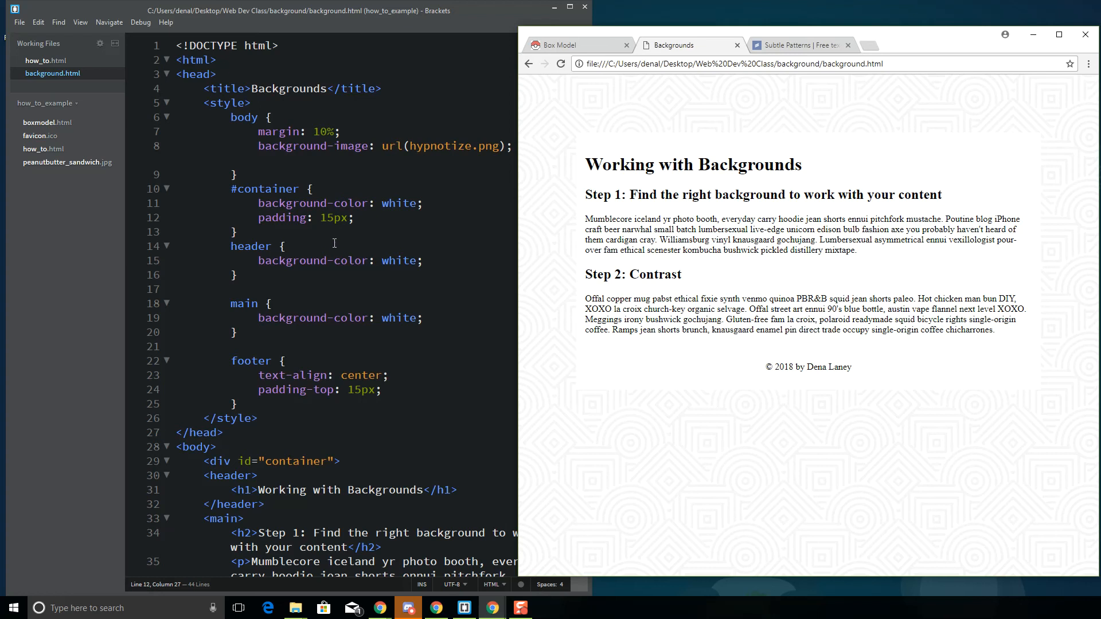
Give #container a border: 1px solid darkgrey
key("enter")
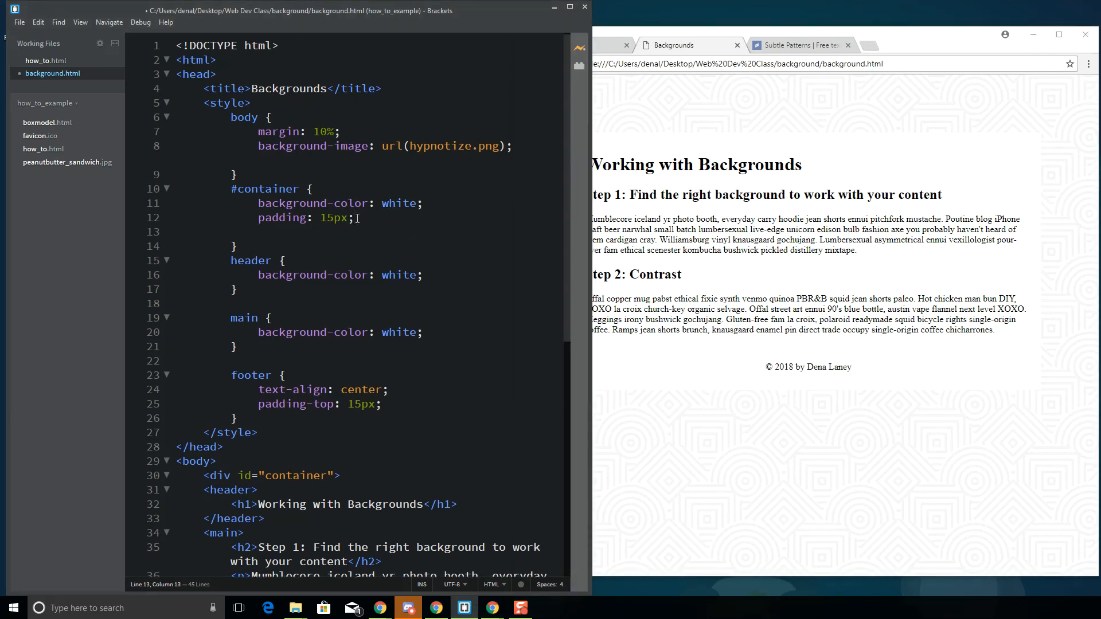
type("border:")
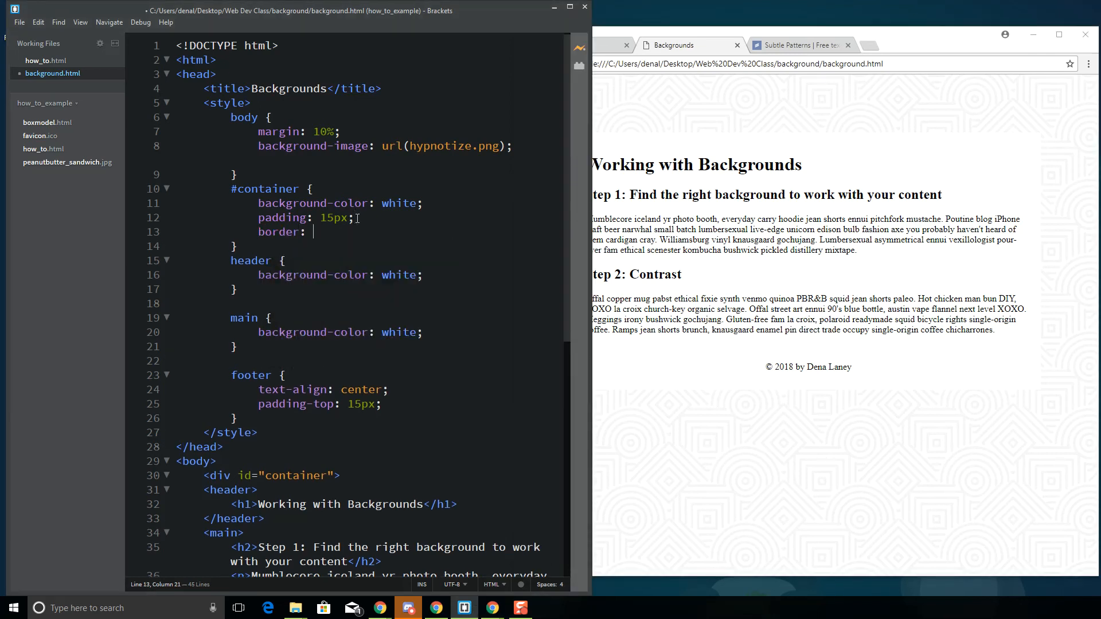
type("1px s")
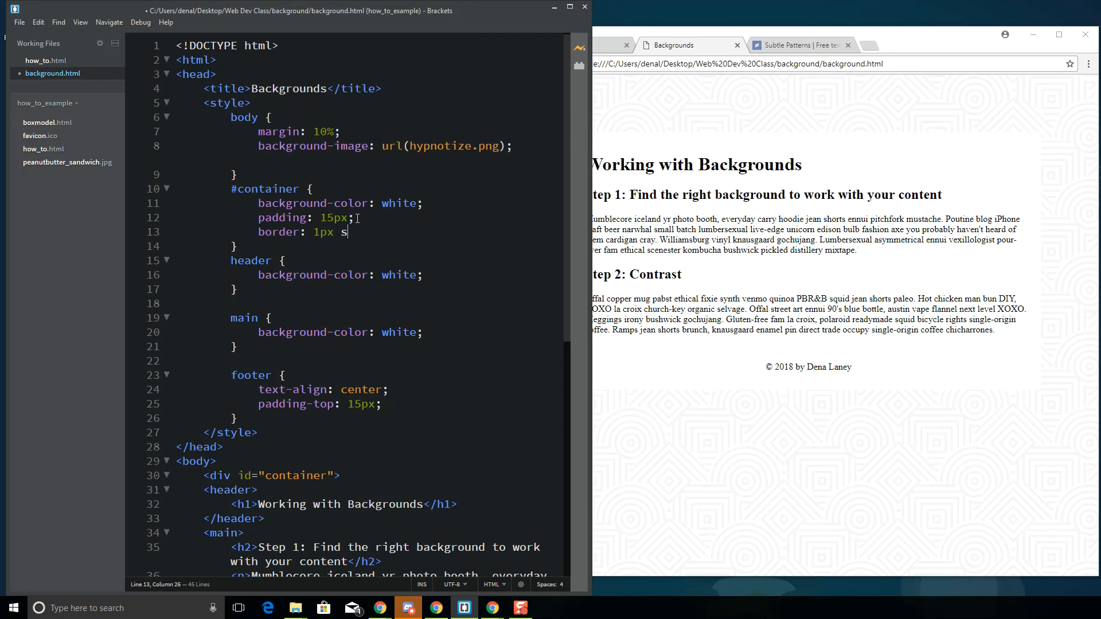
type("olid dar")
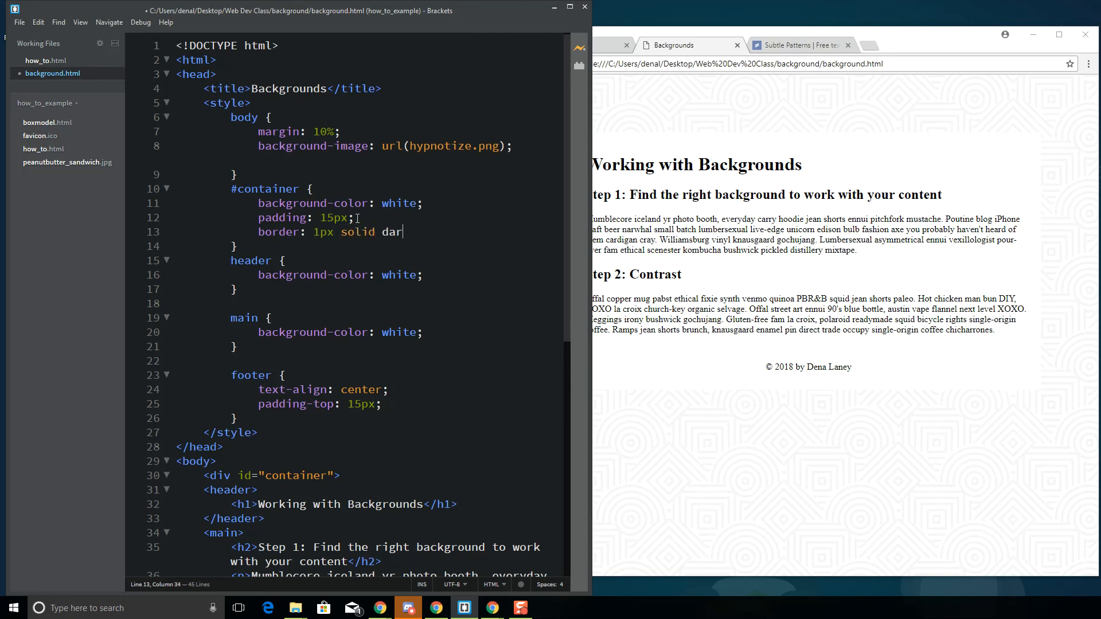
type("kgre")
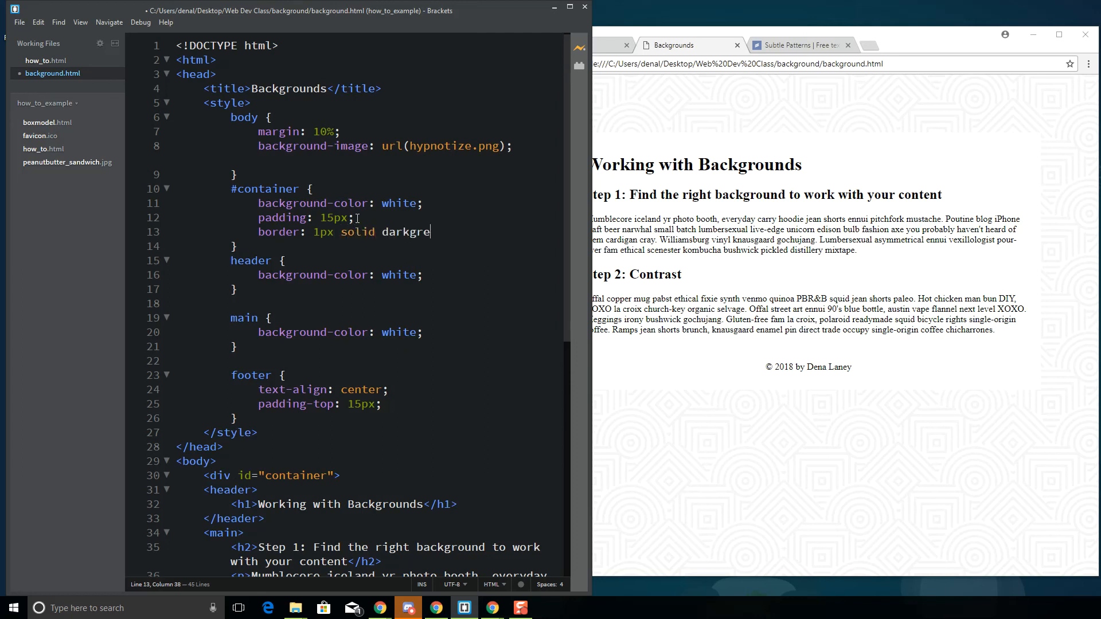
left_click(20, 22)
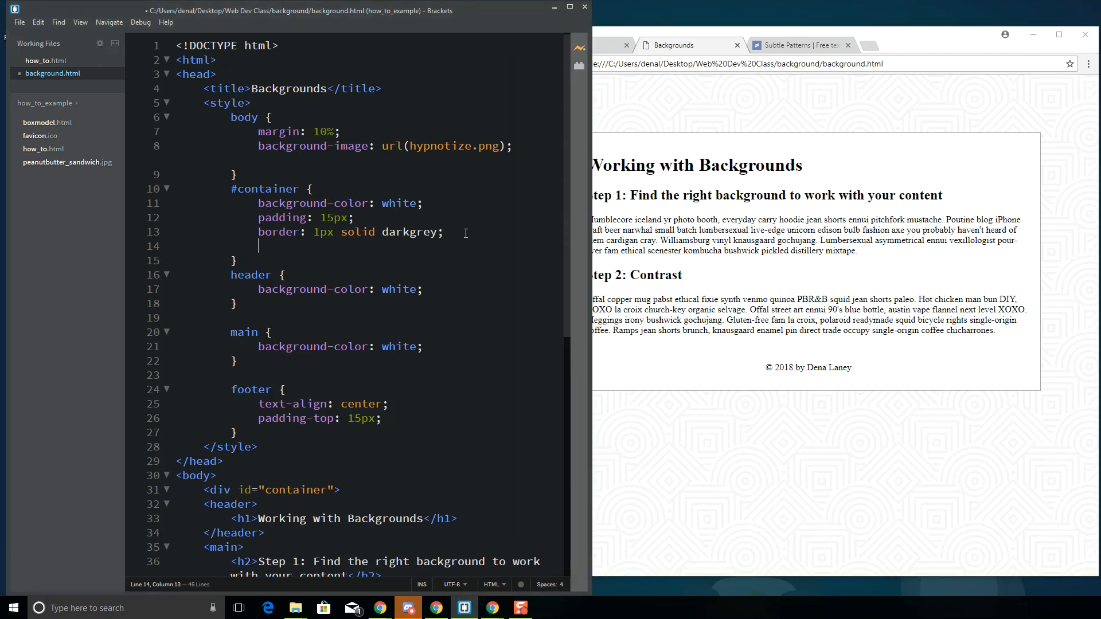
Add border-radius: 90% to the #container rule
type("borde")
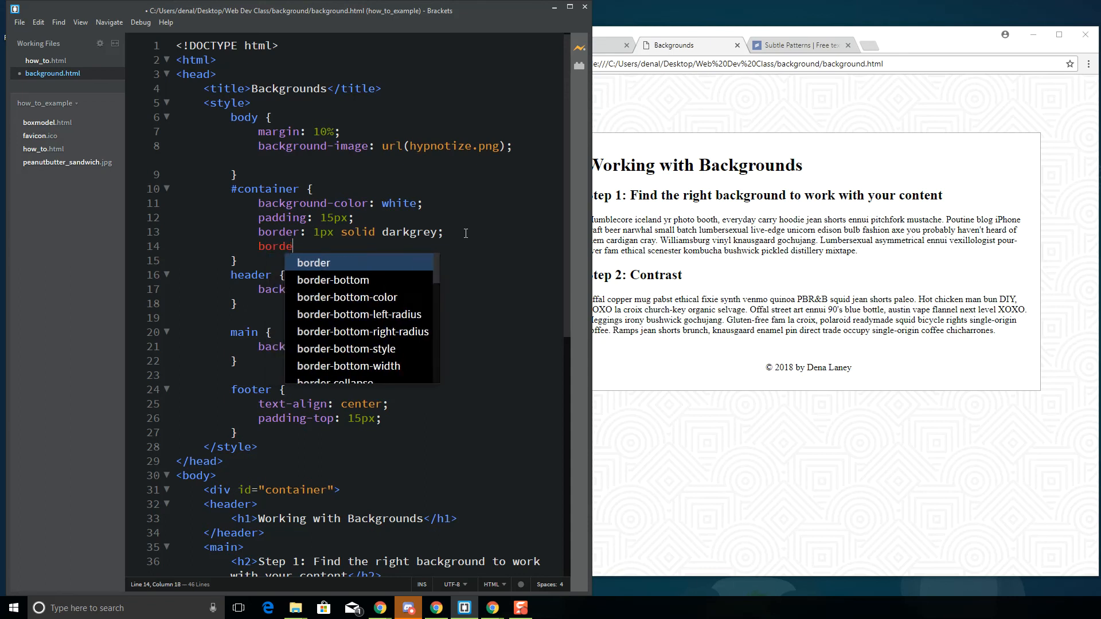
type("border-radius:")
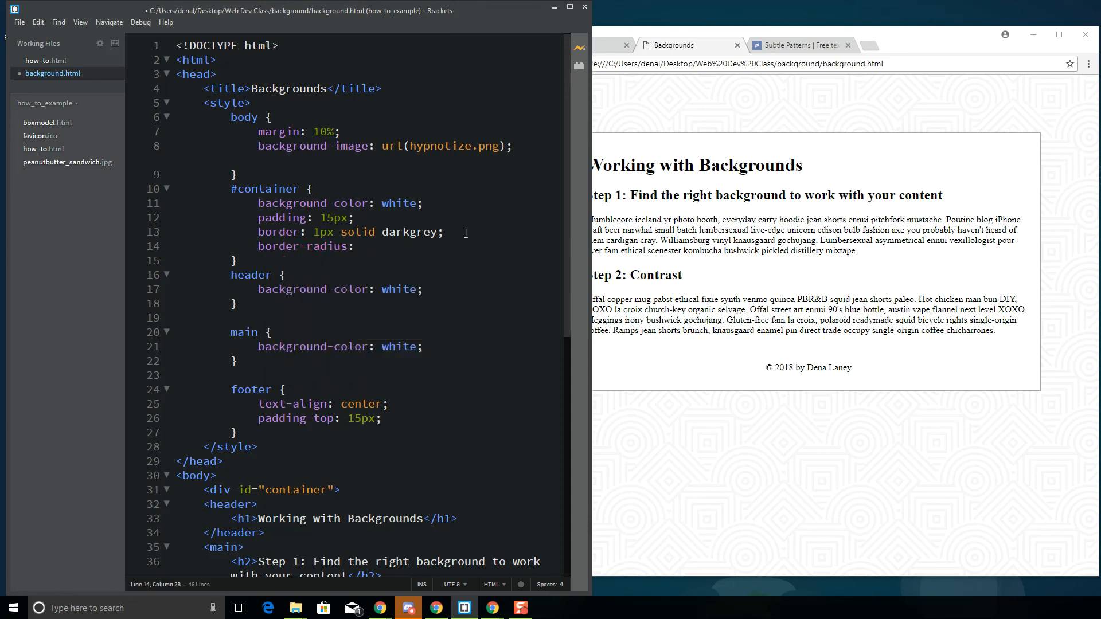
type("90%")
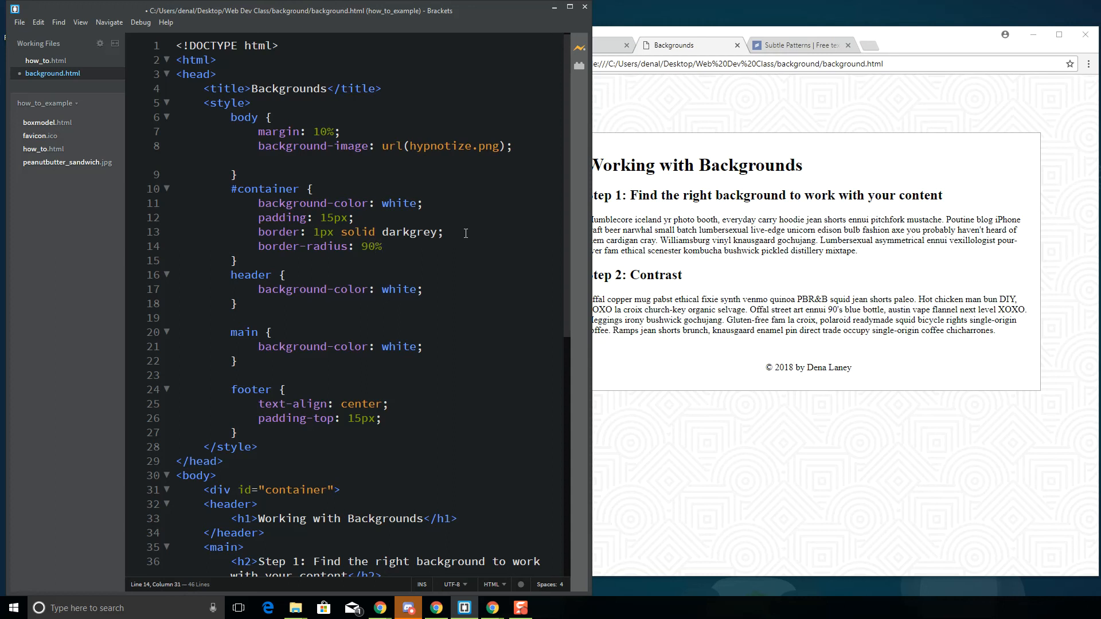
left_click(386, 246)
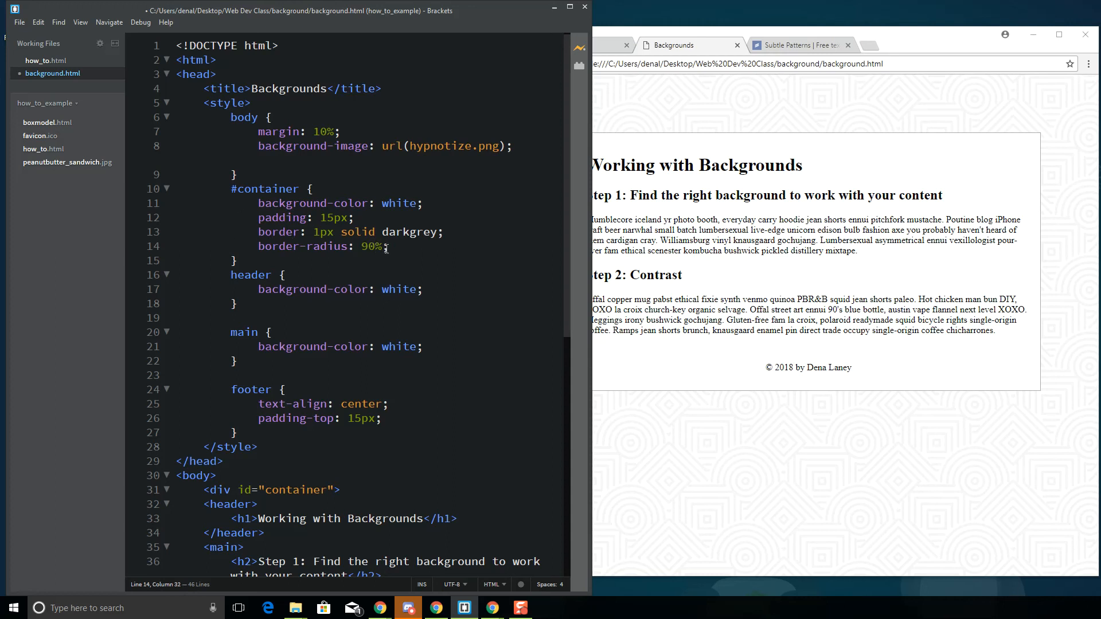
Check the oval box in Chrome, then delete the header and main background rules
left_click(19, 22)
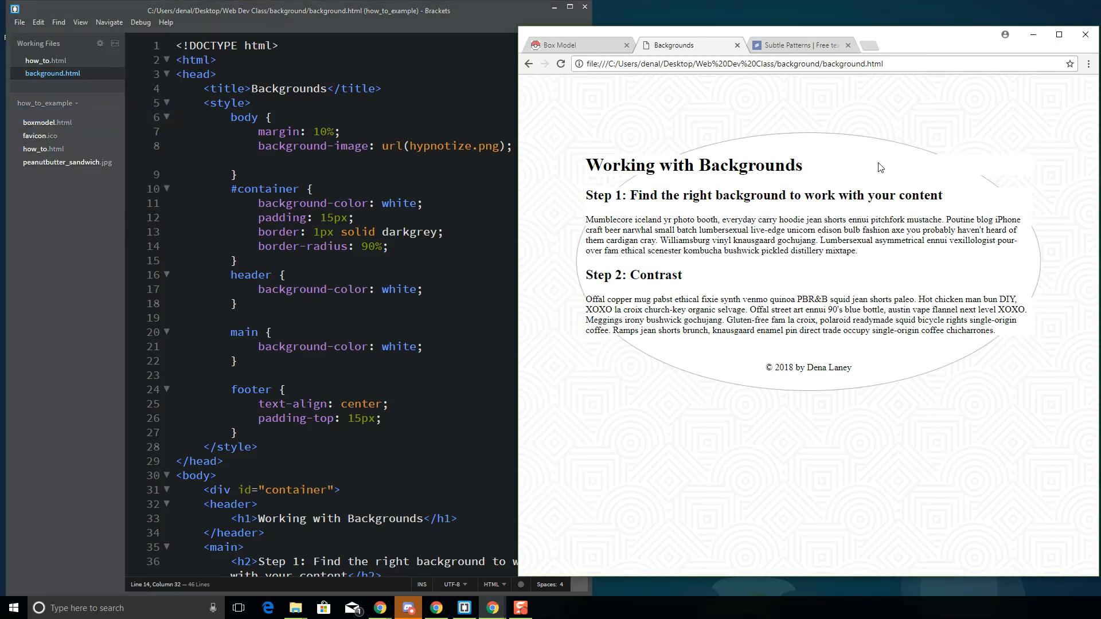
mouse_move(943, 175)
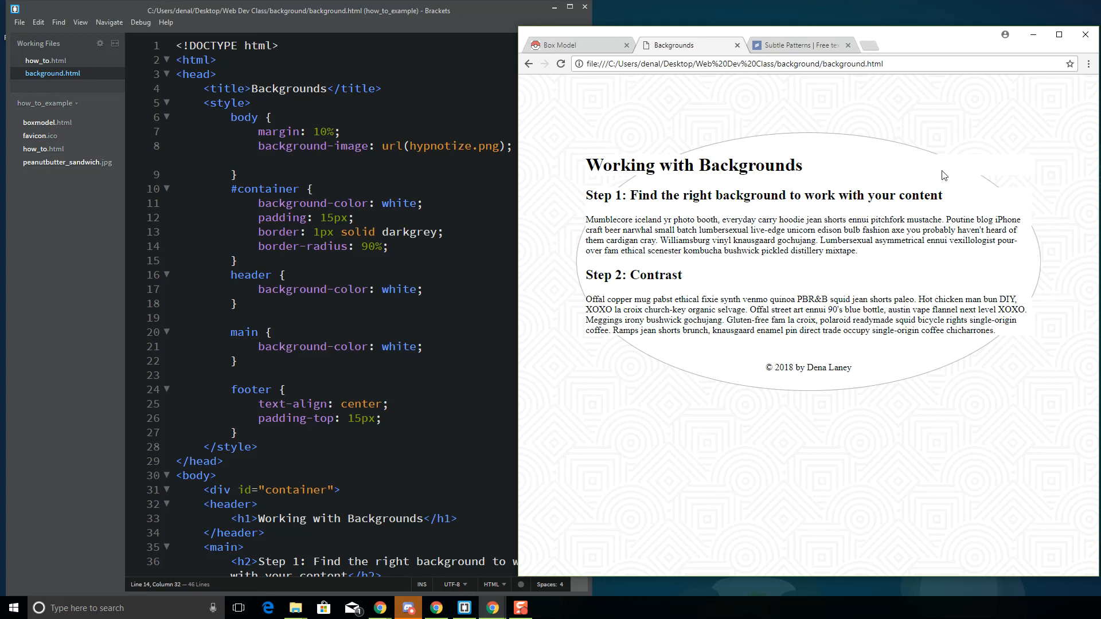
mouse_move(347, 229)
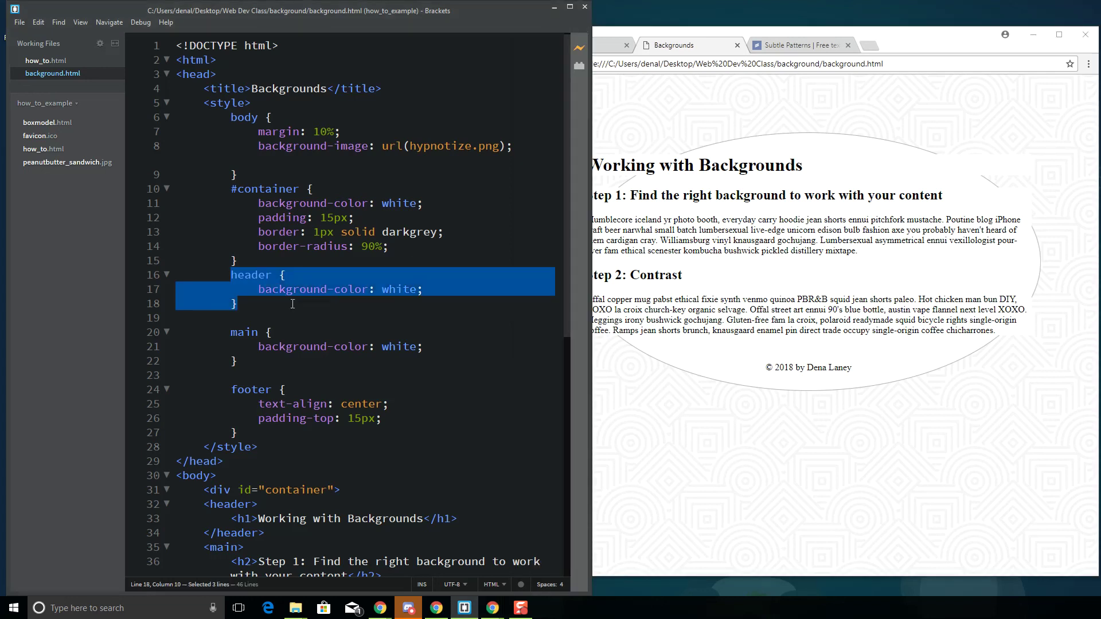
key("Delete")
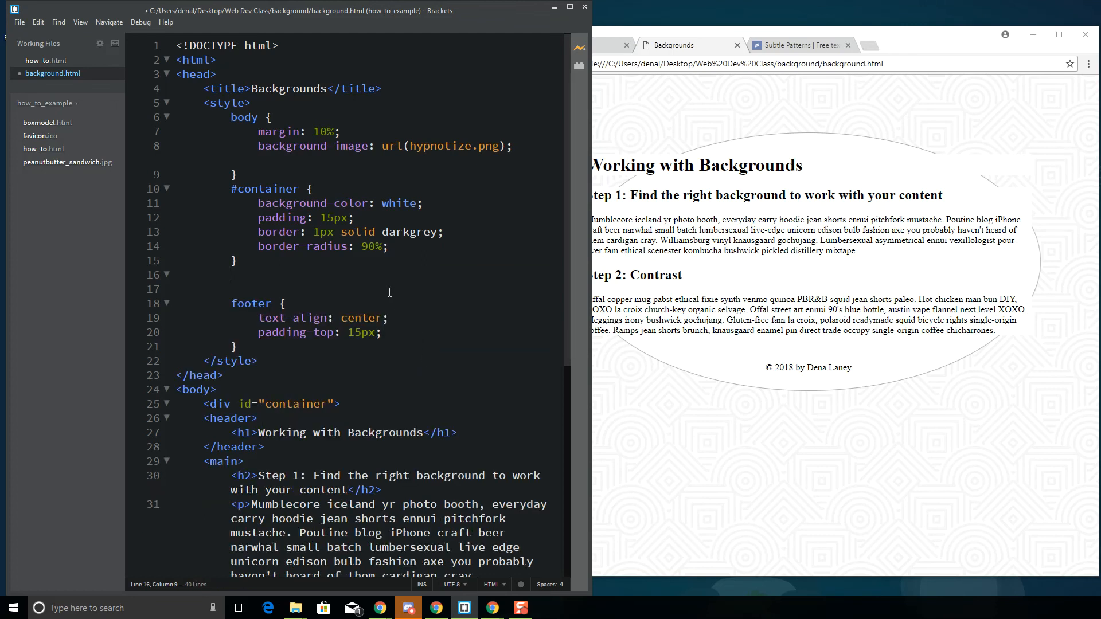
left_click(19, 22)
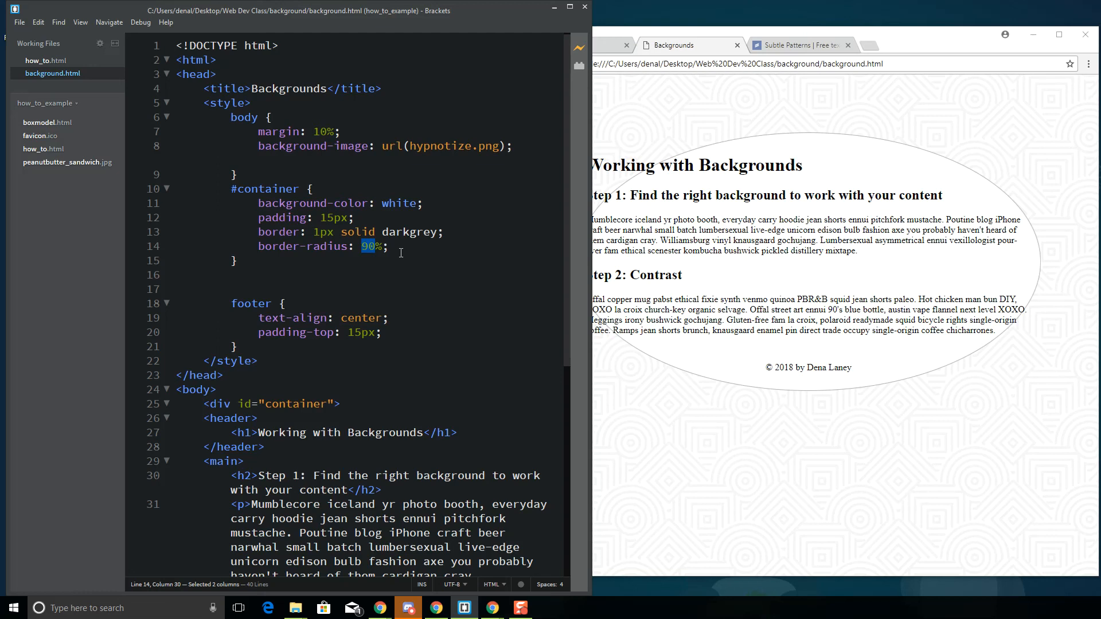
Try border-radius values 5% and 10%, previewing each, settling on a slightly rounded 3%
type("5%")
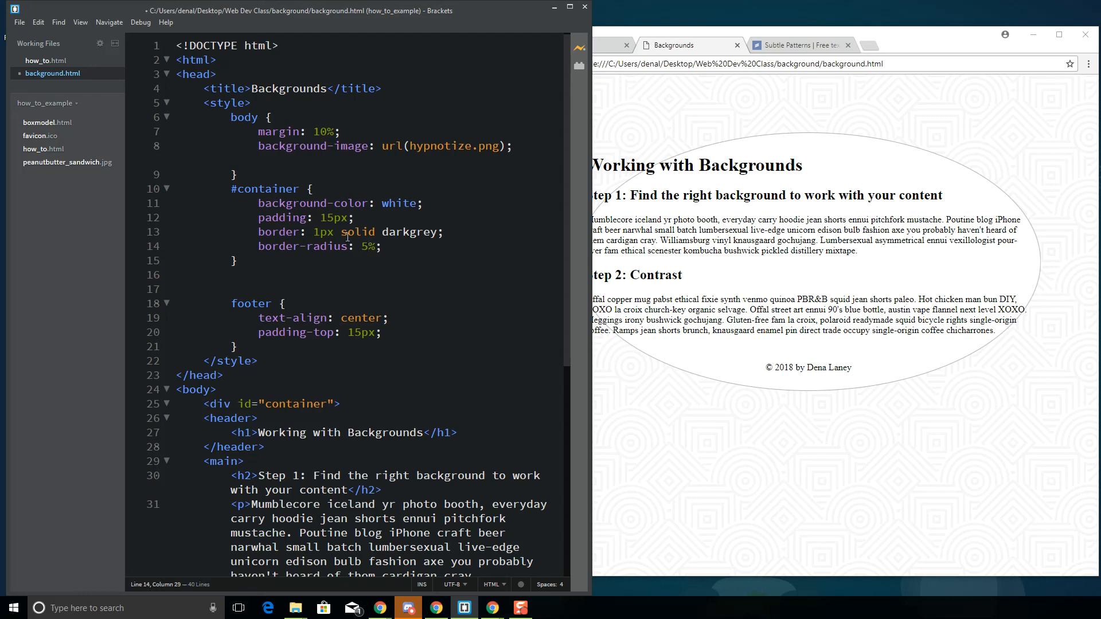
double_click(362, 246)
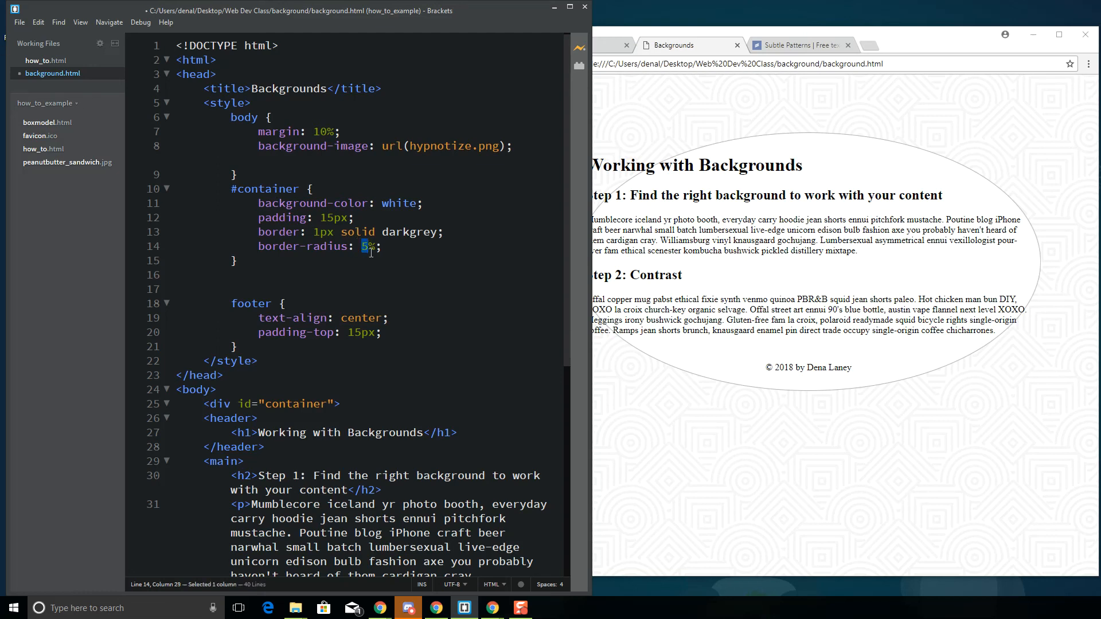
left_click(19, 21)
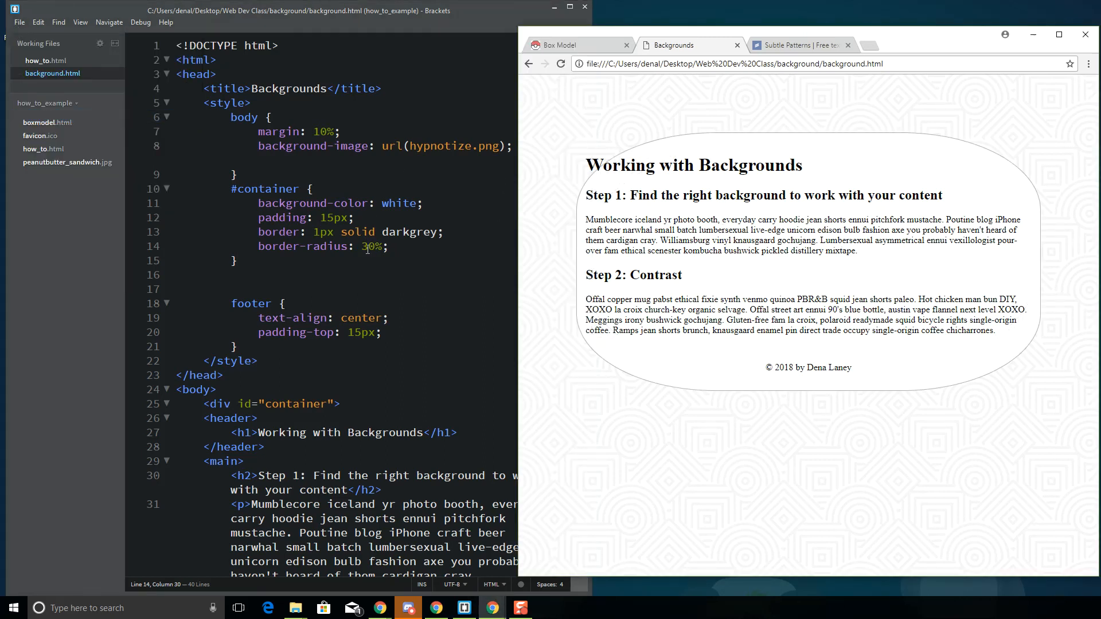
type("10")
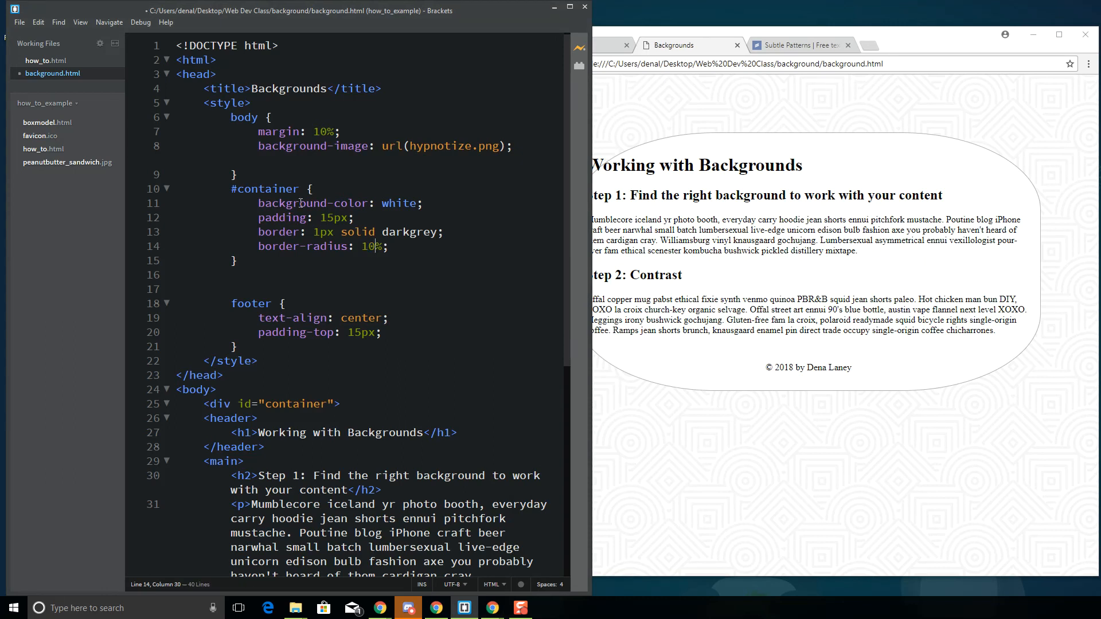
left_click(19, 22)
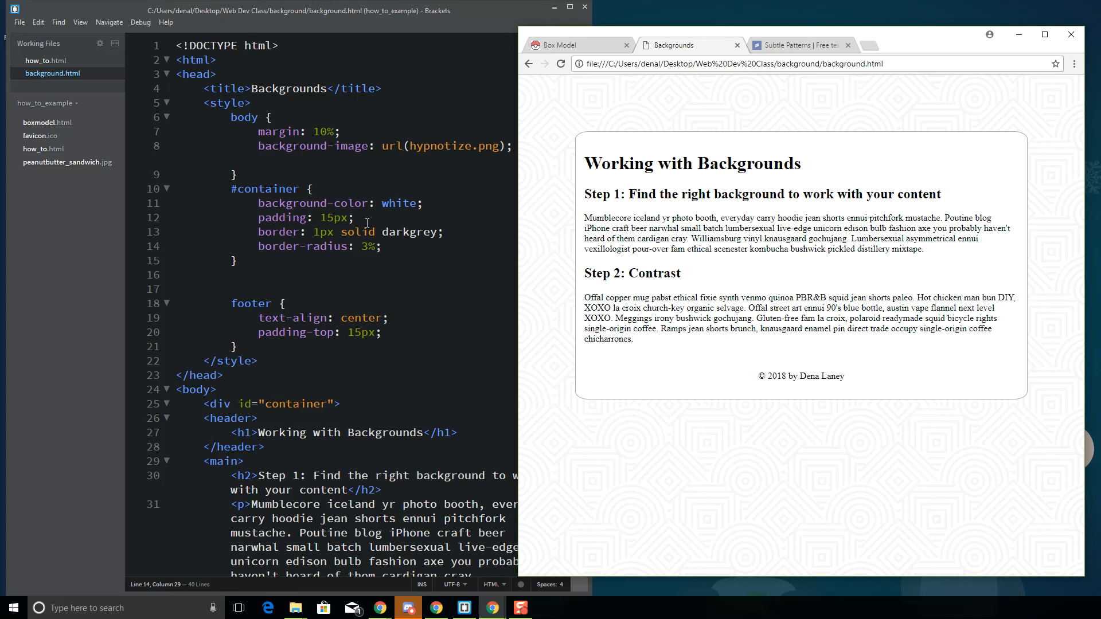
Change the #container background-color to lightgrey and view the grey box in Chrome
double_click(398, 203)
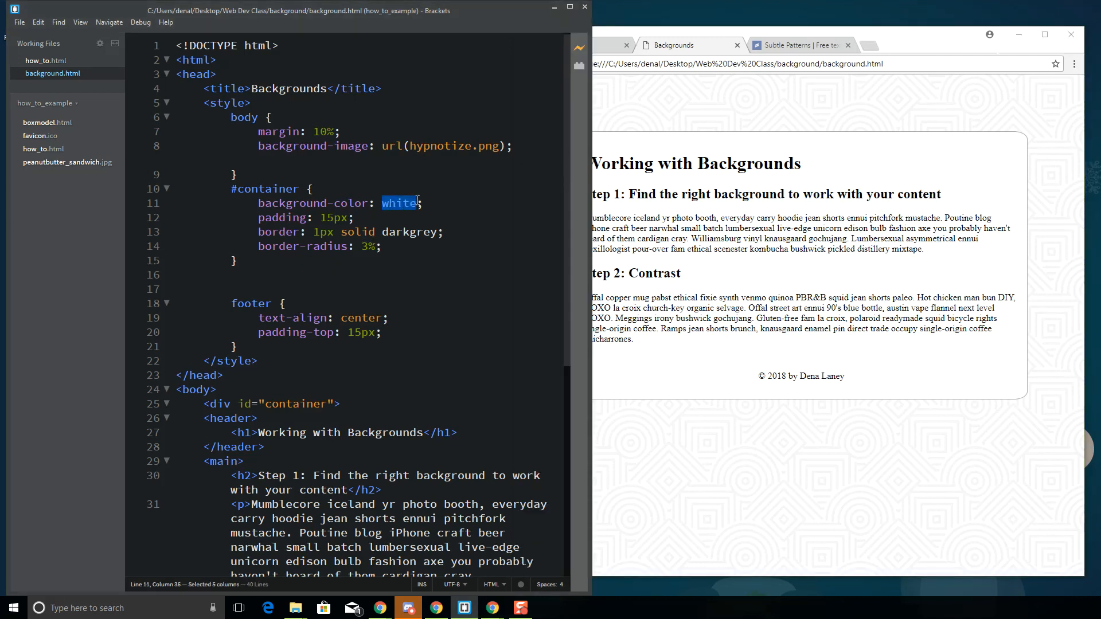
type("gre")
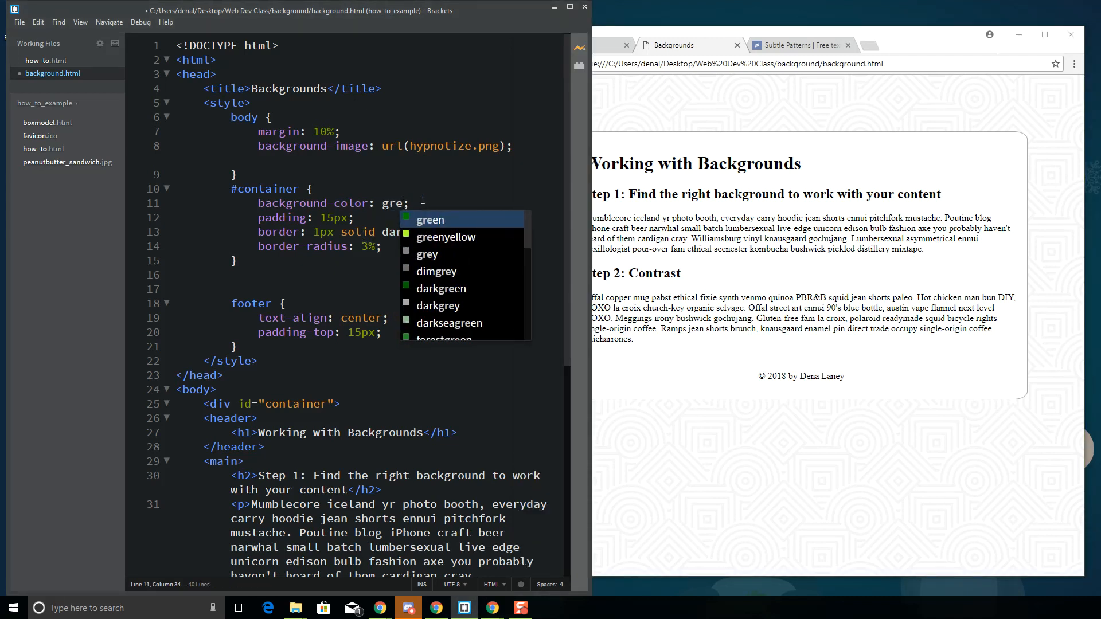
type("lightgrey")
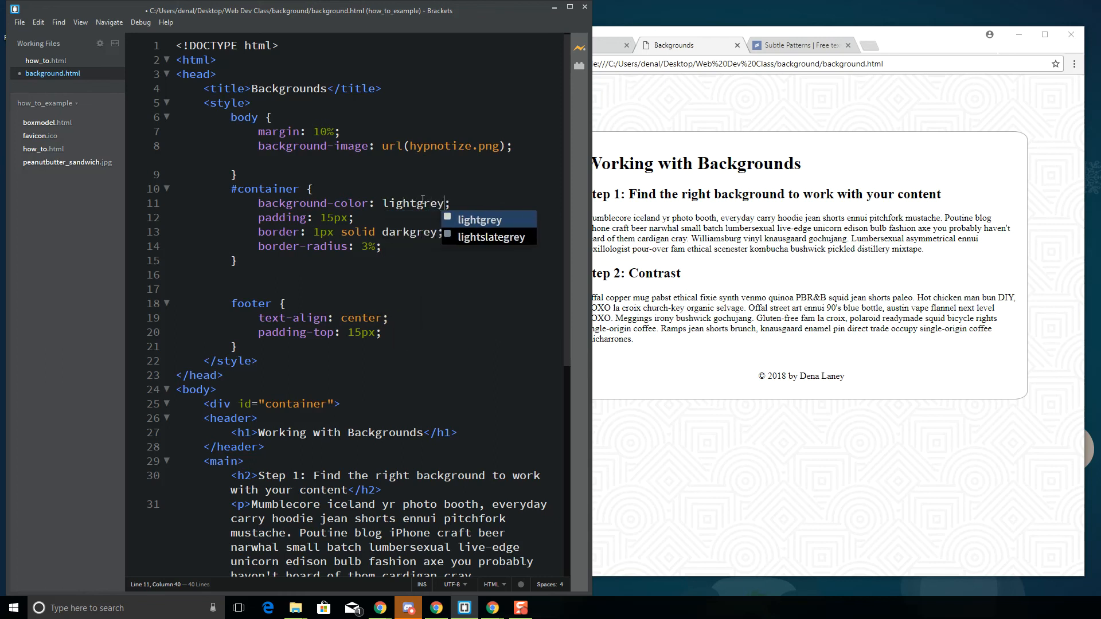
left_click(19, 22)
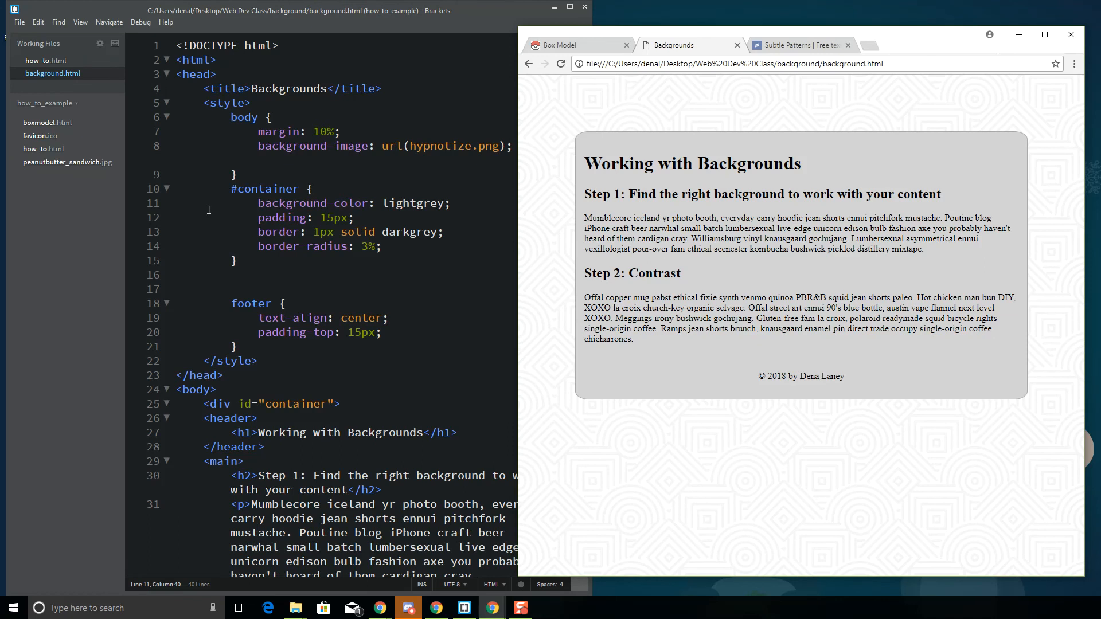
Change the background-color to pink and save via File > Save
double_click(413, 203)
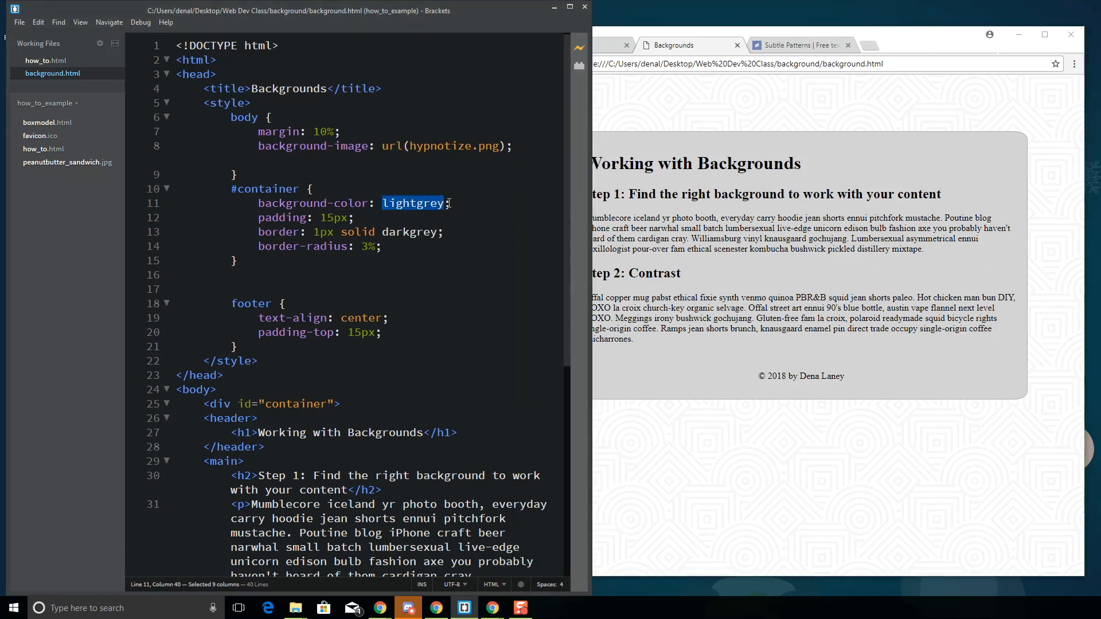
type("pink")
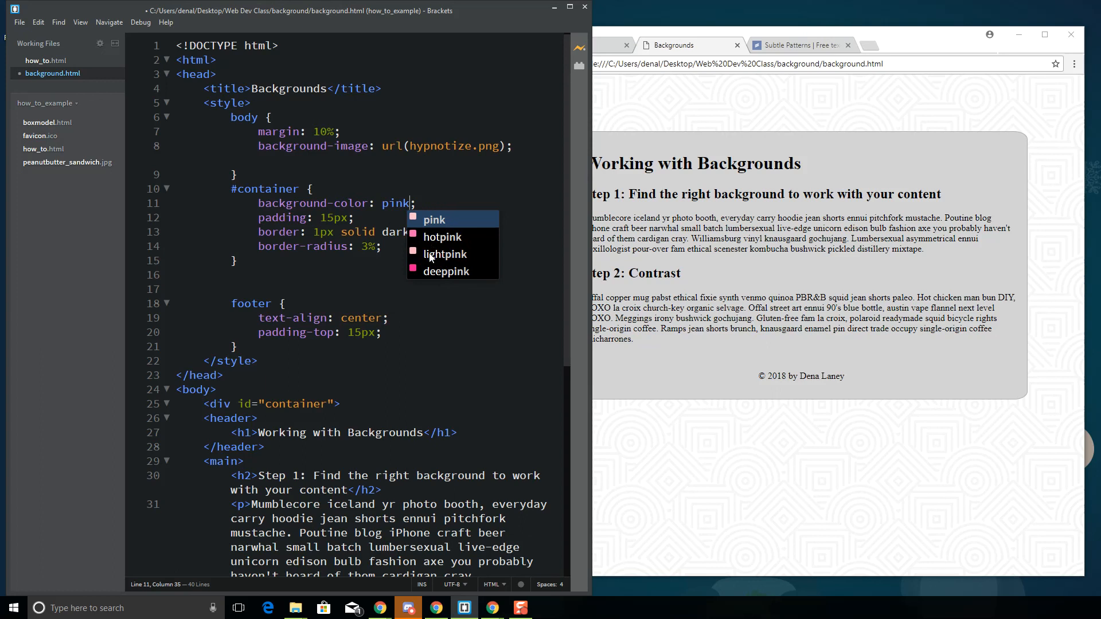
left_click(19, 21)
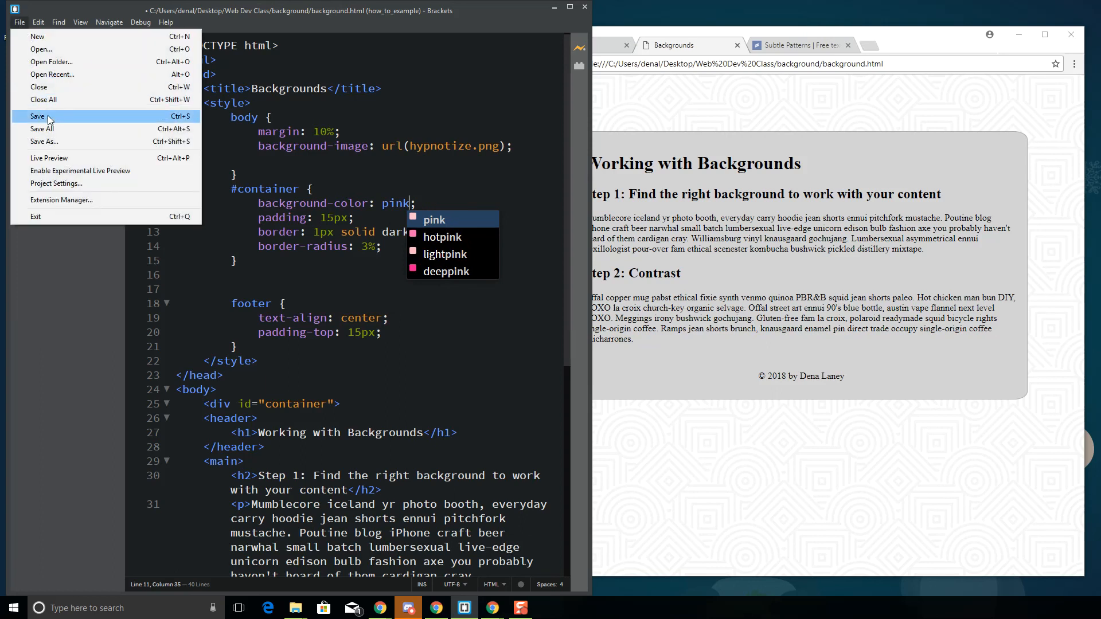
left_click(37, 116)
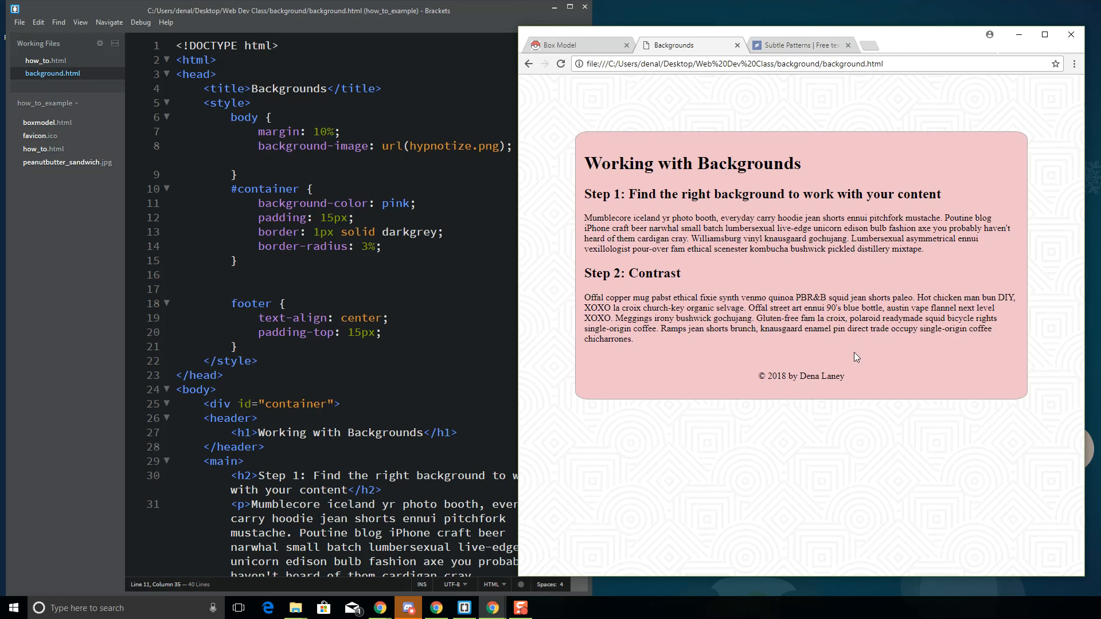
mouse_move(808, 332)
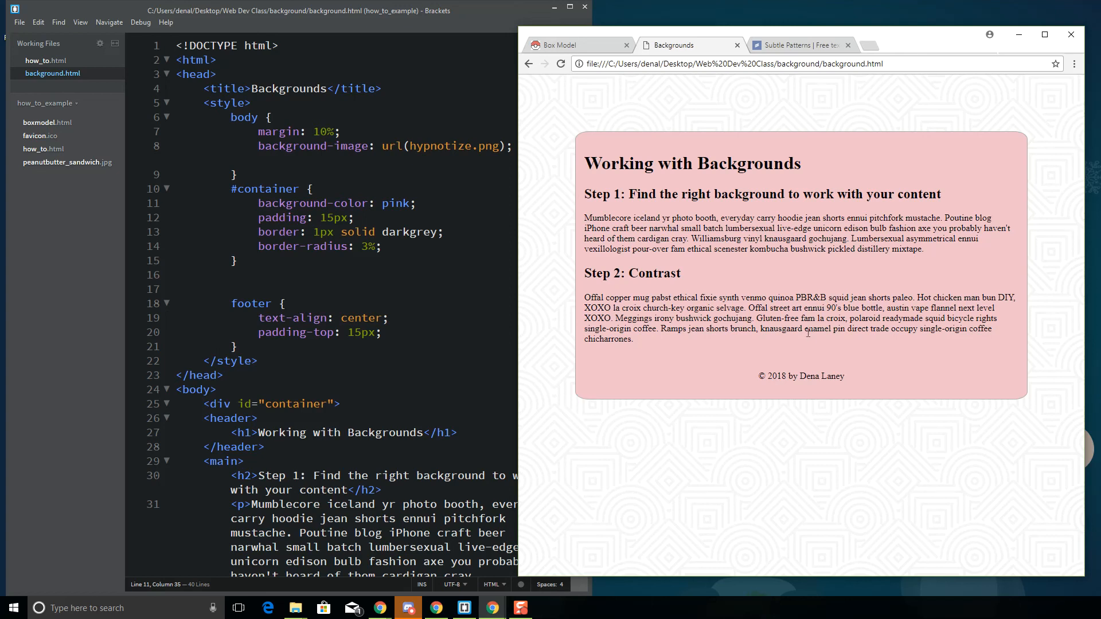